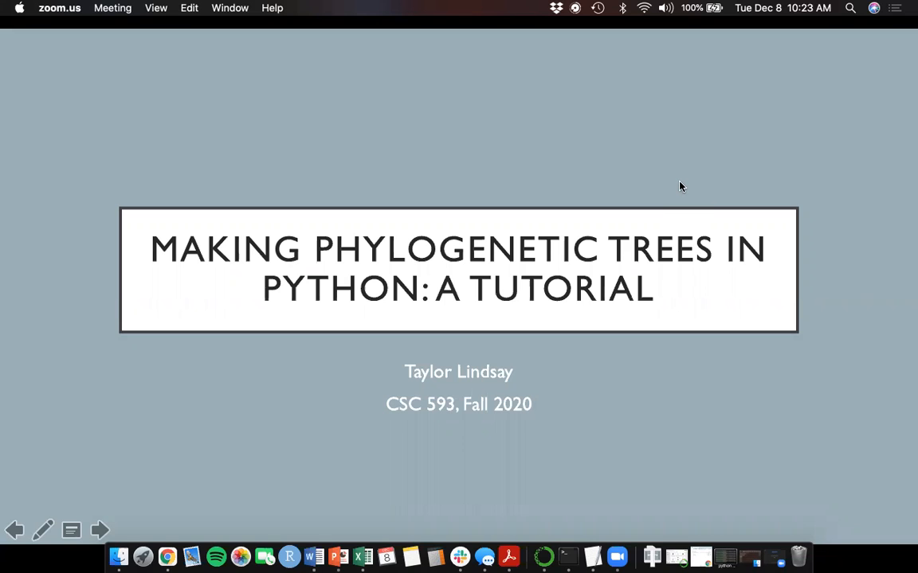
mouse_move(224, 373)
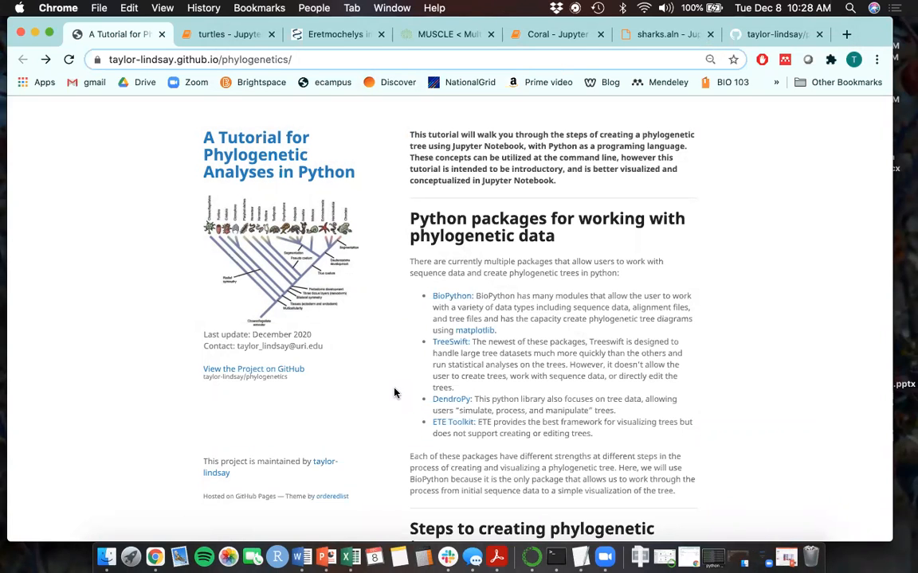
Scroll the tutorial to the 'Python packages for working with phylogenetic data' section.
scroll("down", 3)
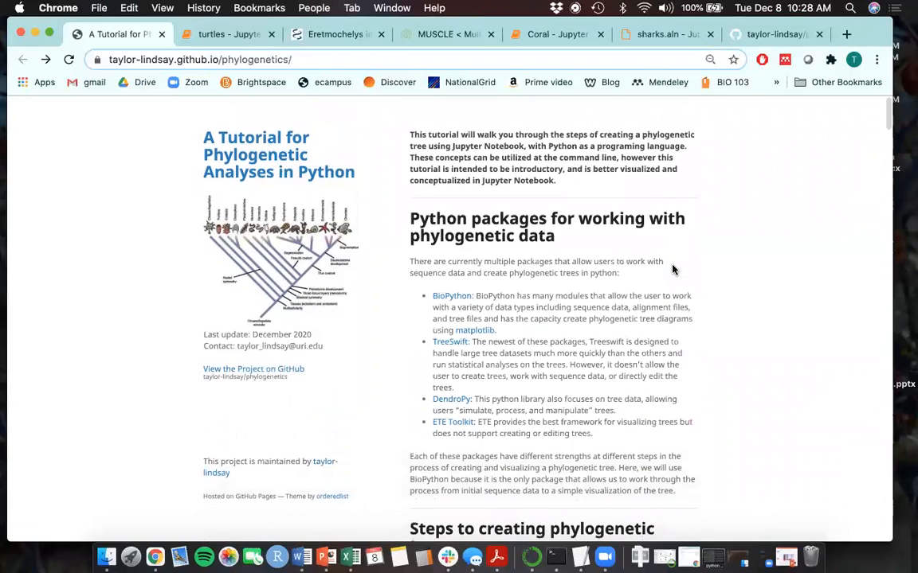
mouse_move(833, 245)
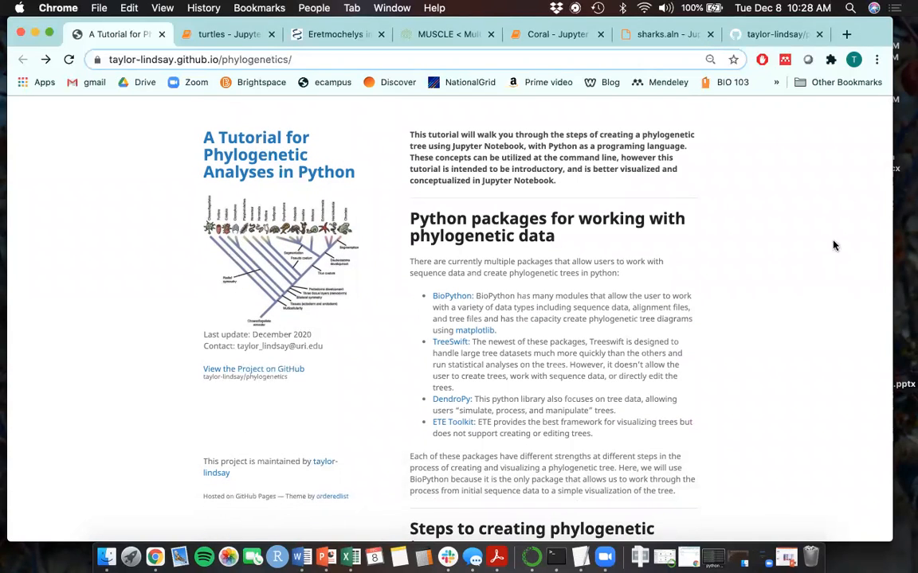
scroll("down", 3)
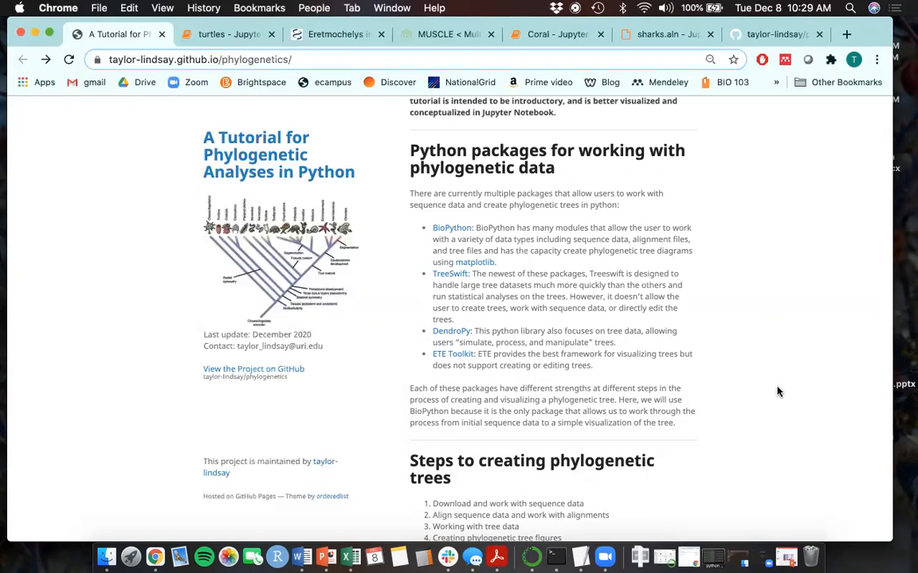
mouse_move(679, 280)
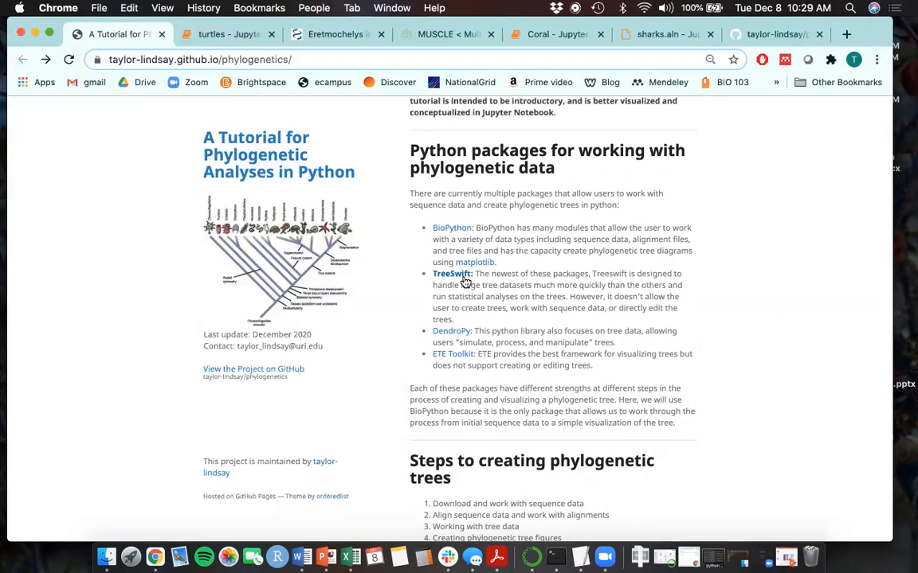
mouse_move(731, 344)
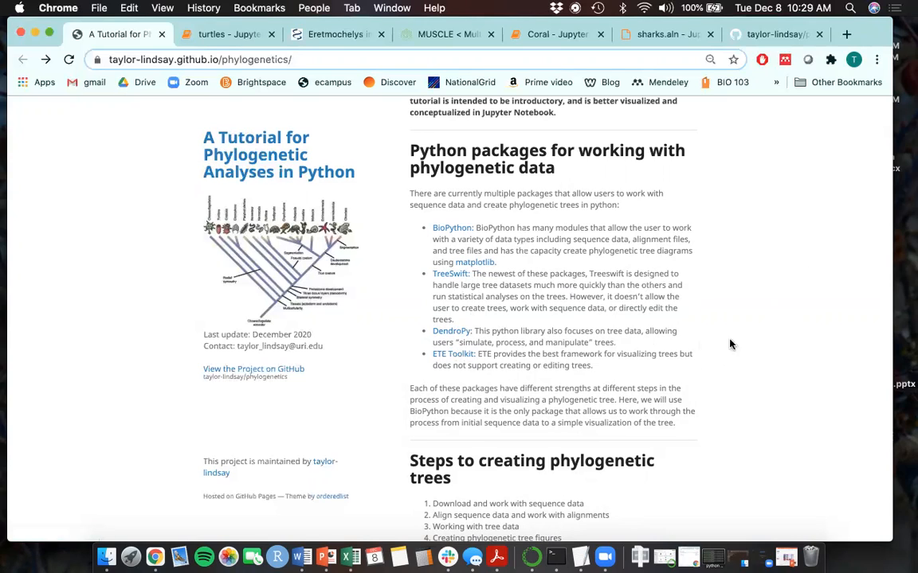
mouse_move(453, 354)
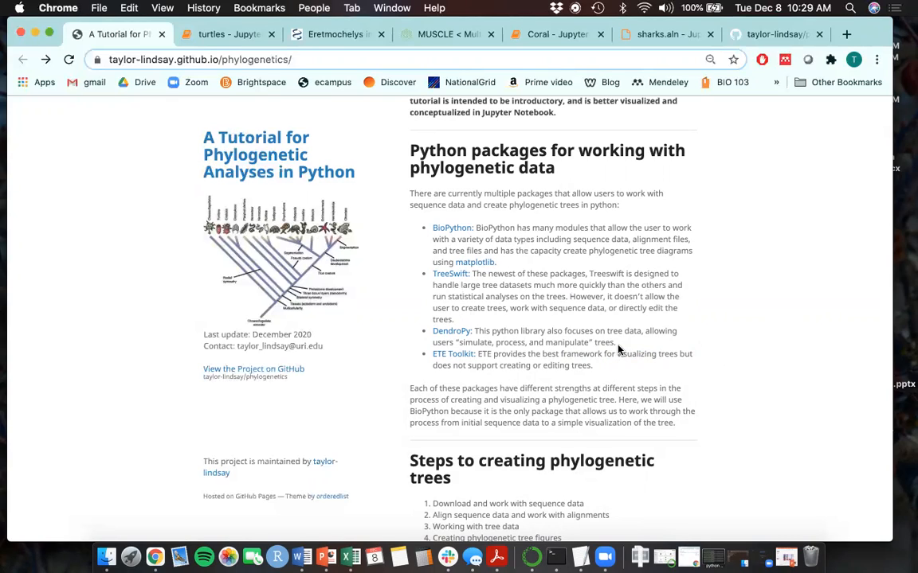
mouse_move(582, 135)
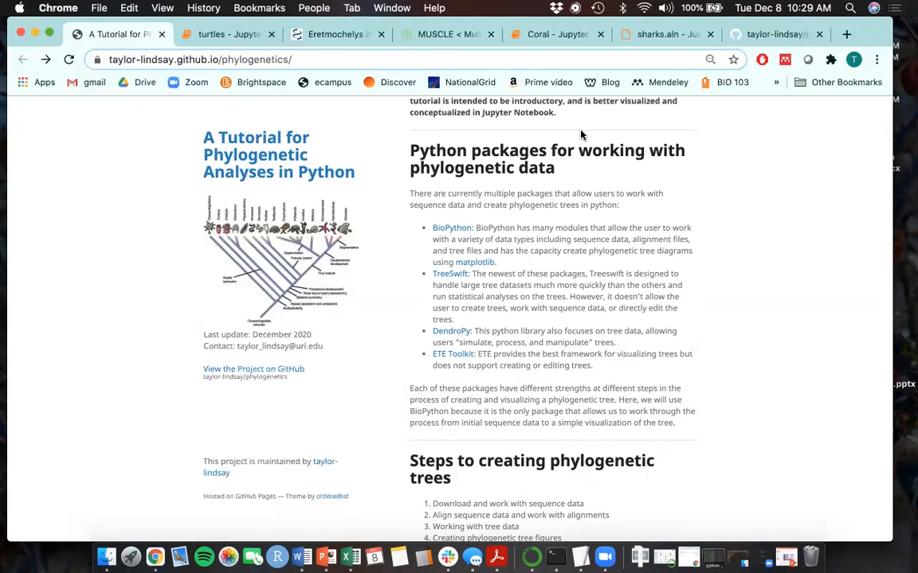
mouse_move(592, 184)
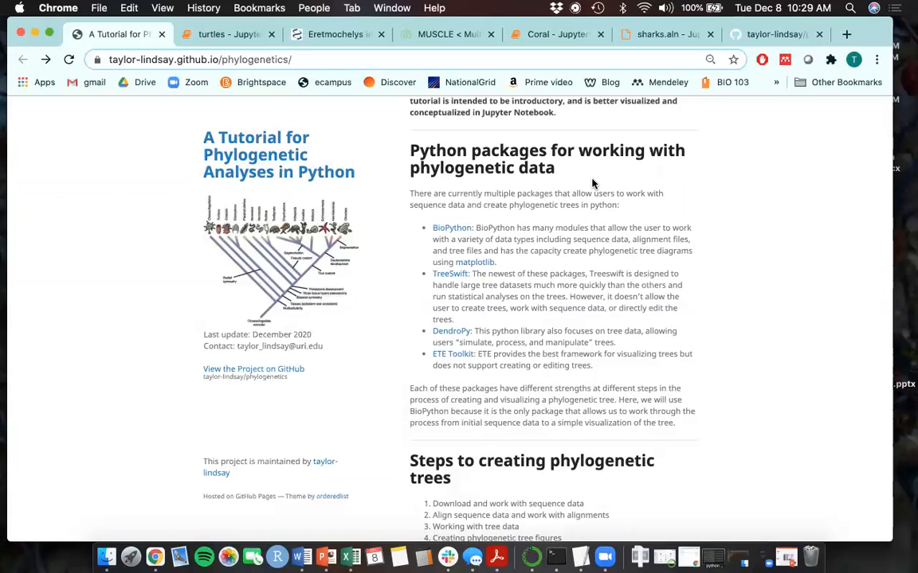
mouse_move(485, 249)
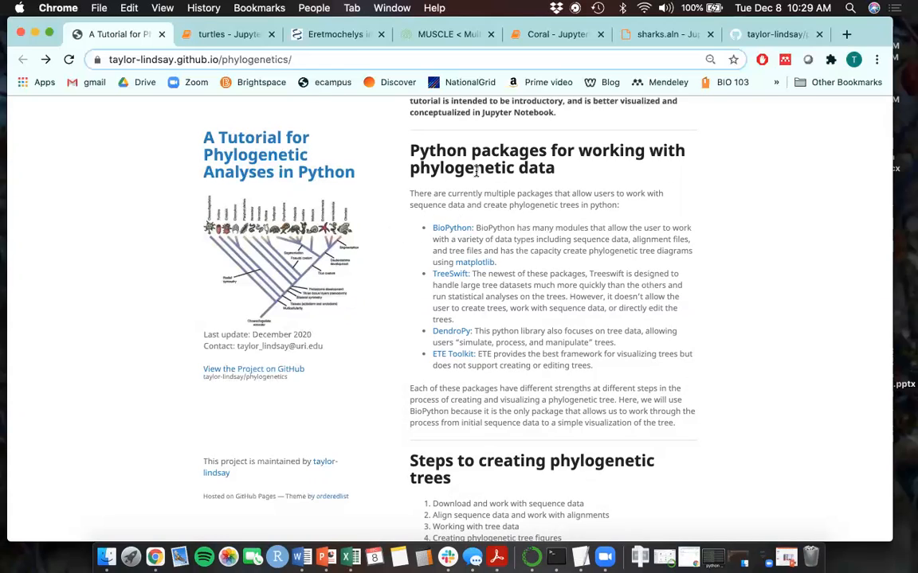
mouse_move(707, 321)
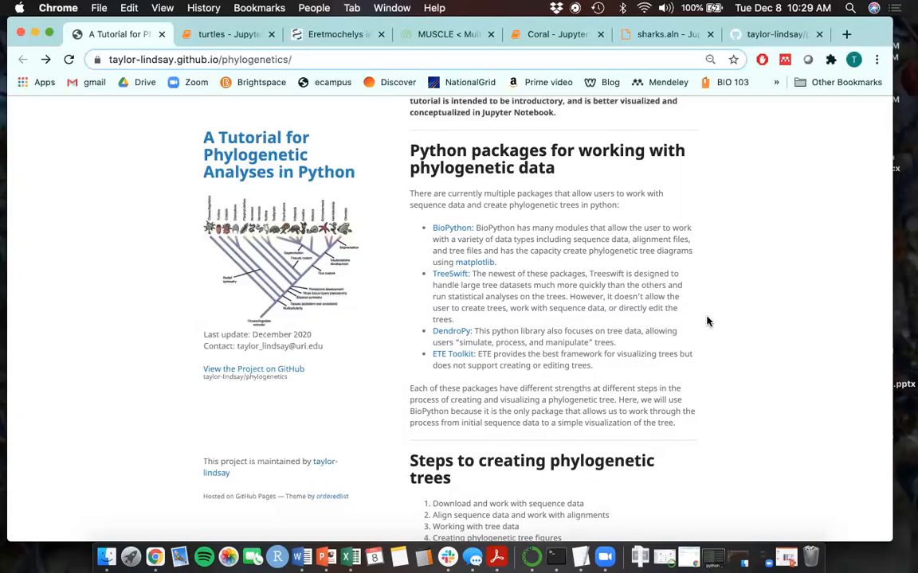
Scroll past the tree-building steps and flow chart to '1. Downloading and Working with Sequence Data'.
scroll("down", 3)
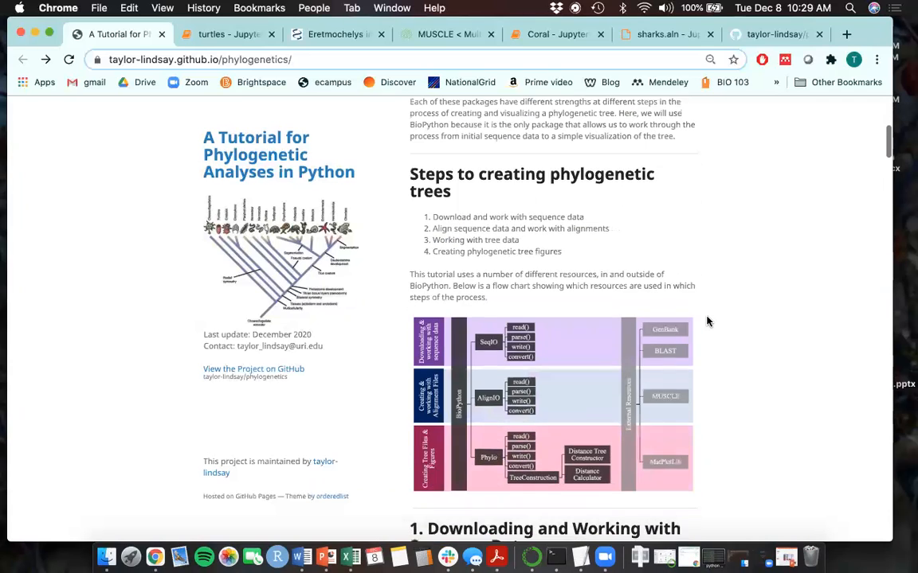
scroll("down", 3)
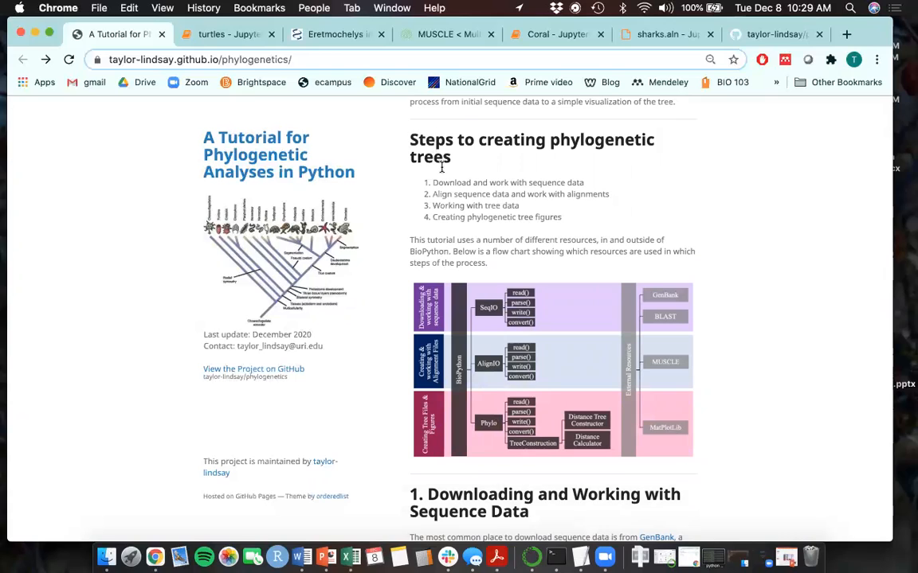
mouse_move(443, 170)
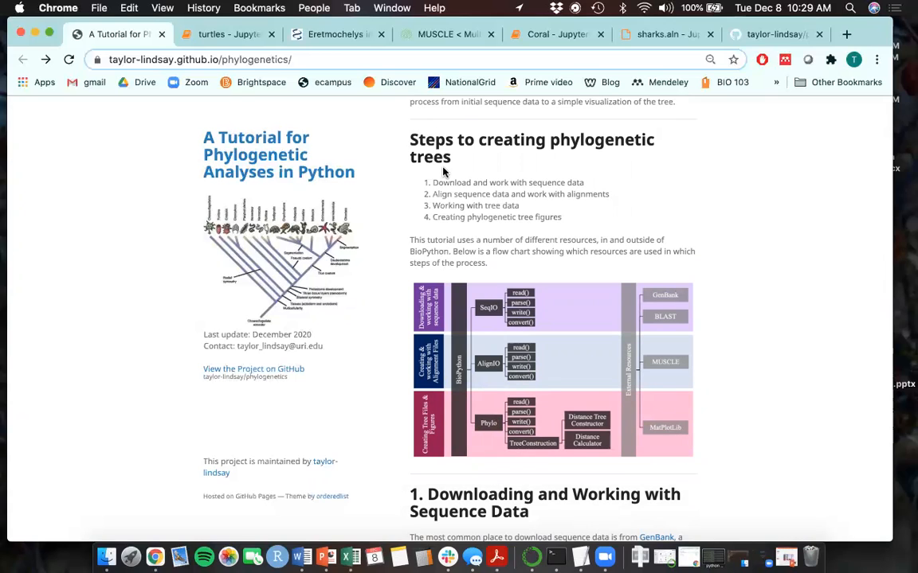
mouse_move(458, 203)
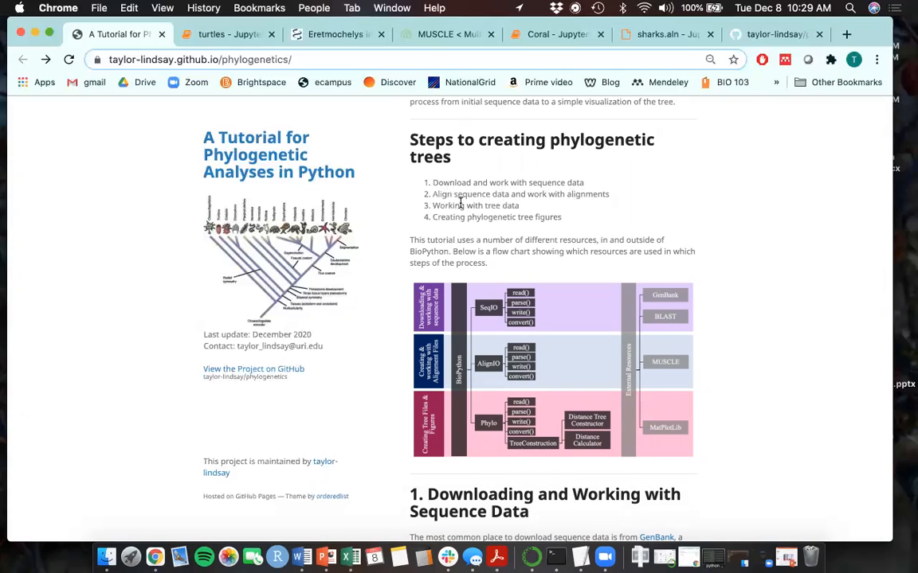
mouse_move(625, 186)
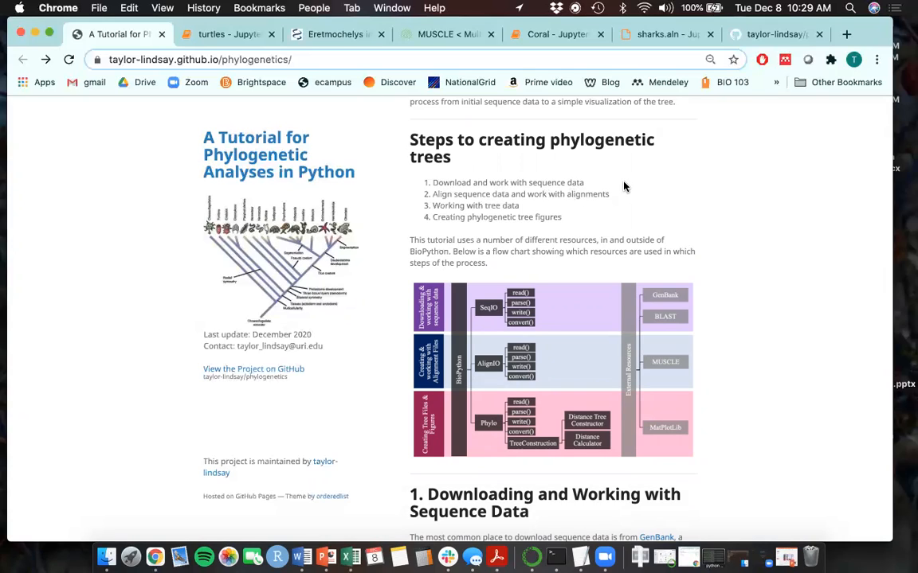
mouse_move(497, 205)
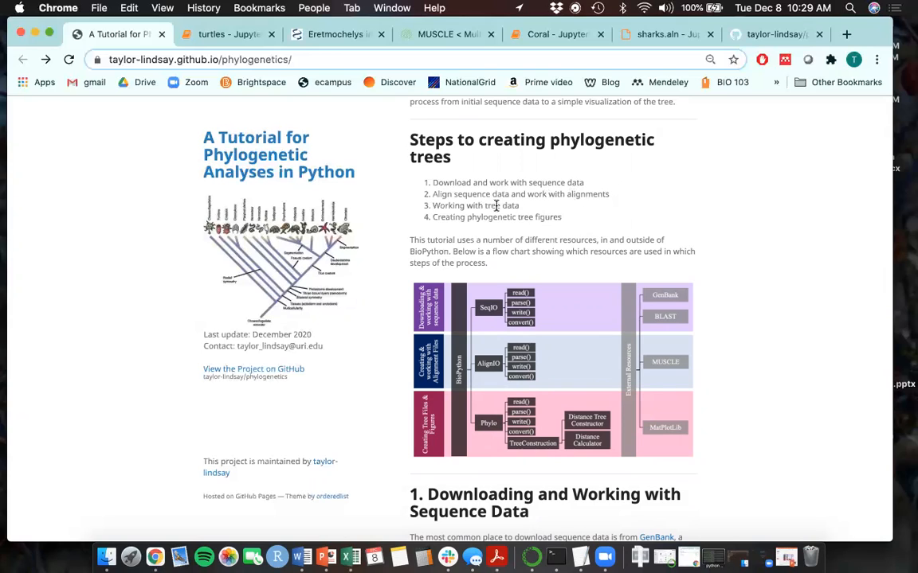
scroll("down", 3)
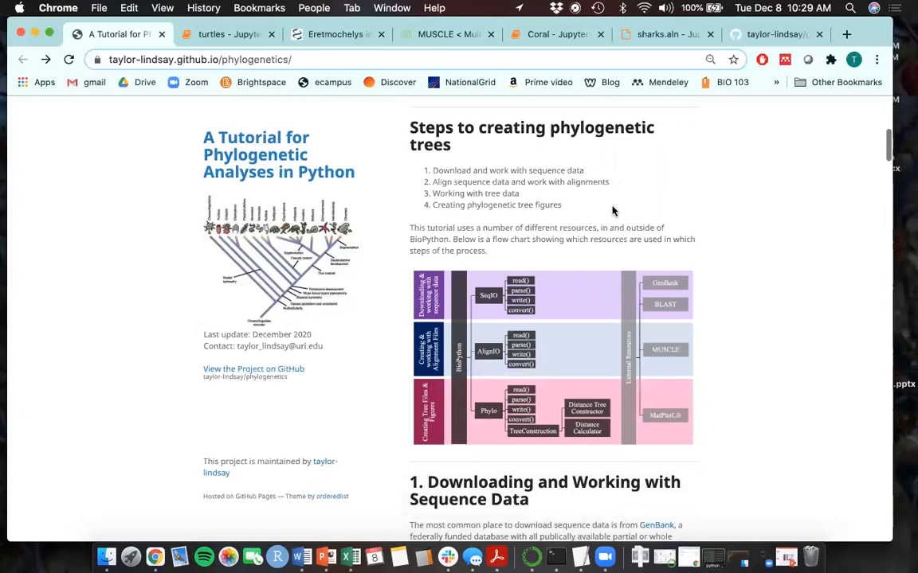
scroll("down", 3)
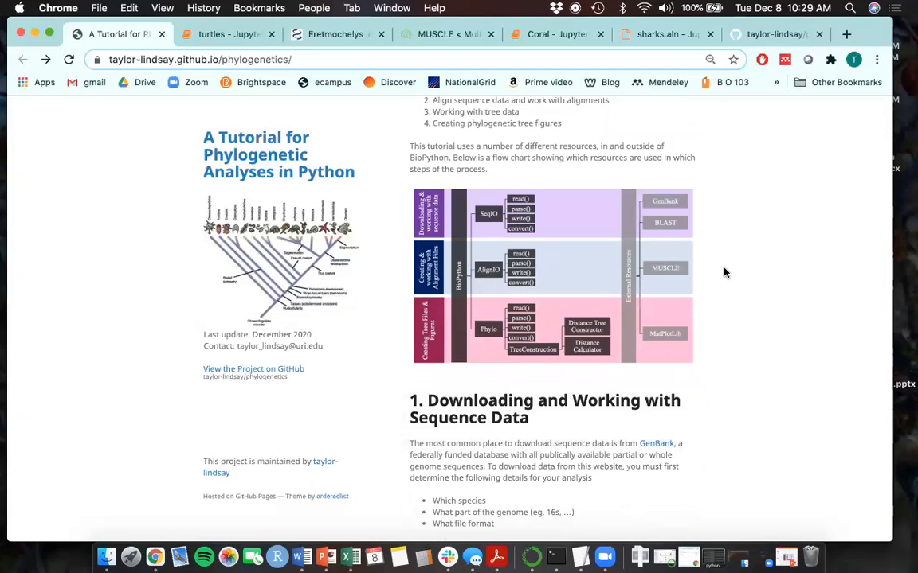
scroll("down", 3)
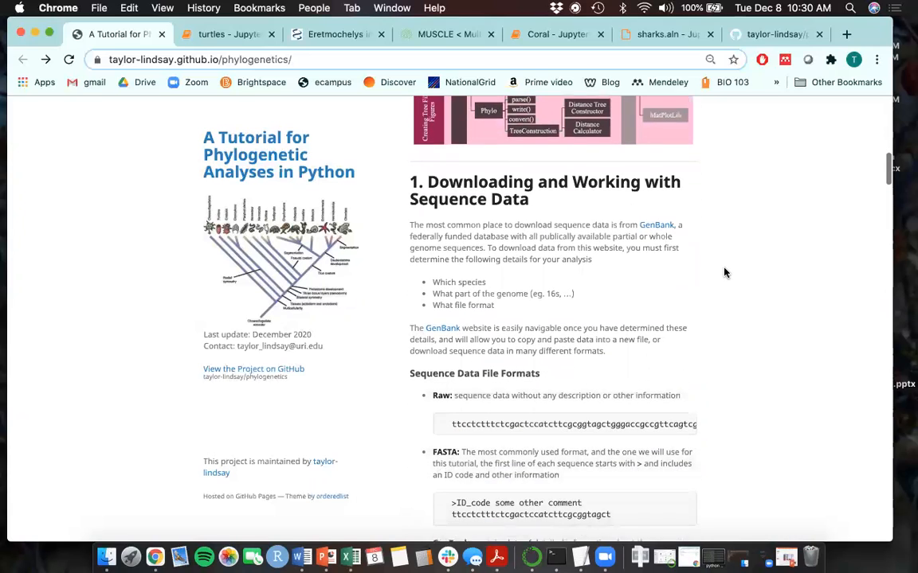
Scroll through the Raw, FASTA and GenBank sequence format examples.
scroll("down", 3)
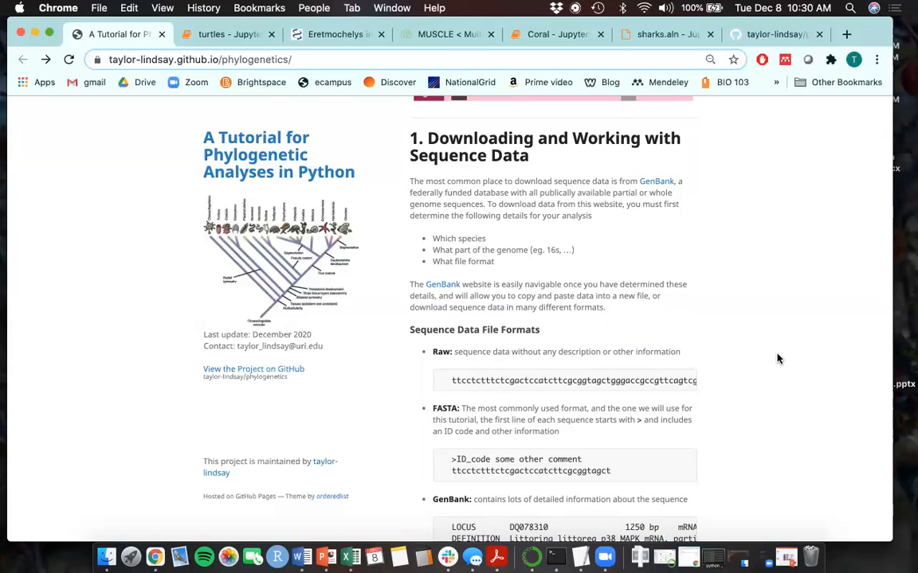
scroll("down", 3)
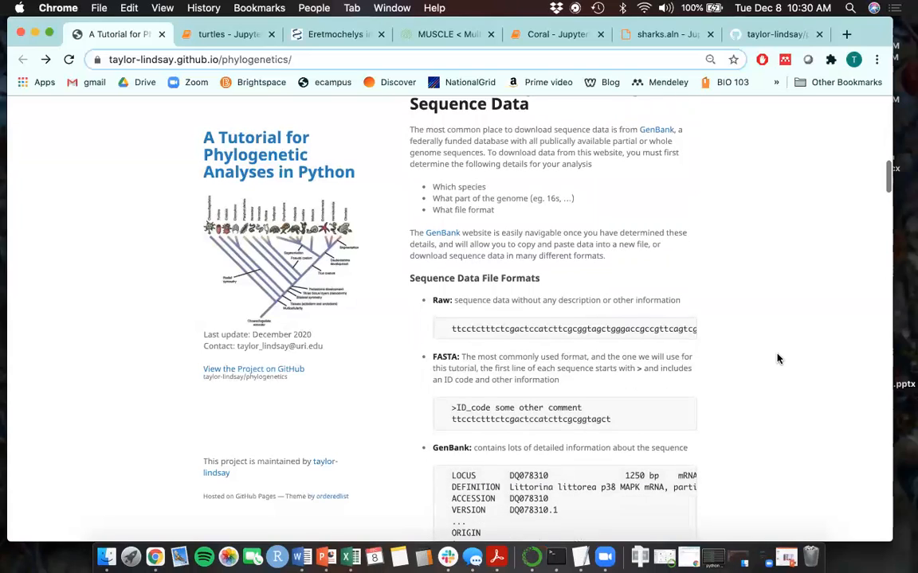
scroll("down", 3)
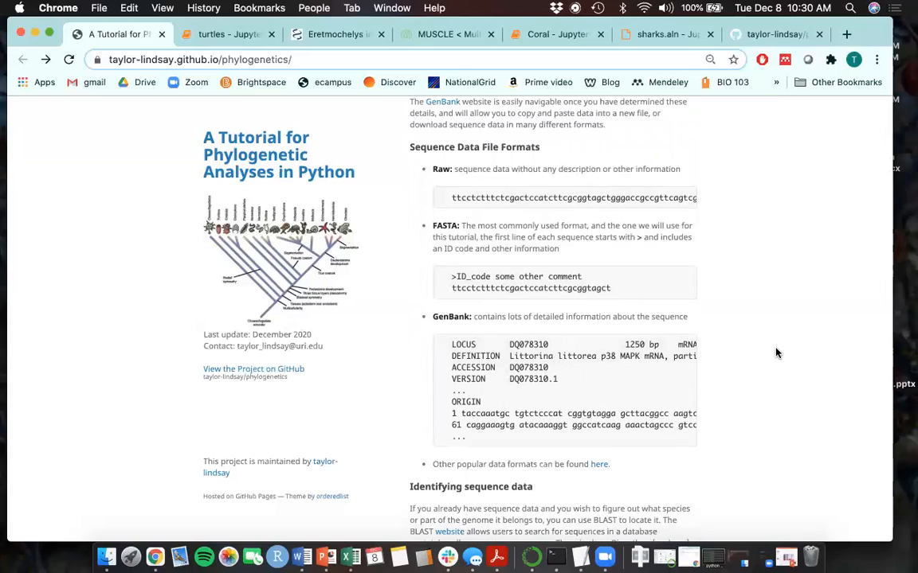
scroll("up", 3)
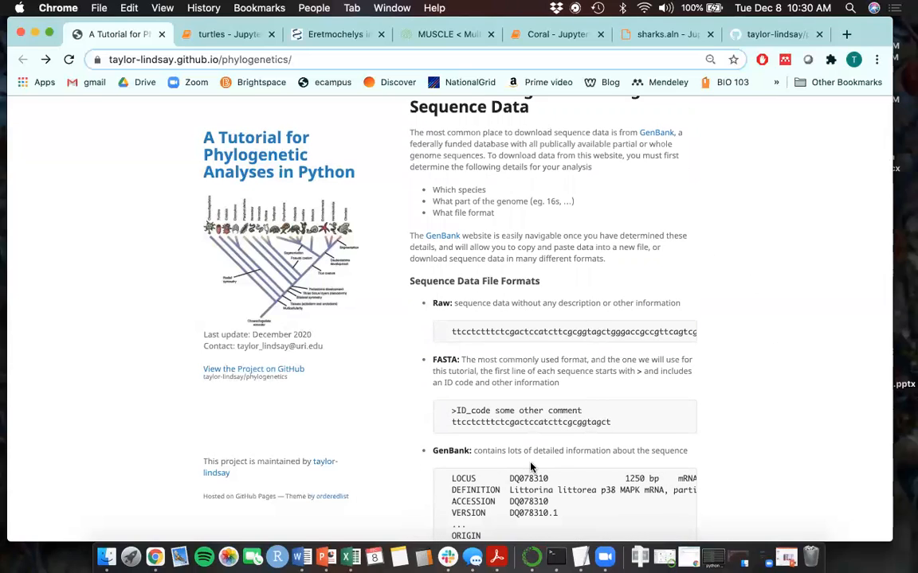
scroll("down", 3)
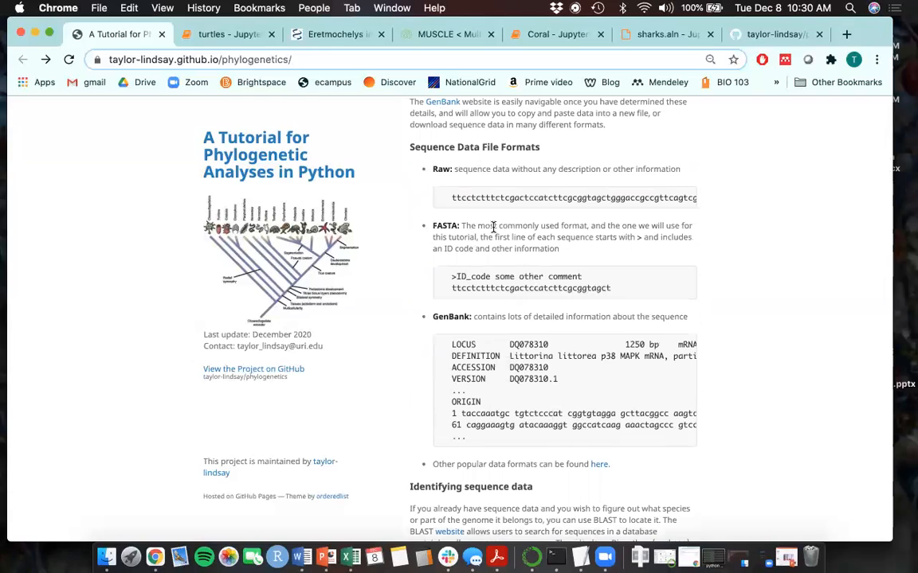
scroll("down", 3)
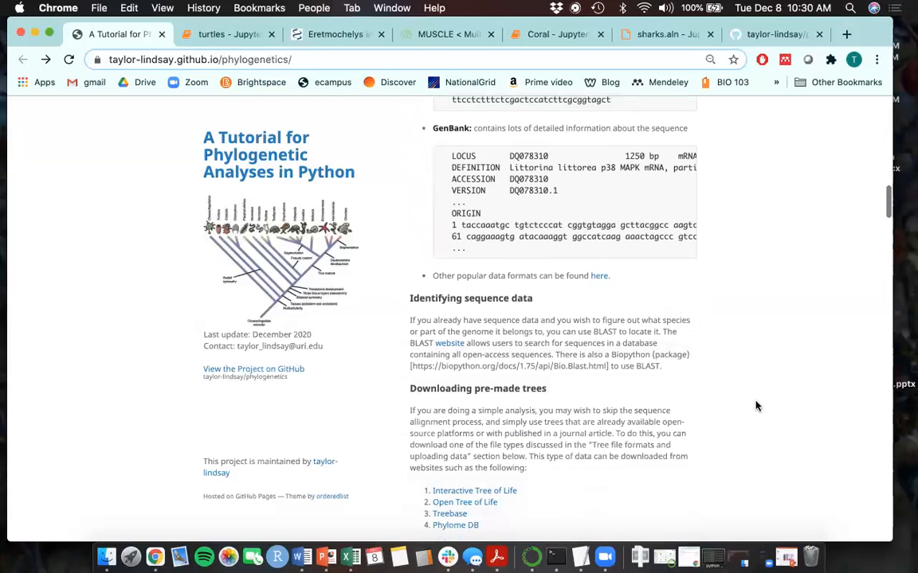
Scroll to the SeqIO import heading and highlight the word 'SeqIO'.
scroll("down", 3)
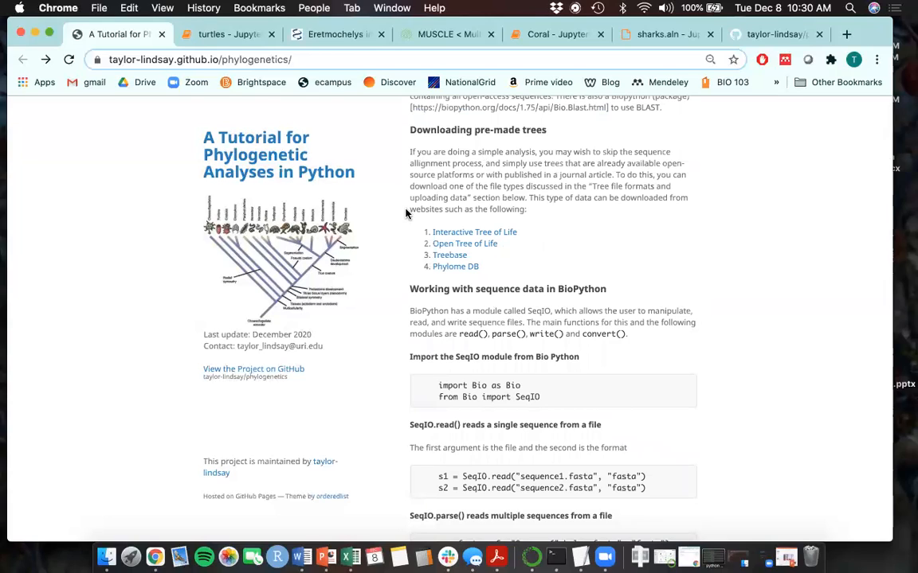
mouse_move(437, 197)
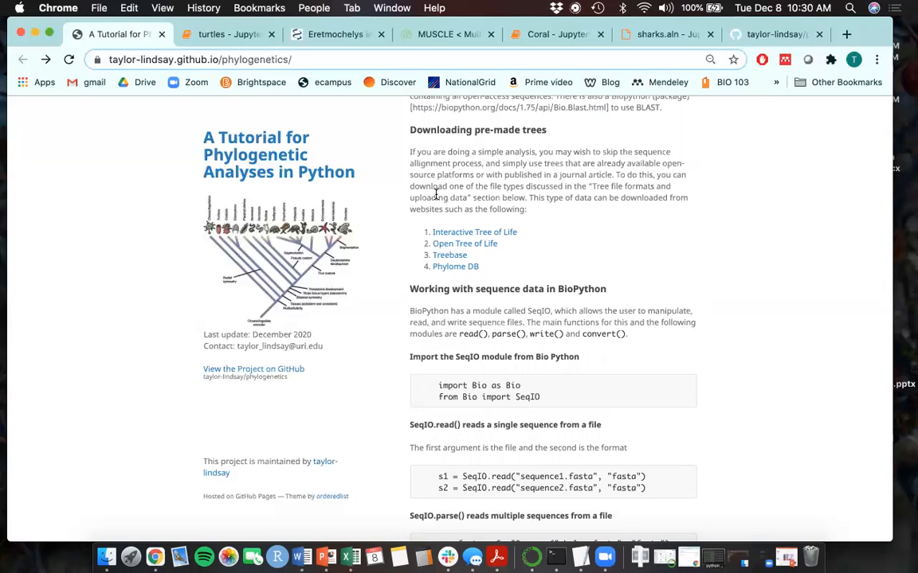
mouse_move(497, 265)
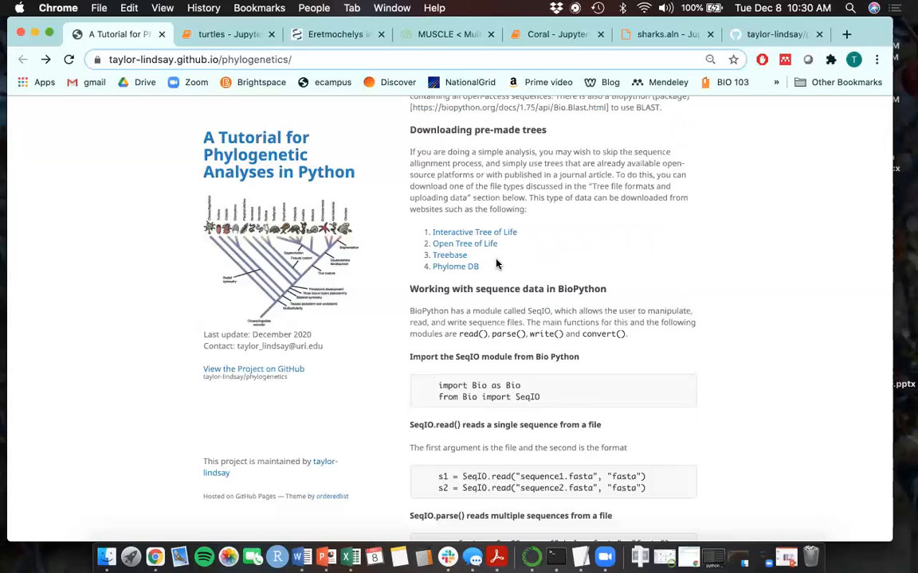
scroll("down", 3)
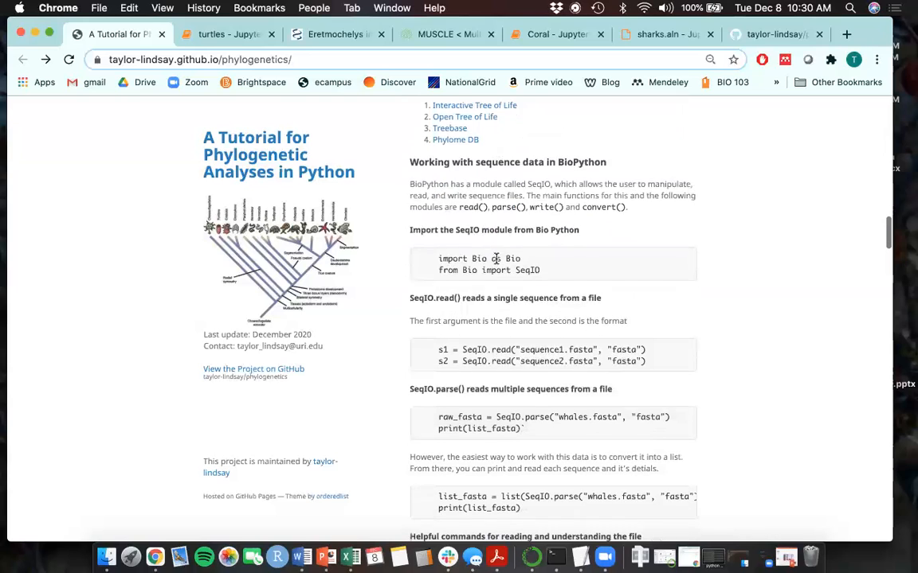
scroll("down", 3)
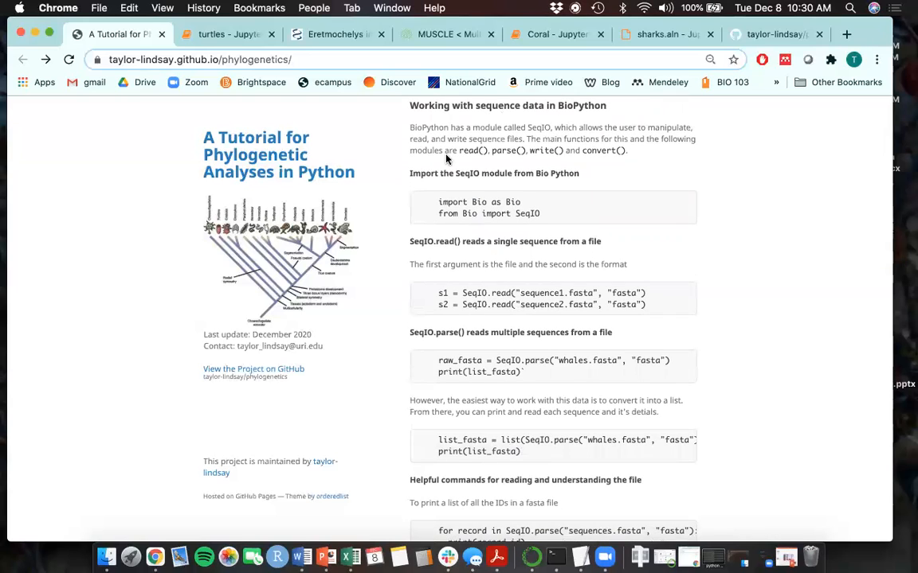
double_click(464, 173)
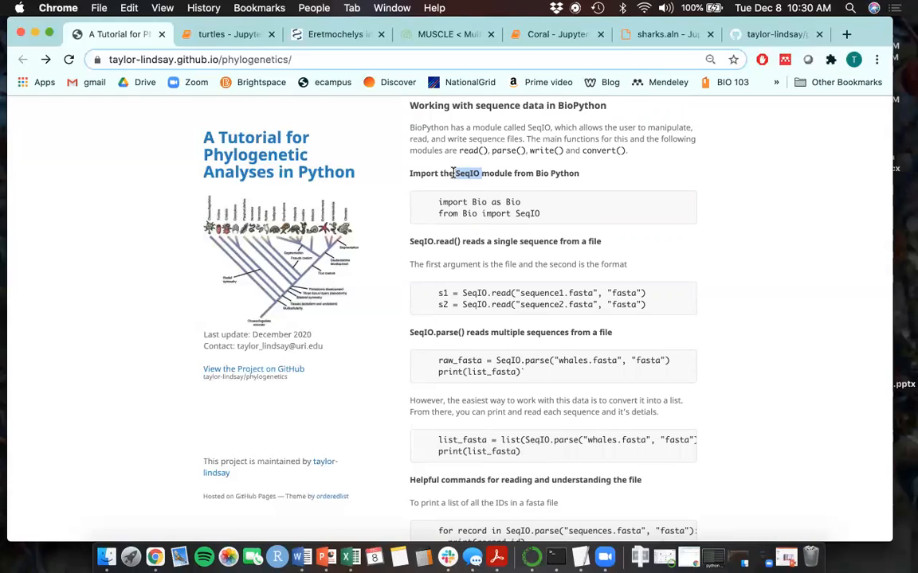
mouse_move(398, 239)
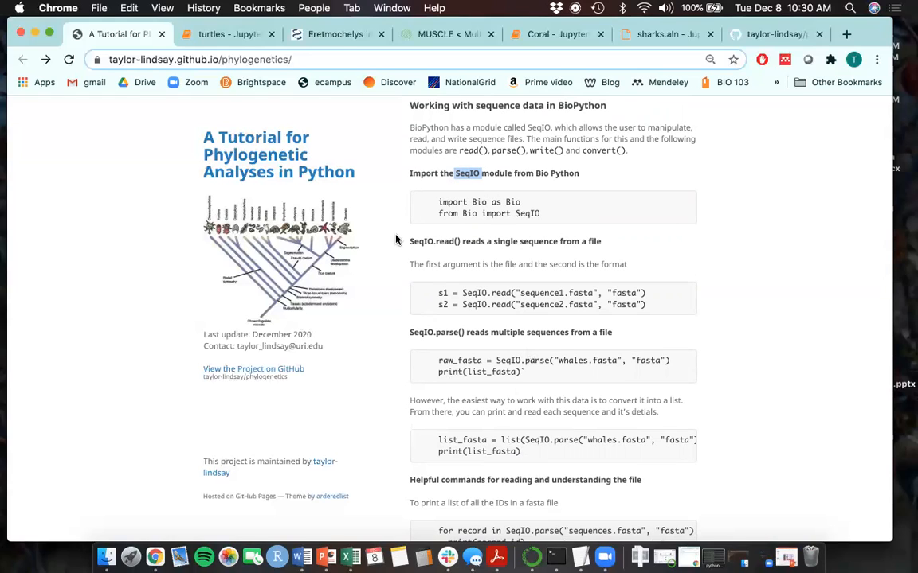
Read the SeqIO write and convert functions down to 'Aligning Sequence Data', clearing the selection.
scroll("down", 3)
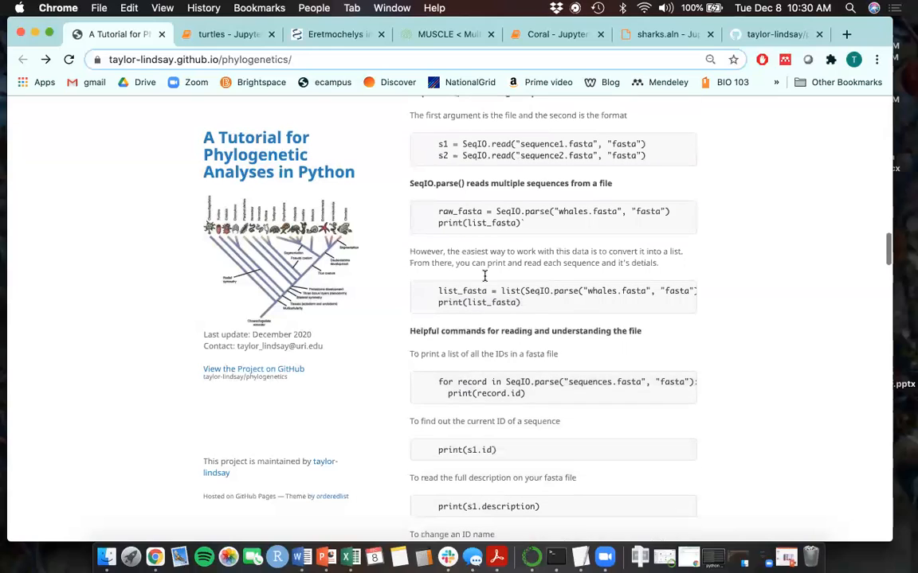
scroll("down", 3)
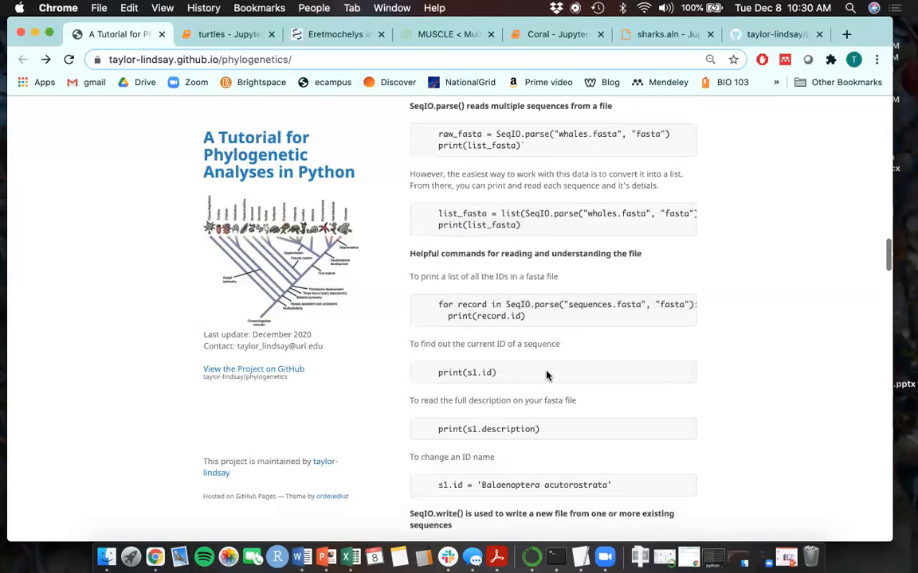
mouse_move(743, 303)
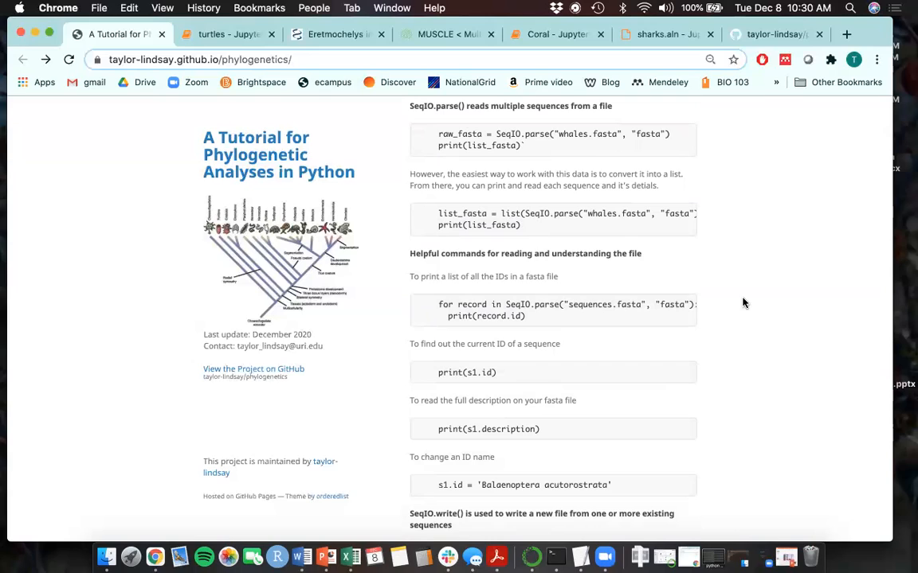
scroll("down", 3)
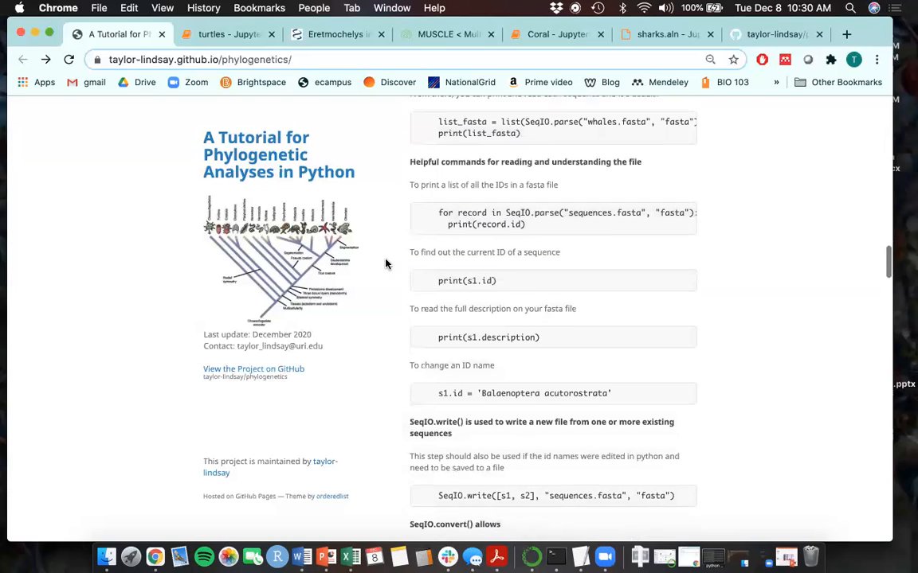
scroll("down", 3)
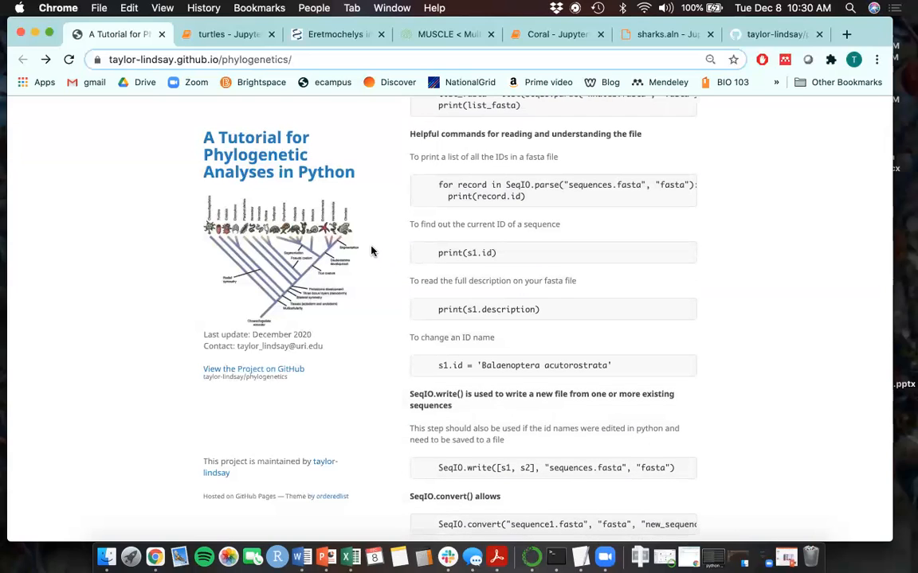
scroll("down", 3)
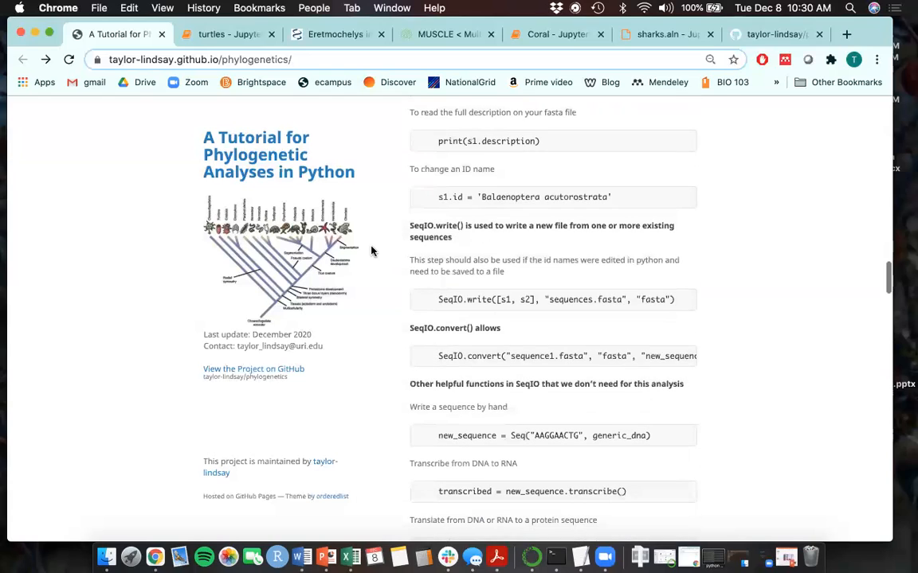
scroll("down", 3)
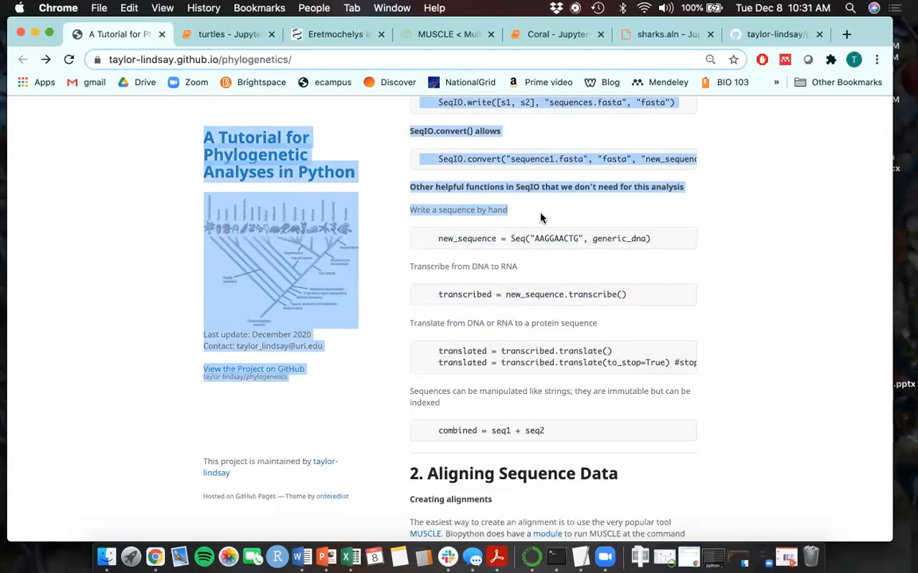
left_click(431, 235)
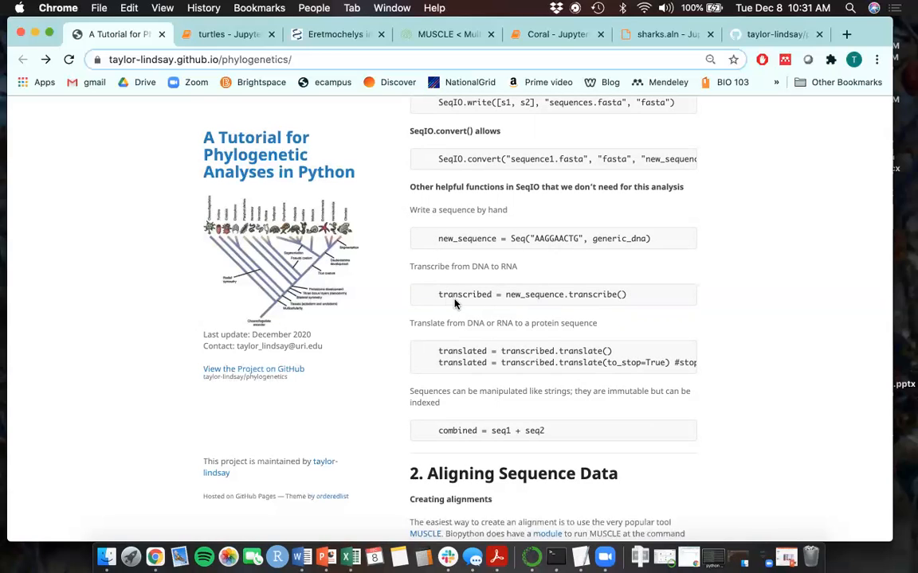
mouse_move(478, 323)
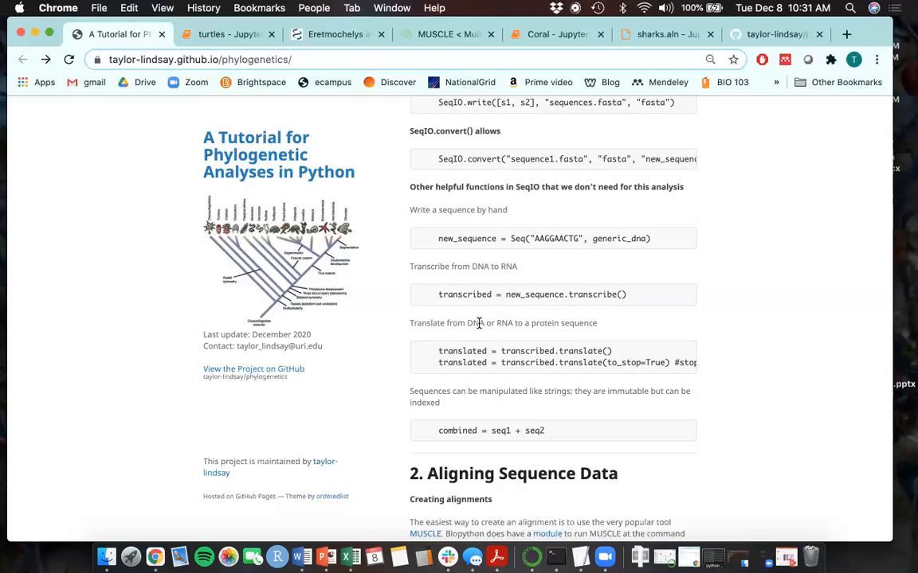
mouse_move(454, 430)
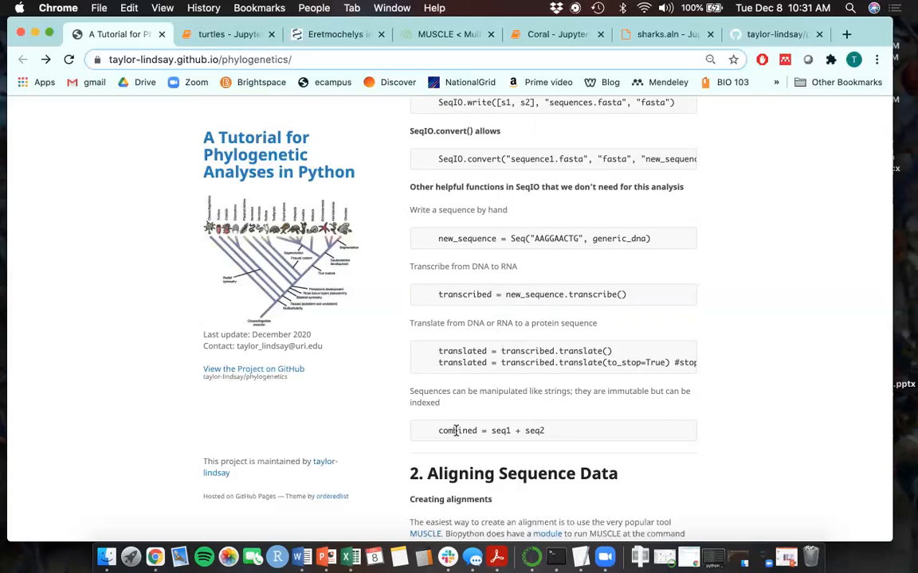
mouse_move(557, 410)
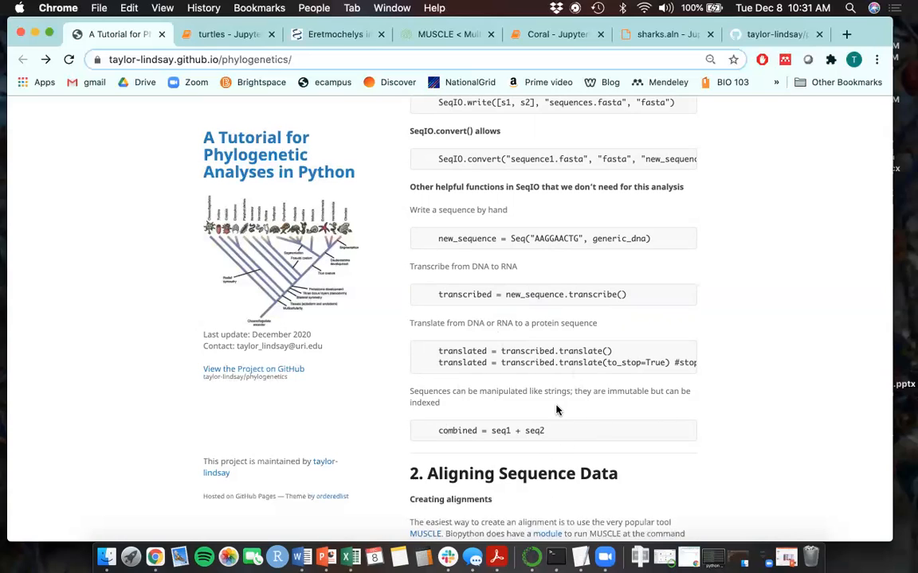
mouse_move(587, 392)
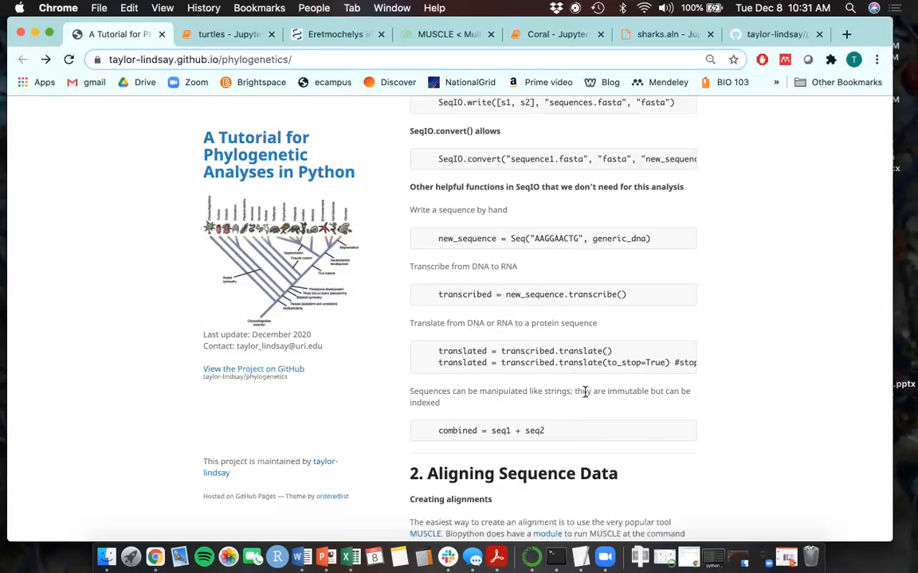
Scroll past sections 3 and 4 to Conclusion and Sources, then return to the turtles notebook.
scroll("down", 3)
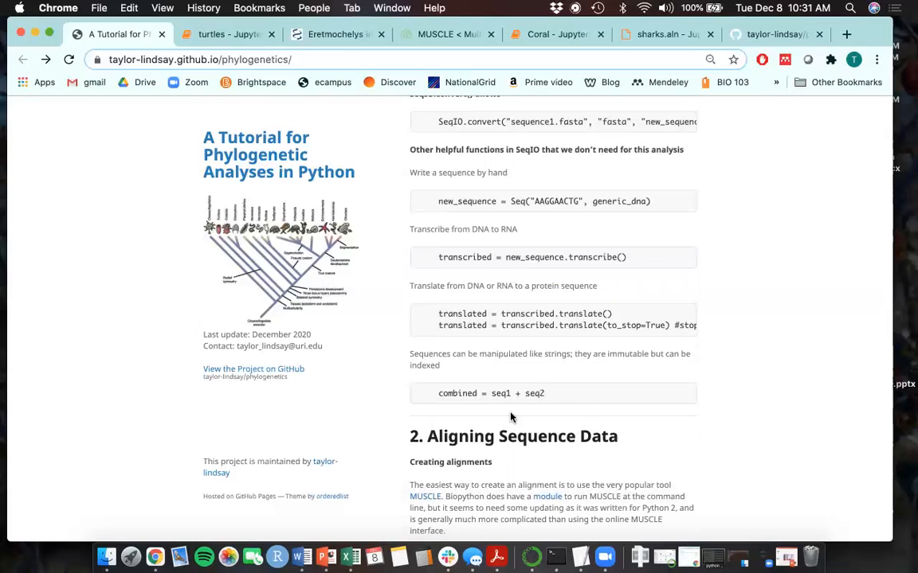
mouse_move(472, 393)
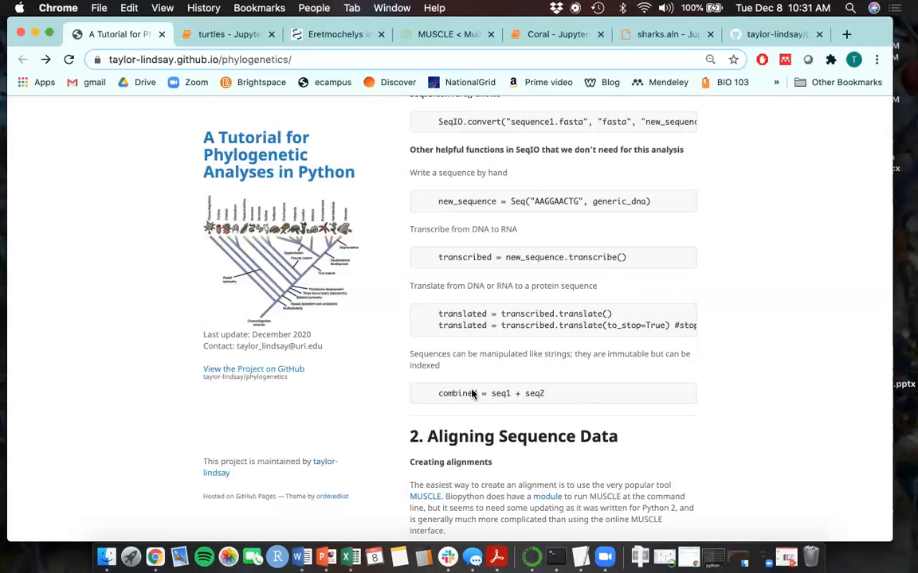
mouse_move(510, 383)
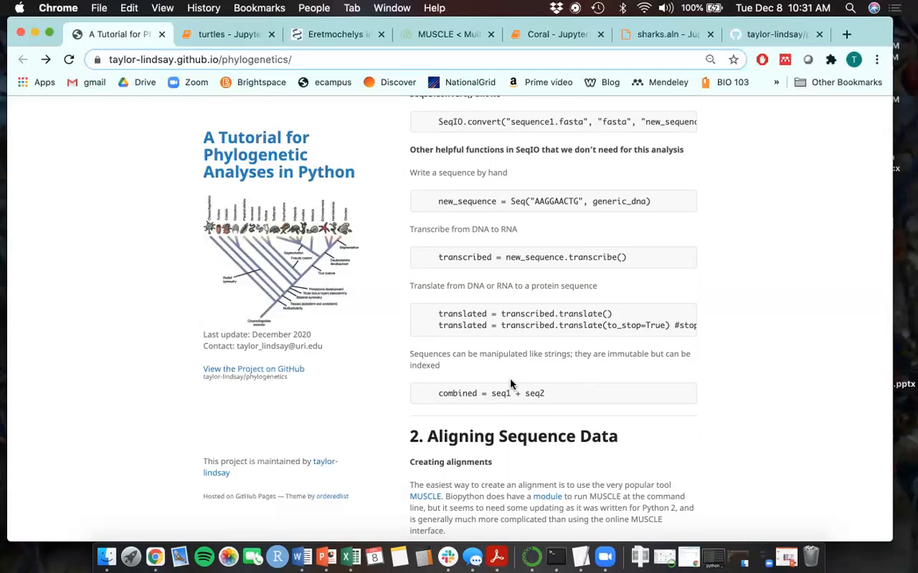
scroll("down", 3)
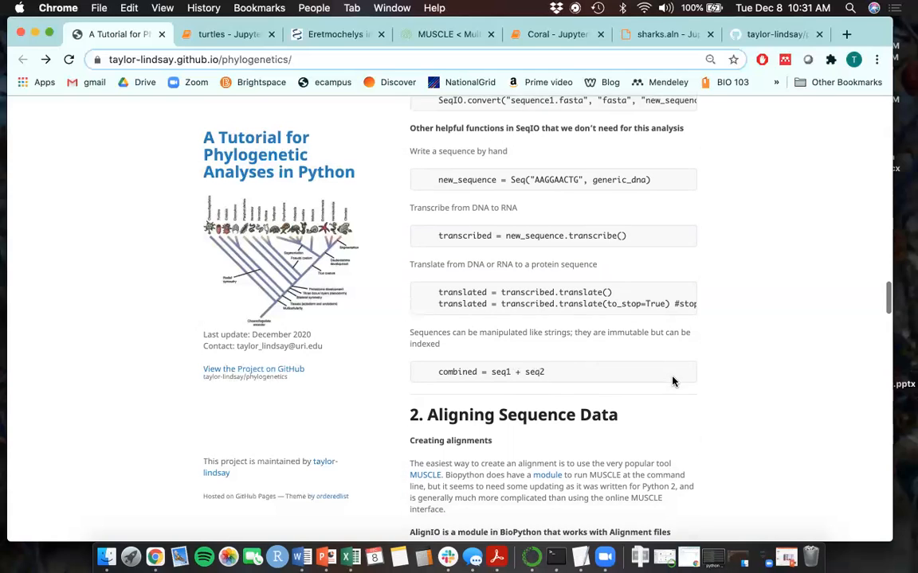
scroll("down", 3)
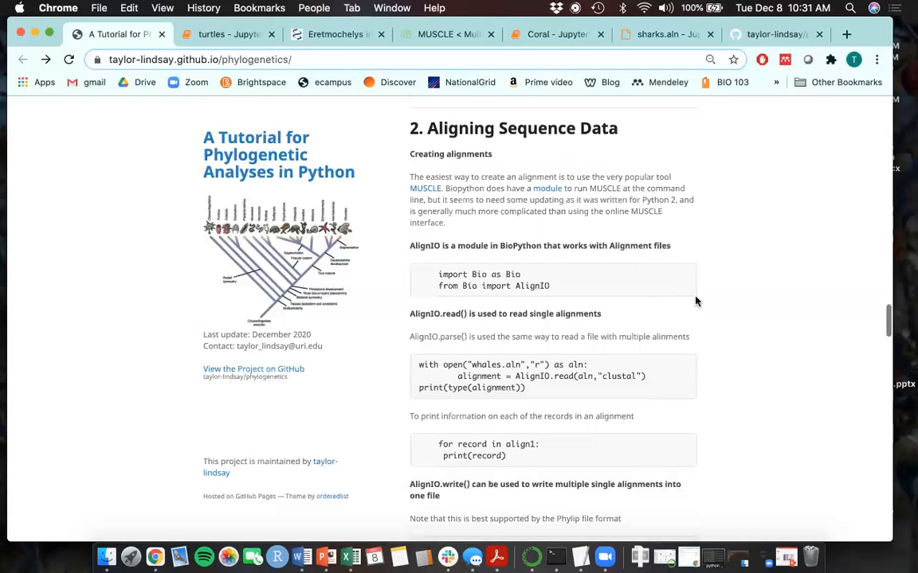
scroll("down", 3)
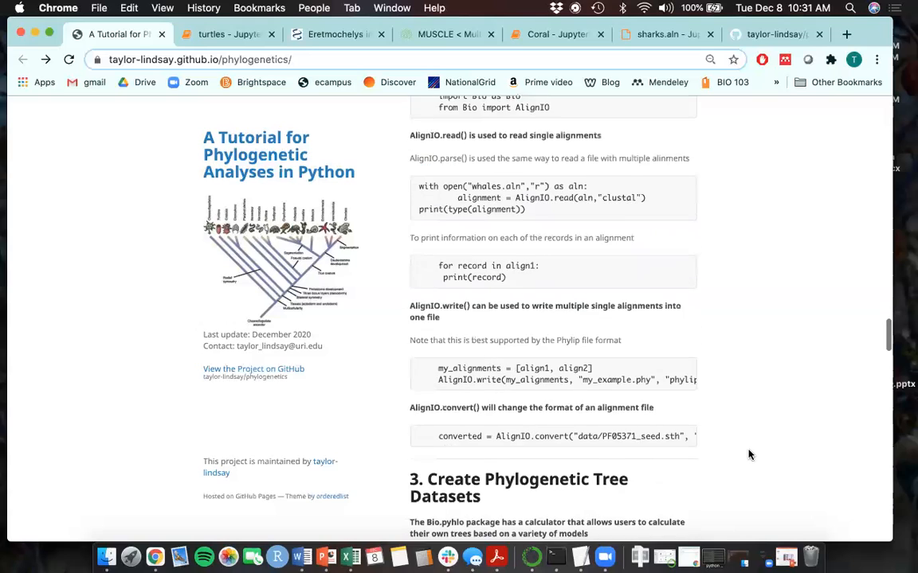
scroll("down", 3)
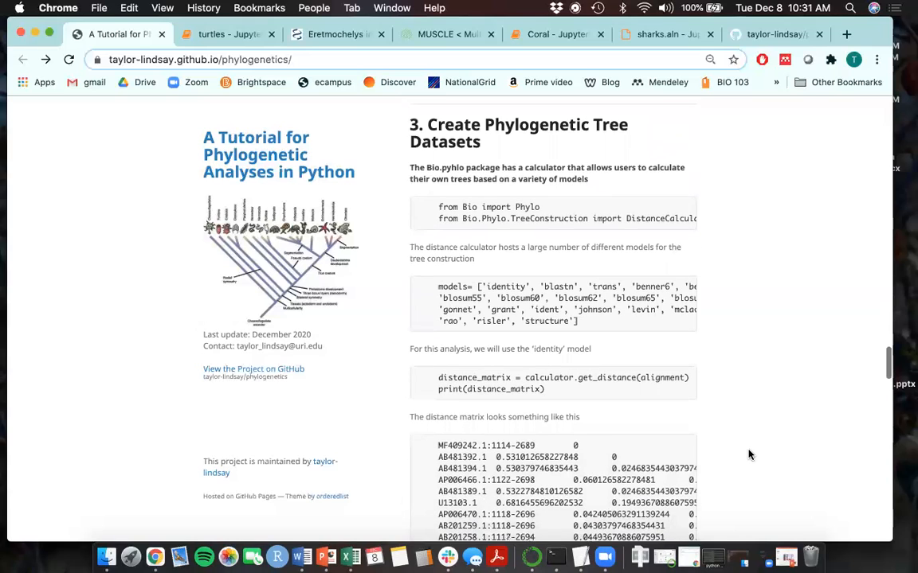
scroll("down", 3)
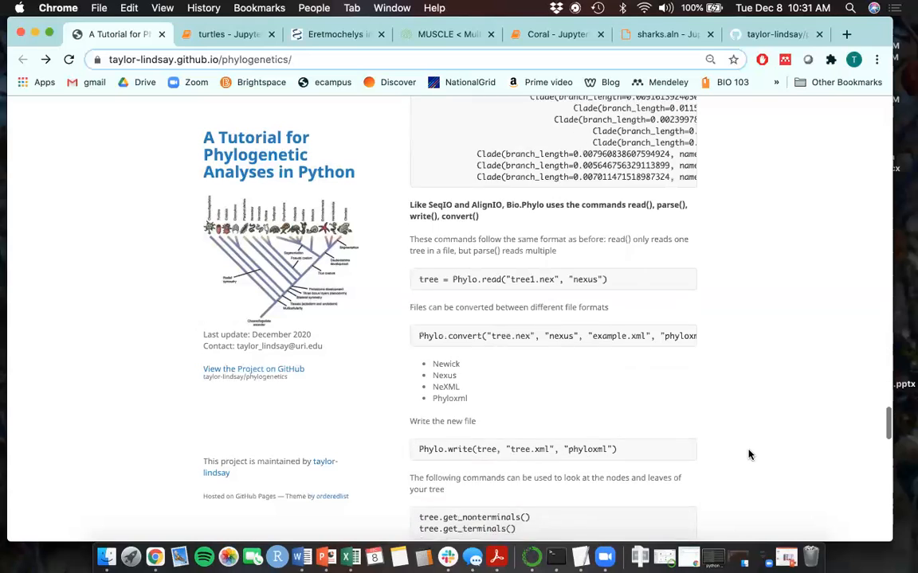
scroll("down", 3)
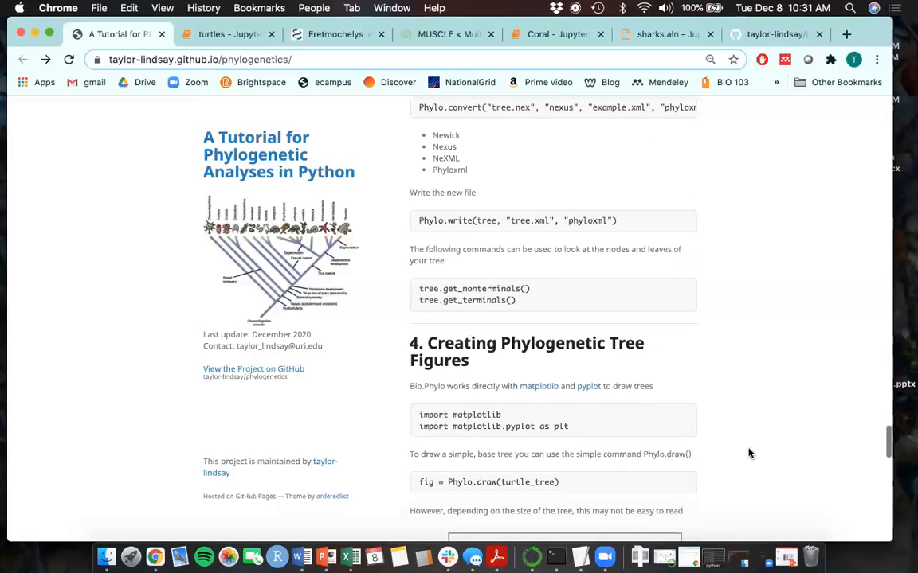
scroll("down", 3)
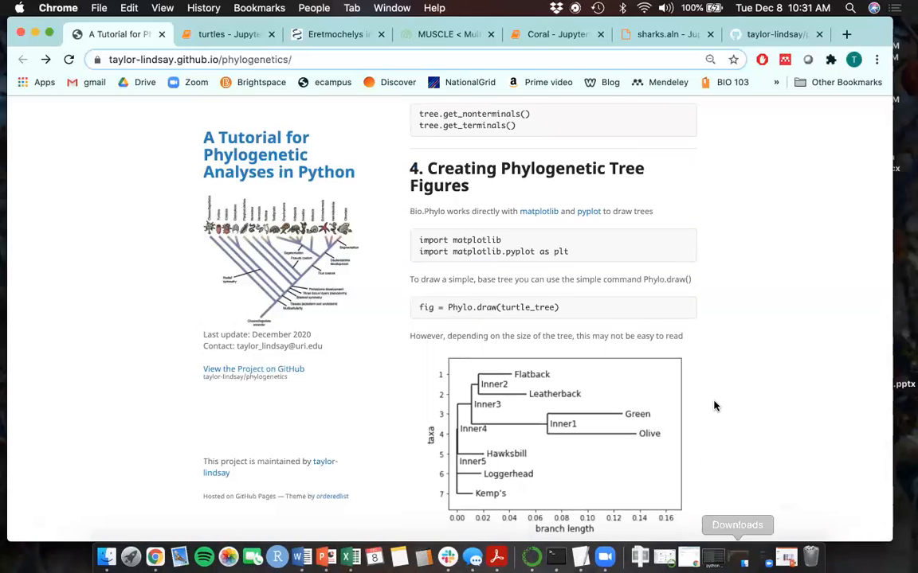
scroll("down", 3)
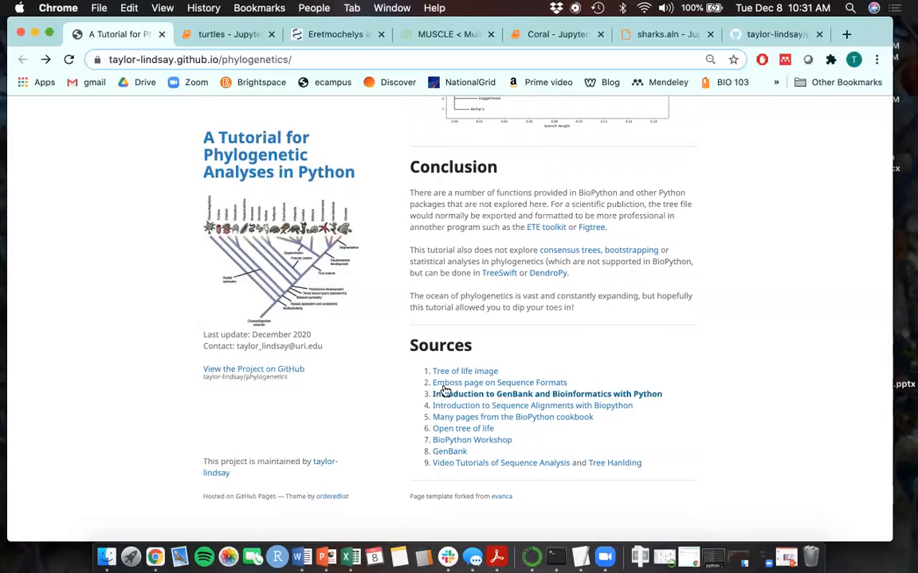
mouse_move(315, 378)
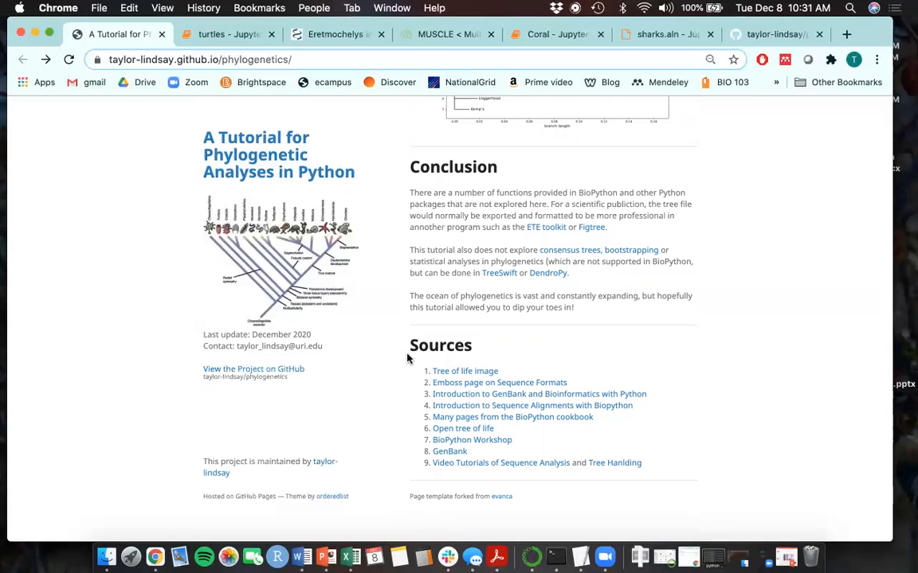
left_click(228, 34)
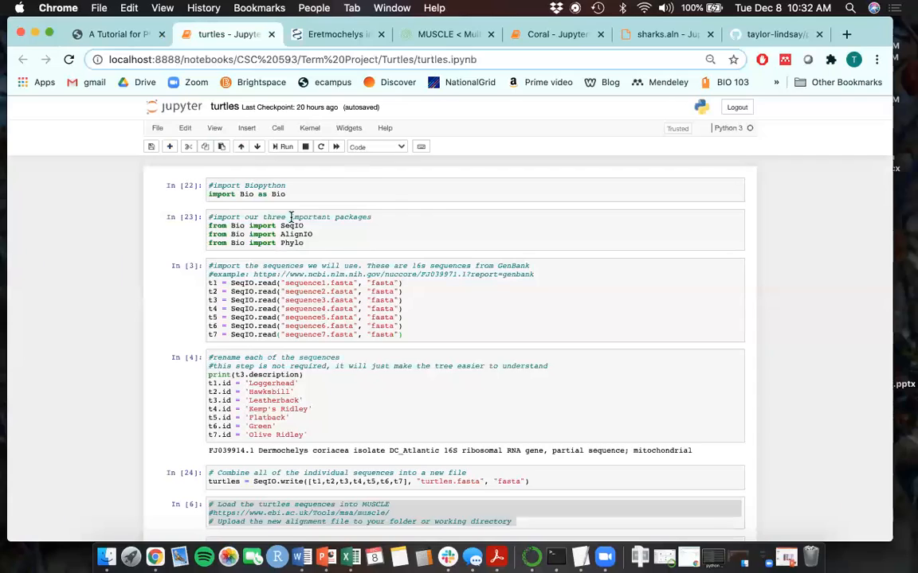
Rerun the Biopython import, SeqIO/AlignIO/Phylo import and sequence-renaming cells.
left_click(283, 147)
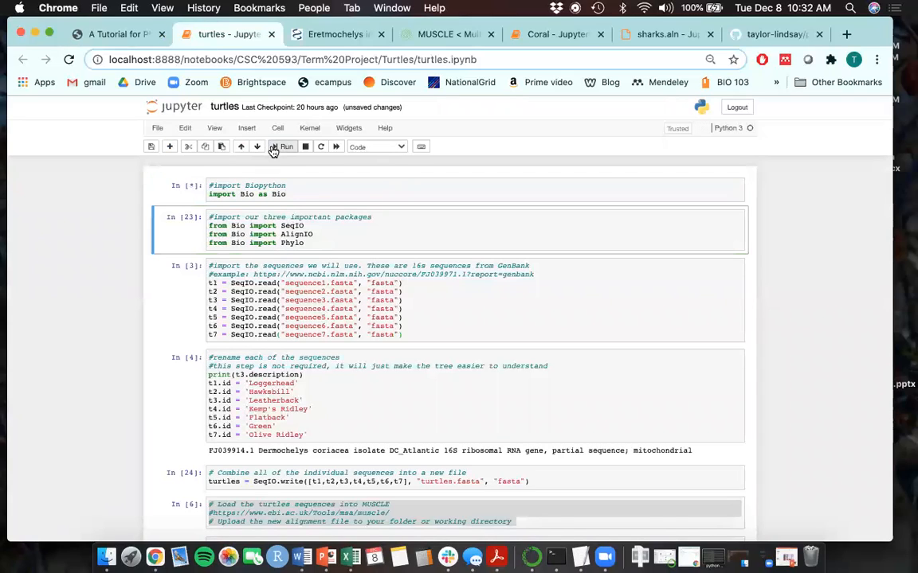
left_click(284, 146)
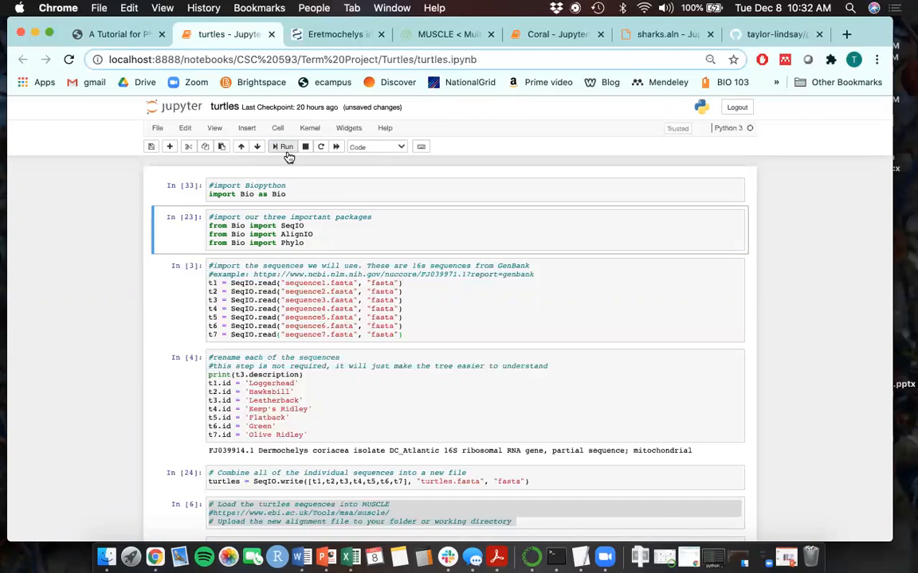
left_click(284, 147)
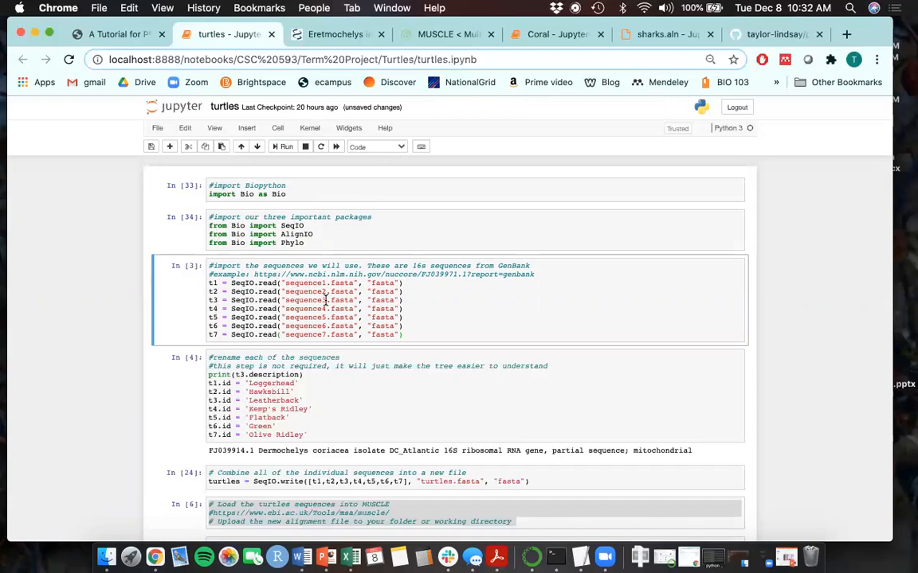
mouse_move(340, 352)
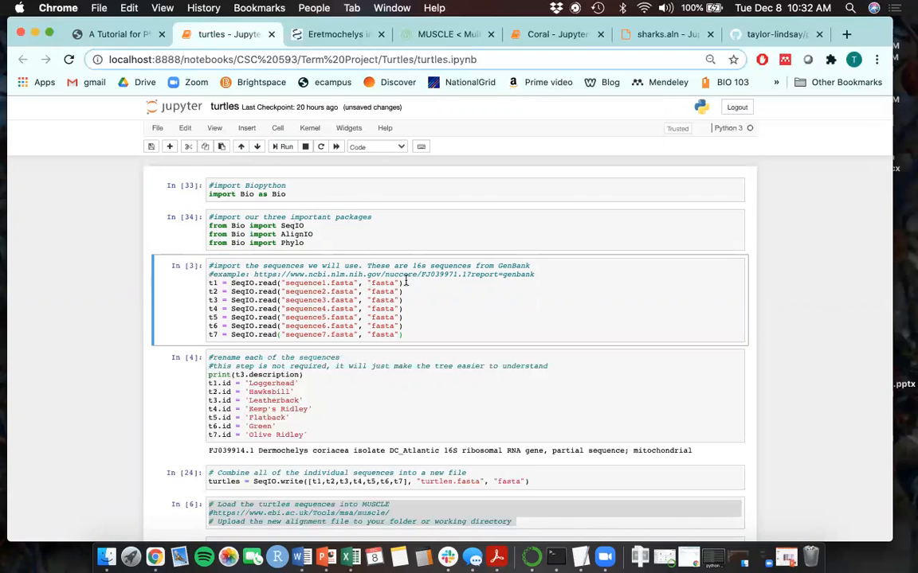
mouse_move(210, 283)
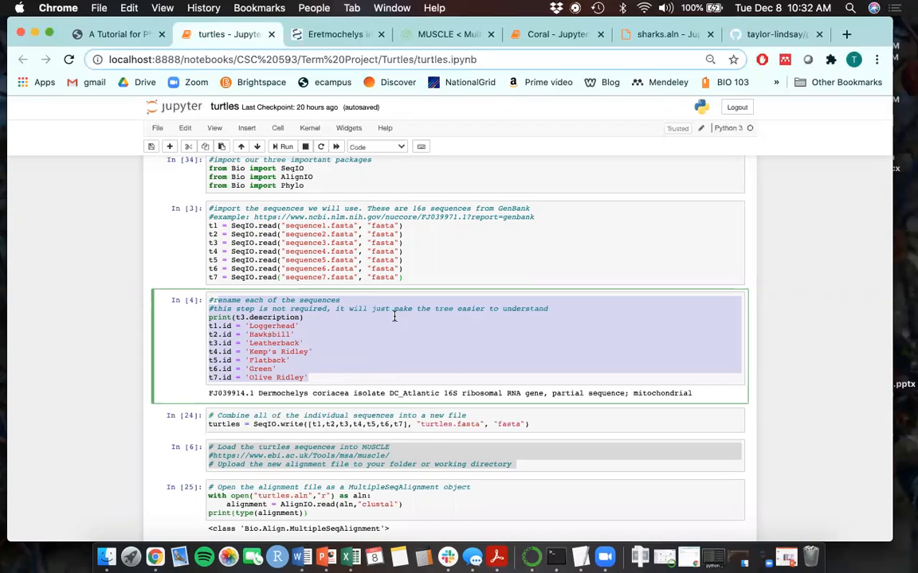
scroll("down", 3)
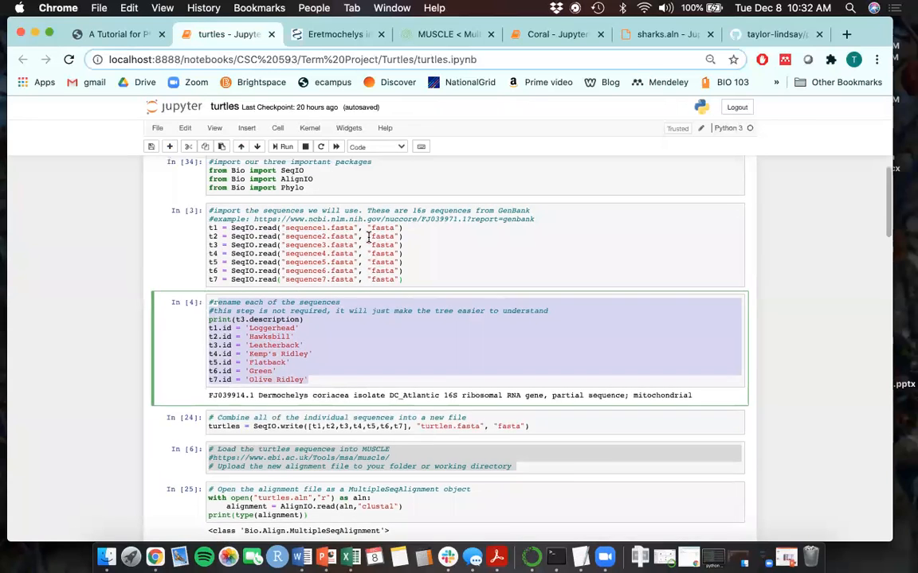
left_click(284, 146)
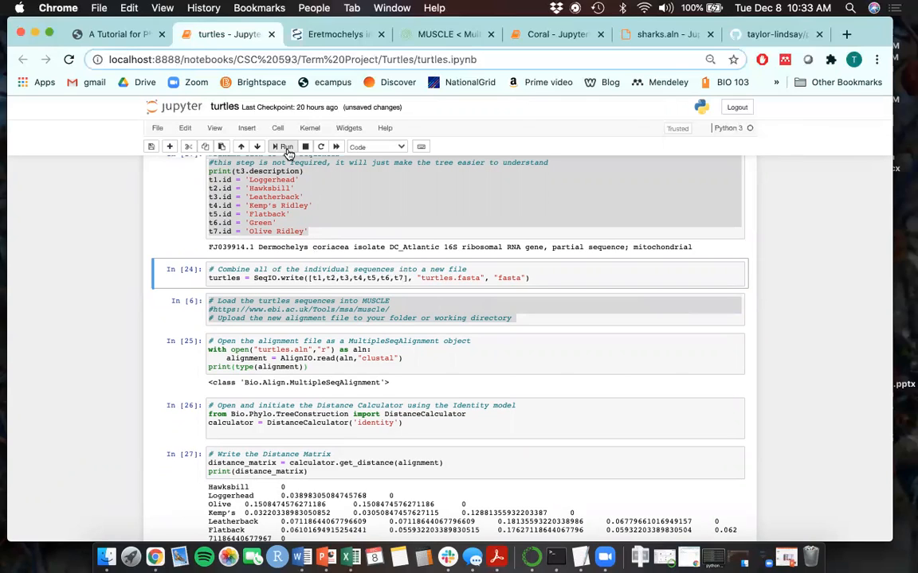
Run the 'Combine all of the individual sequences' cell to produce turtles.fasta.
left_click(284, 147)
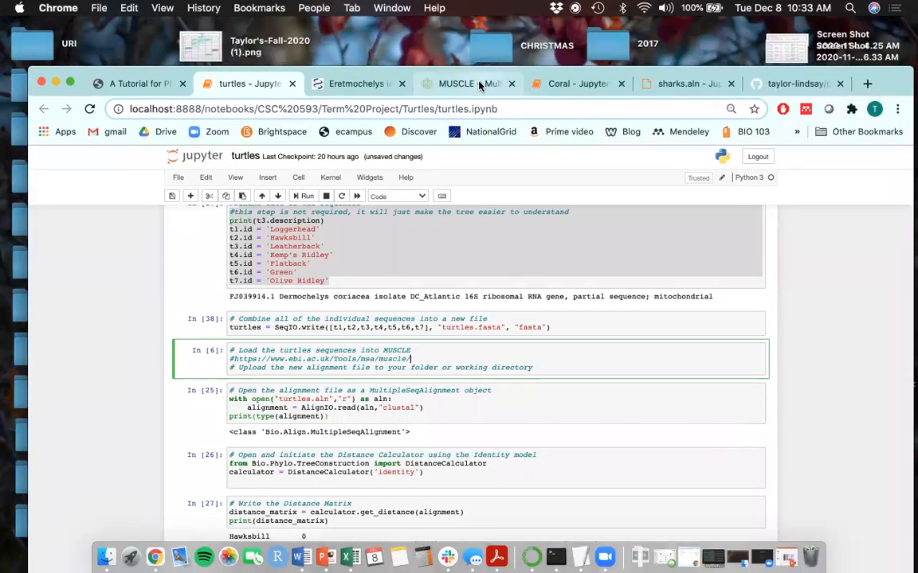
Submit turtles.fasta to MUSCLE with ClustalW output format.
left_click(469, 83)
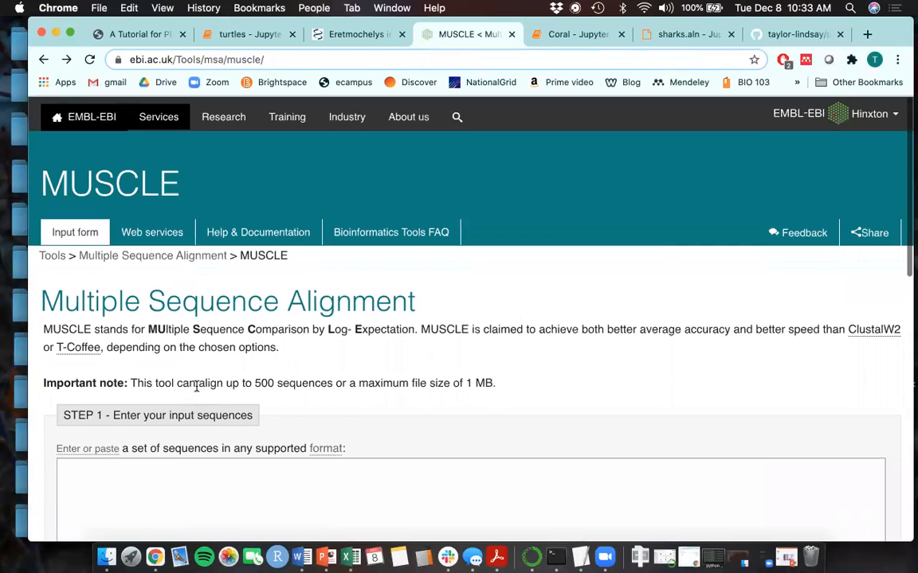
scroll("down", 3)
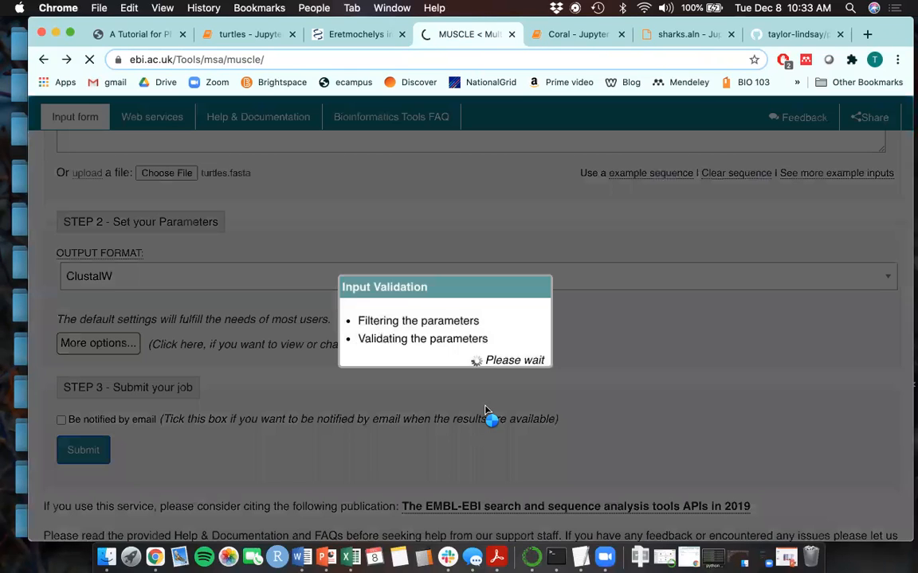
left_click(83, 450)
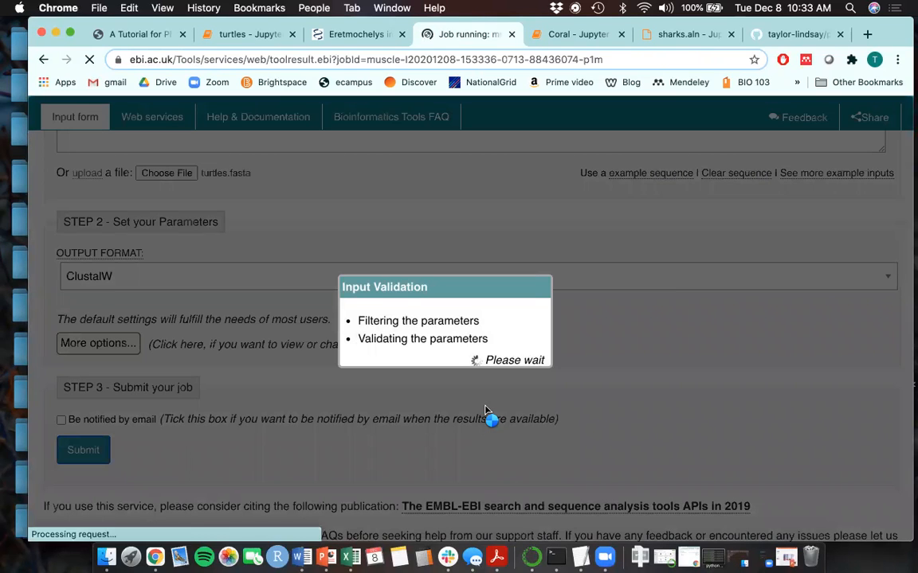
left_click(83, 450)
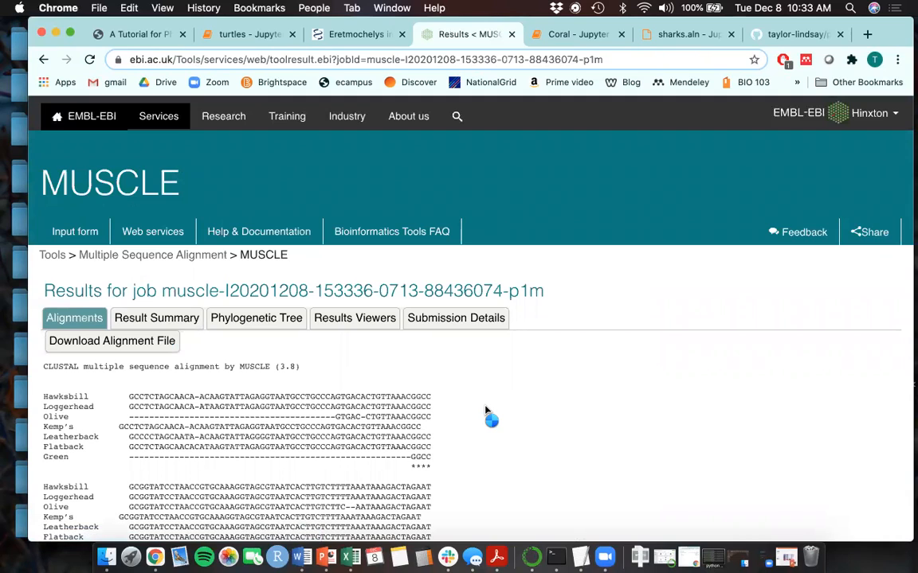
Scroll through the seven-turtle alignment results, then return to the turtles notebook.
scroll("down", 3)
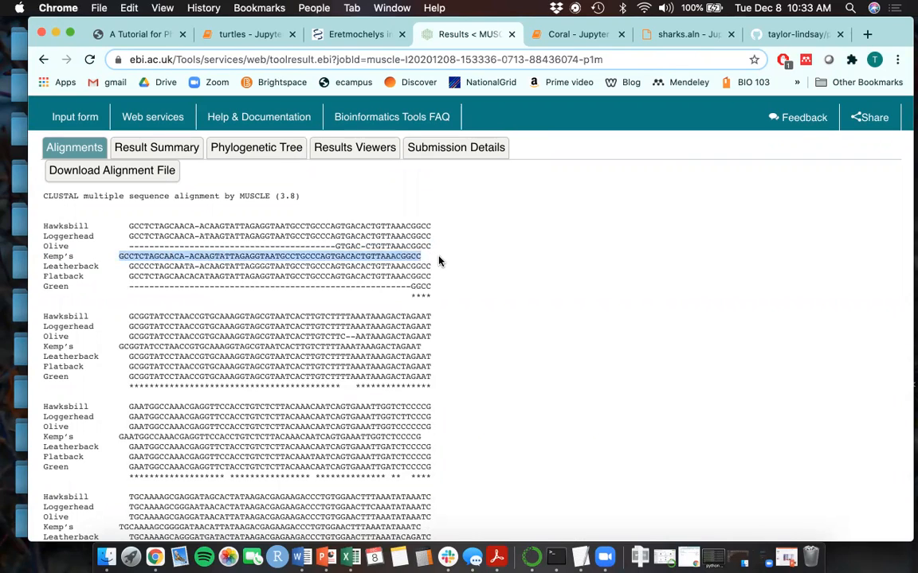
mouse_move(434, 262)
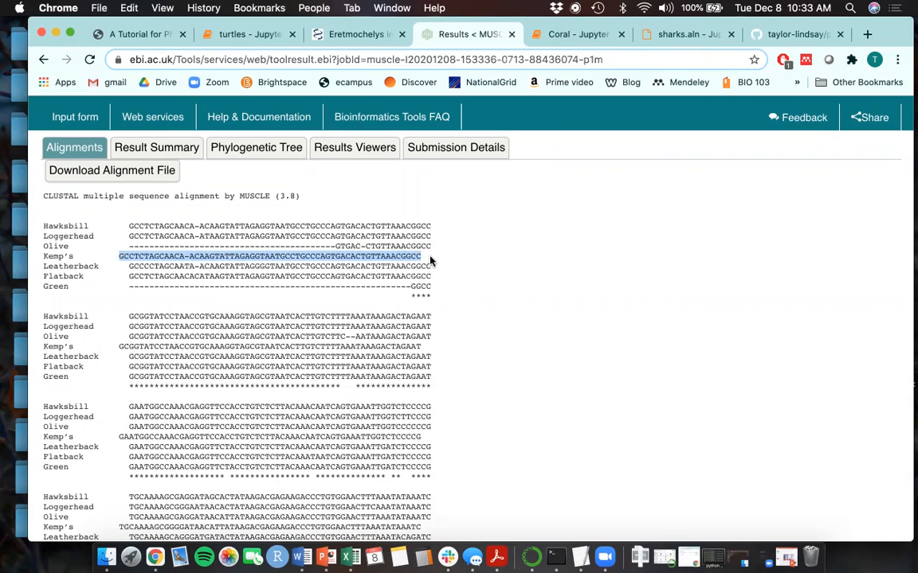
left_click(239, 245)
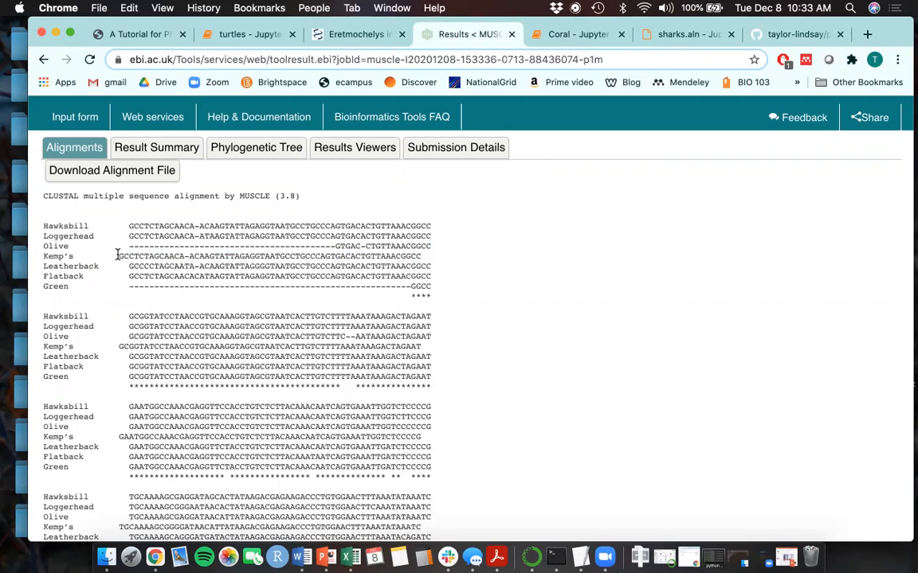
mouse_move(446, 330)
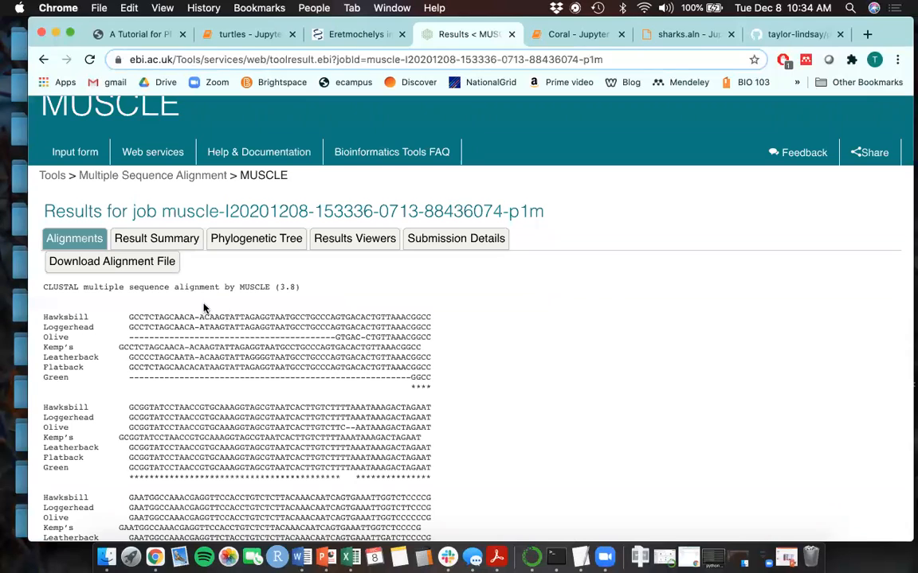
left_click(243, 35)
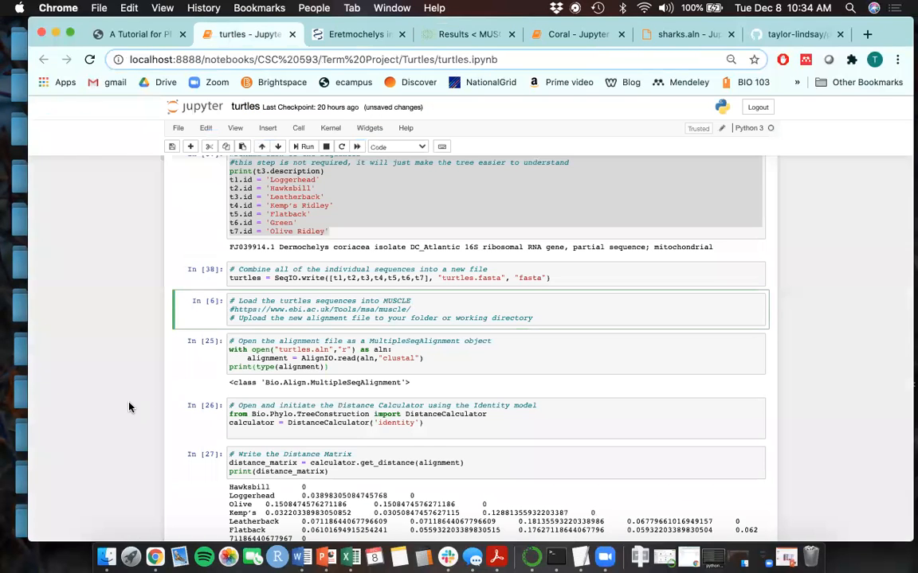
Rerun the turtles.aln loading cell and the identity-model Distance Calculator cell.
scroll("down", 3)
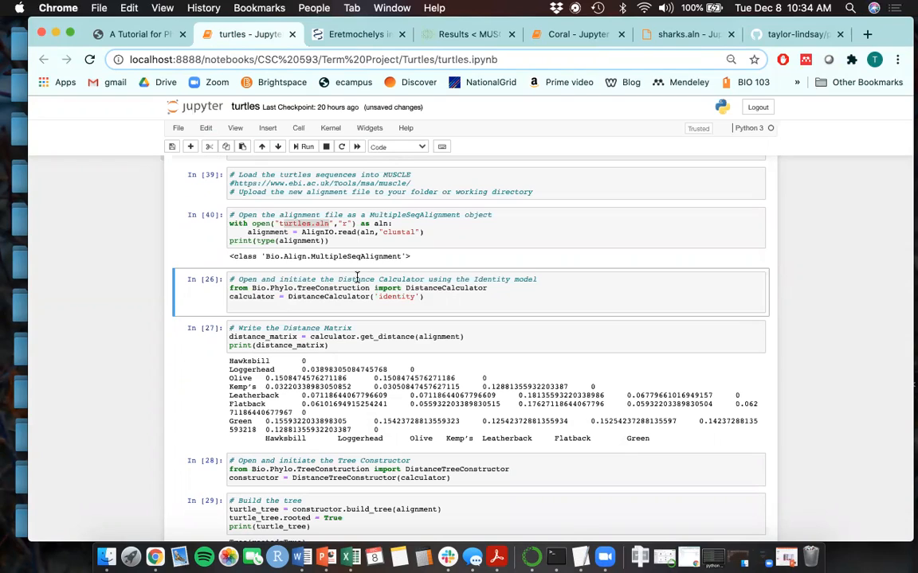
double_click(446, 287)
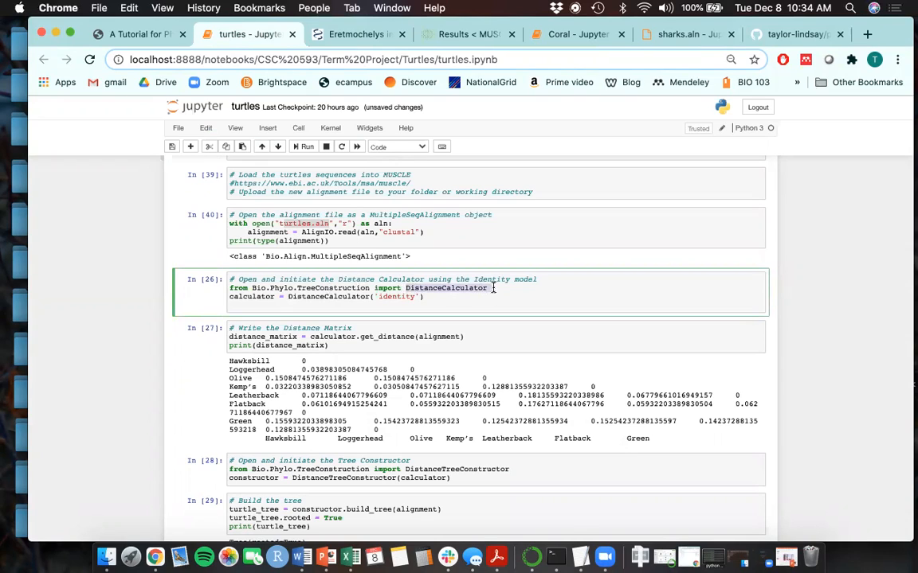
key("cmd+s")
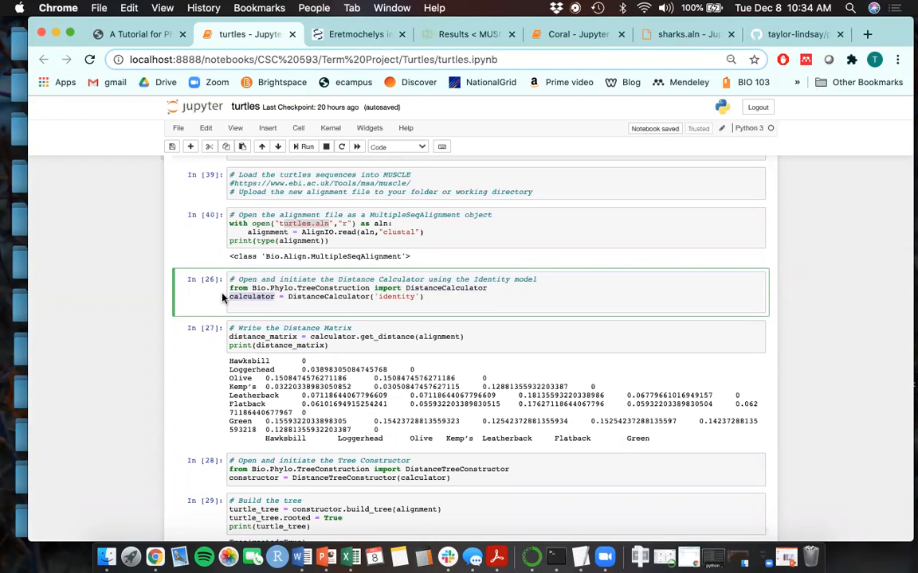
left_click(304, 147)
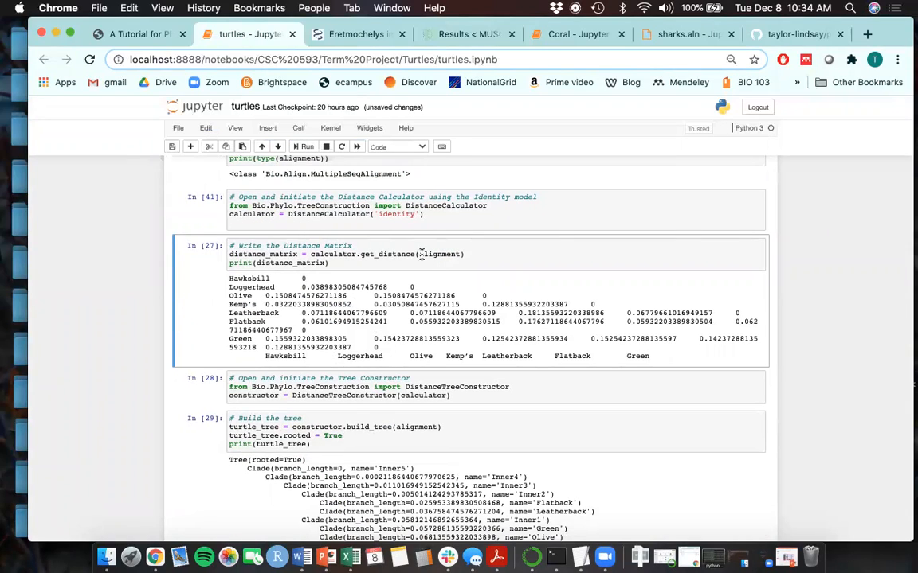
mouse_move(404, 275)
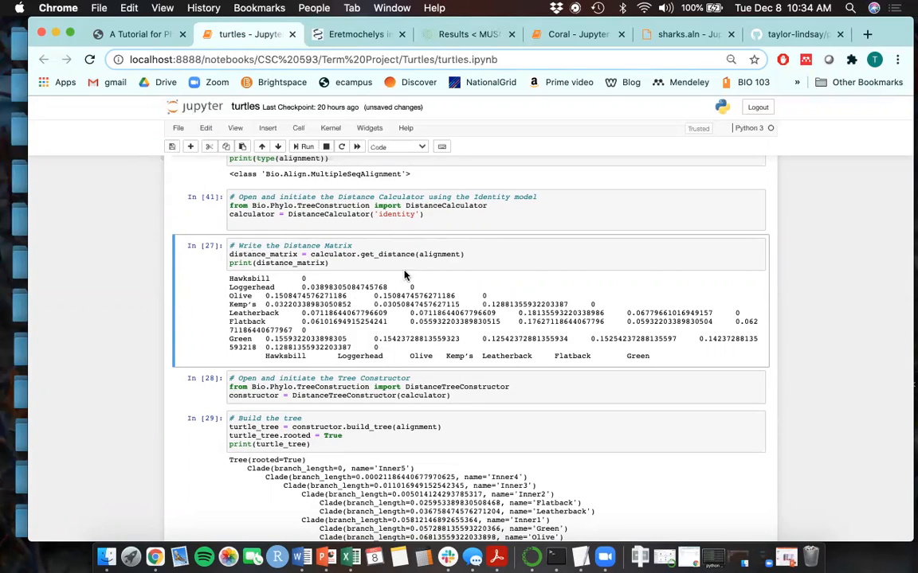
mouse_move(418, 253)
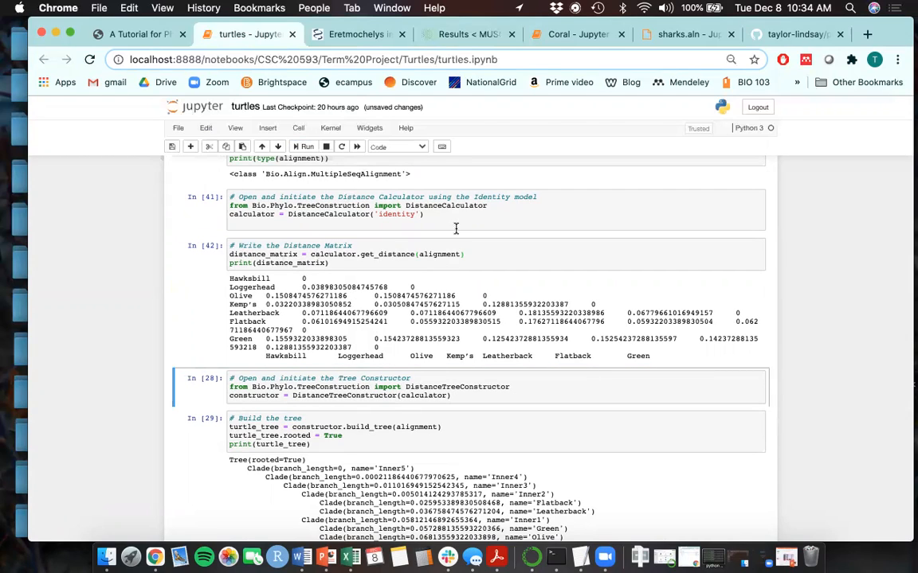
Rerun the distance matrix cell to reprint pairwise identity distances for all seven turtles.
left_click(396, 213)
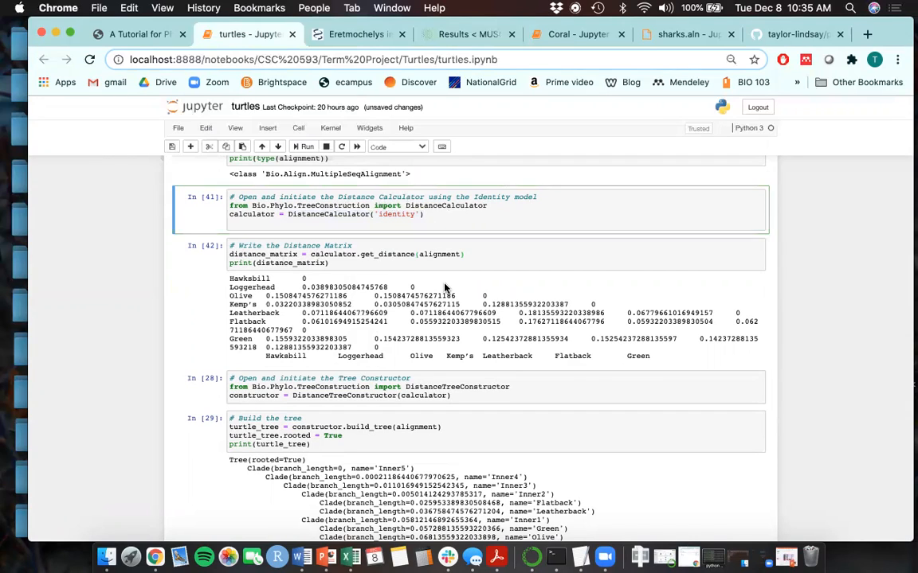
left_click(306, 146)
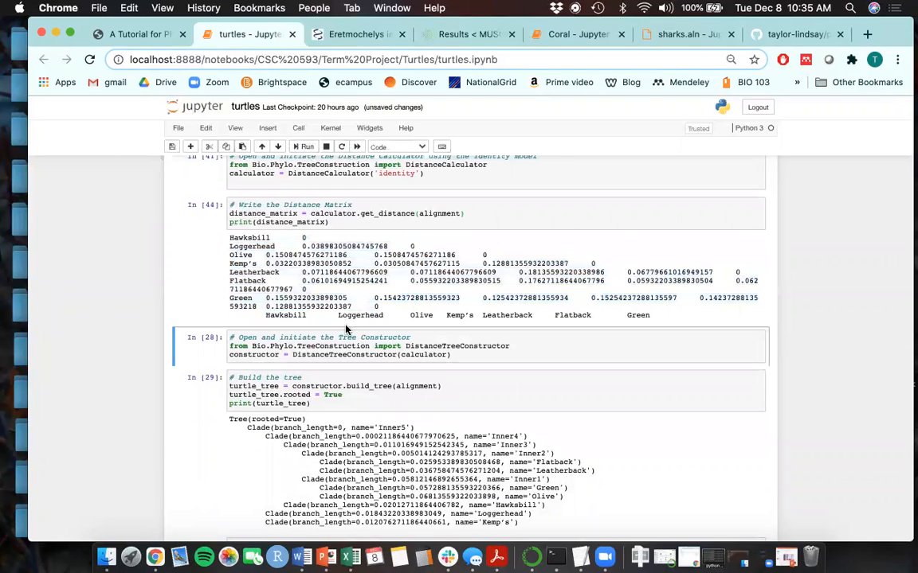
scroll("down", 3)
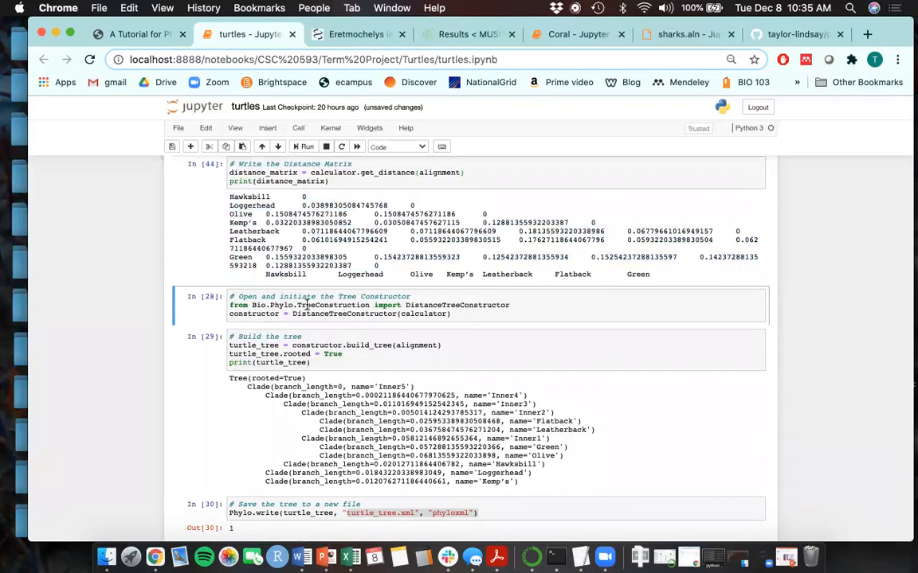
Review the constructor and Flatback branch-length output, then resave the tree to turtle_tree.xml as phyloXML.
double_click(456, 305)
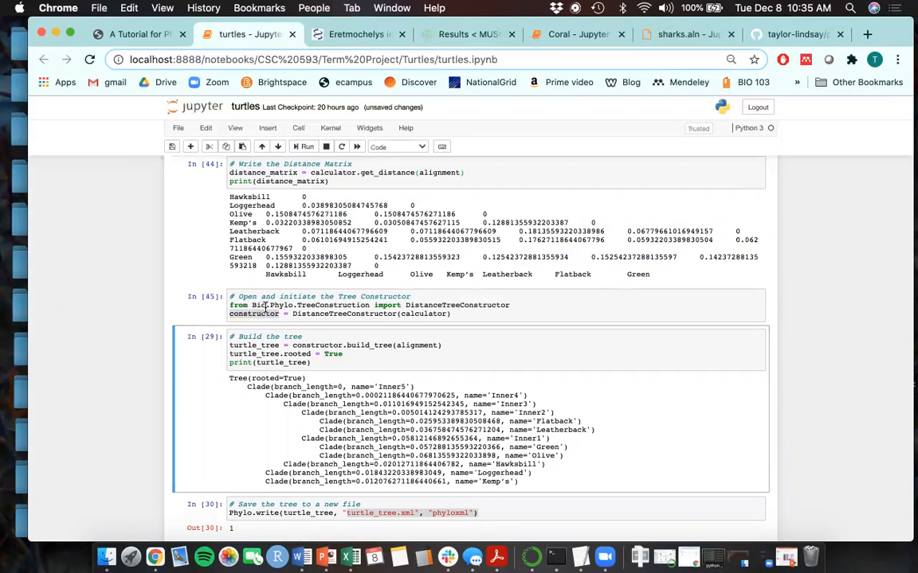
scroll("down", 3)
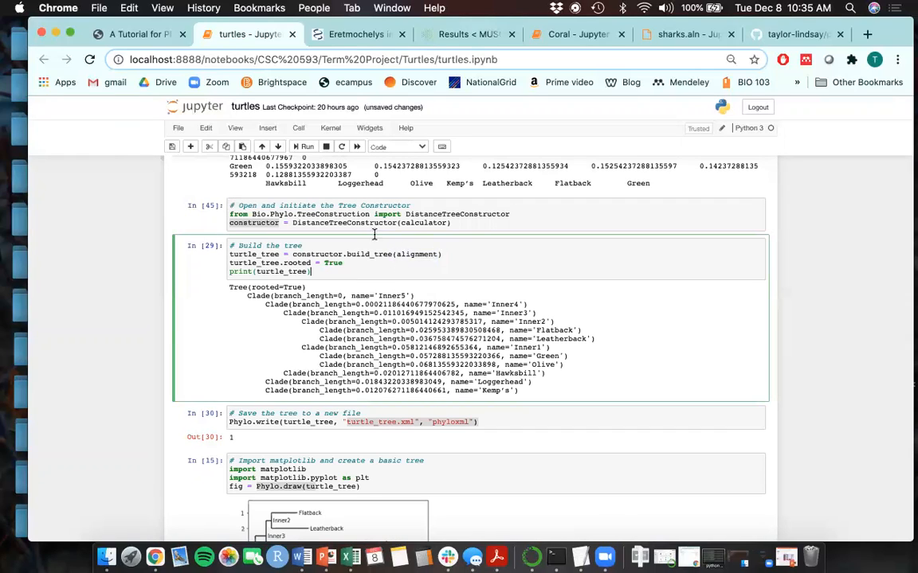
scroll("down", 3)
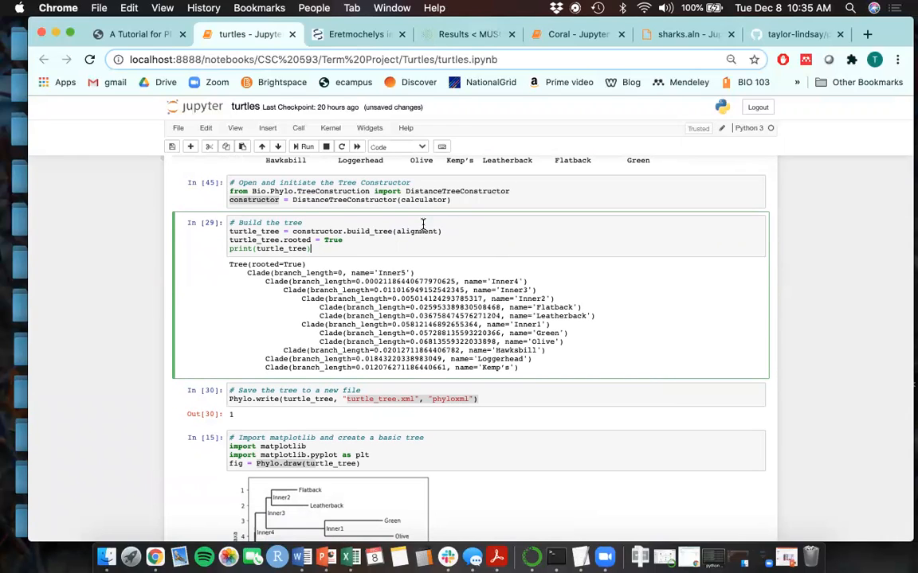
mouse_move(414, 289)
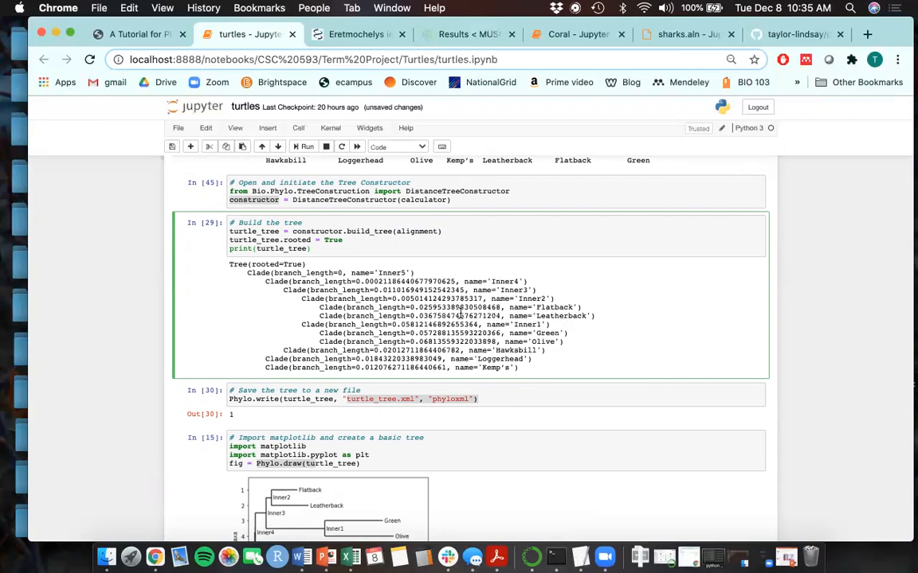
double_click(454, 307)
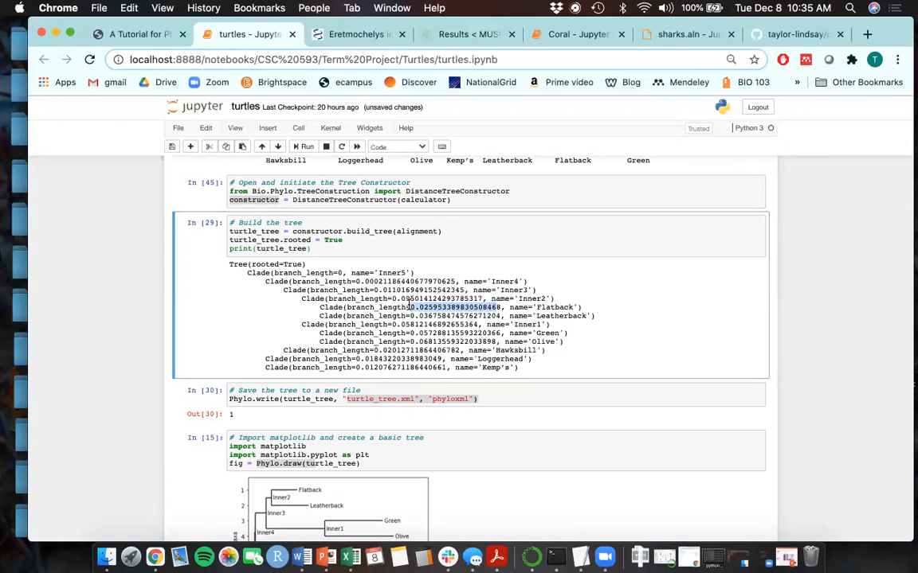
scroll("down", 3)
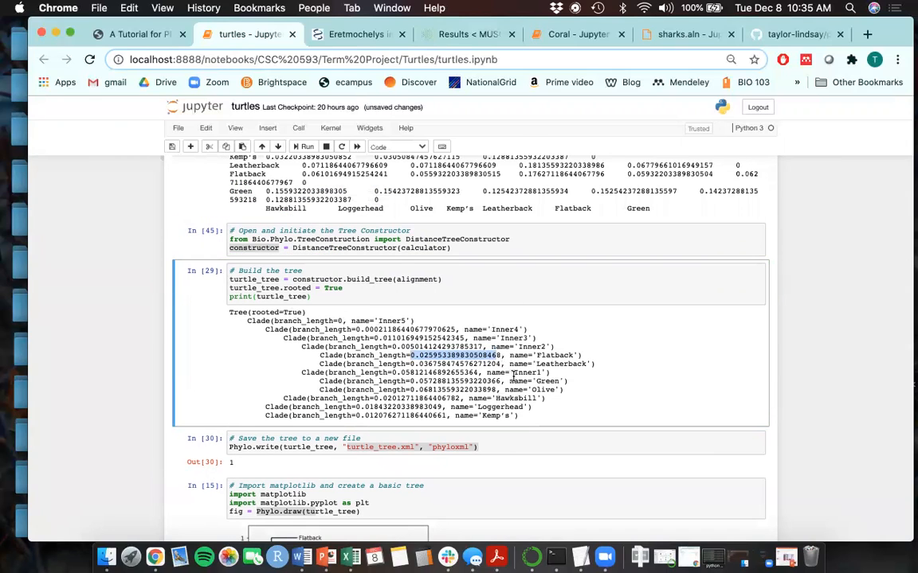
scroll("down", 3)
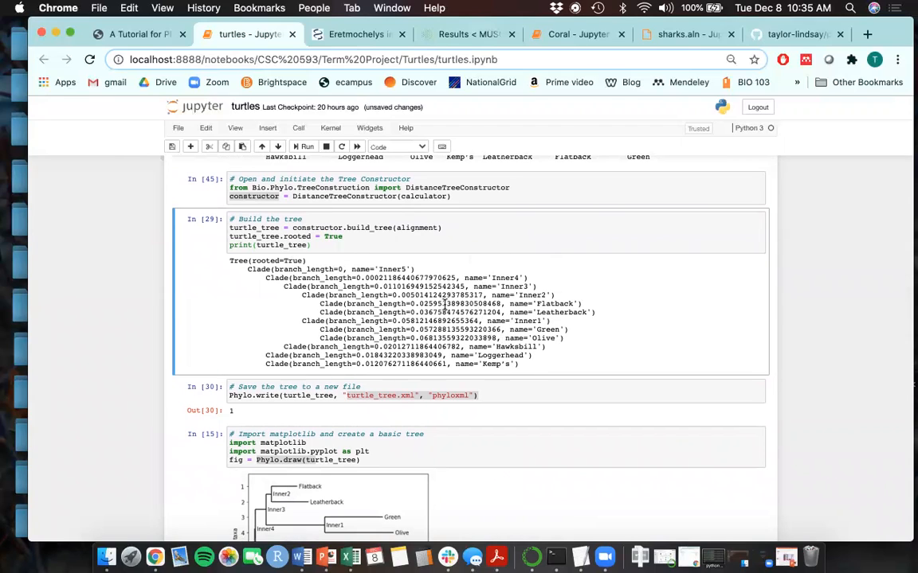
scroll("down", 3)
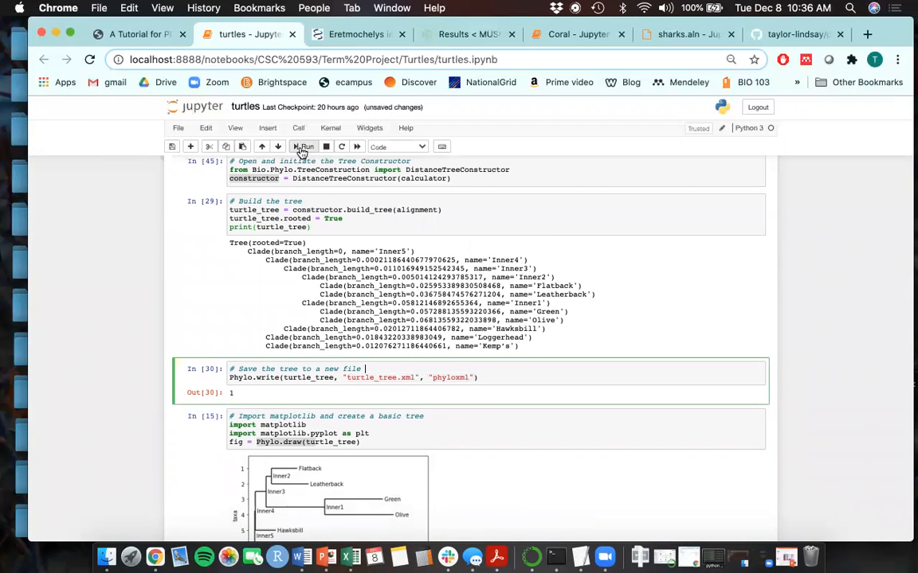
left_click(304, 146)
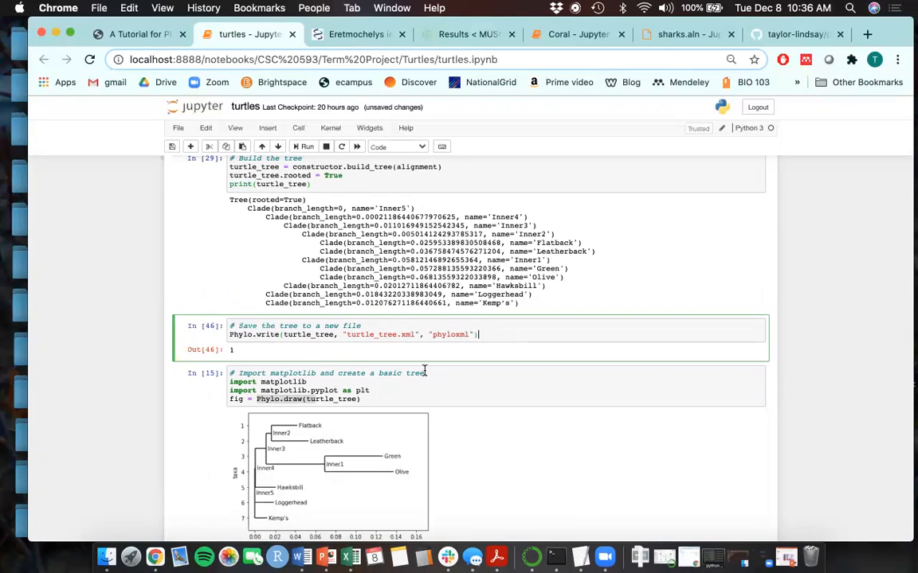
scroll("down", 3)
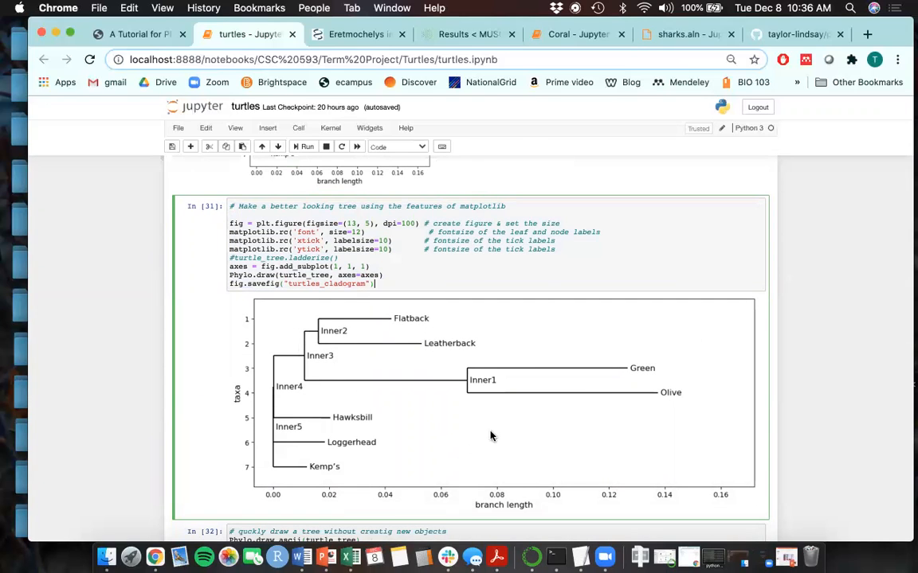
mouse_move(603, 354)
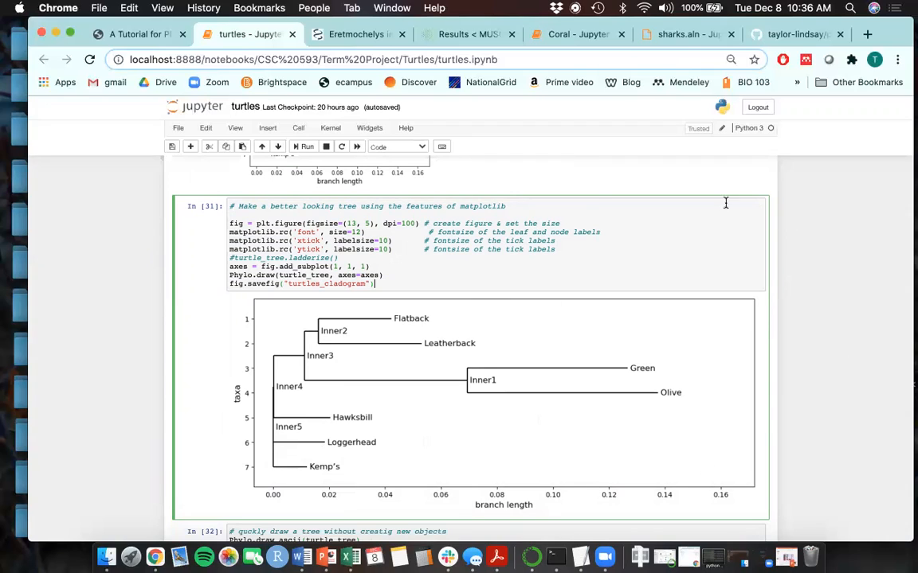
mouse_move(458, 422)
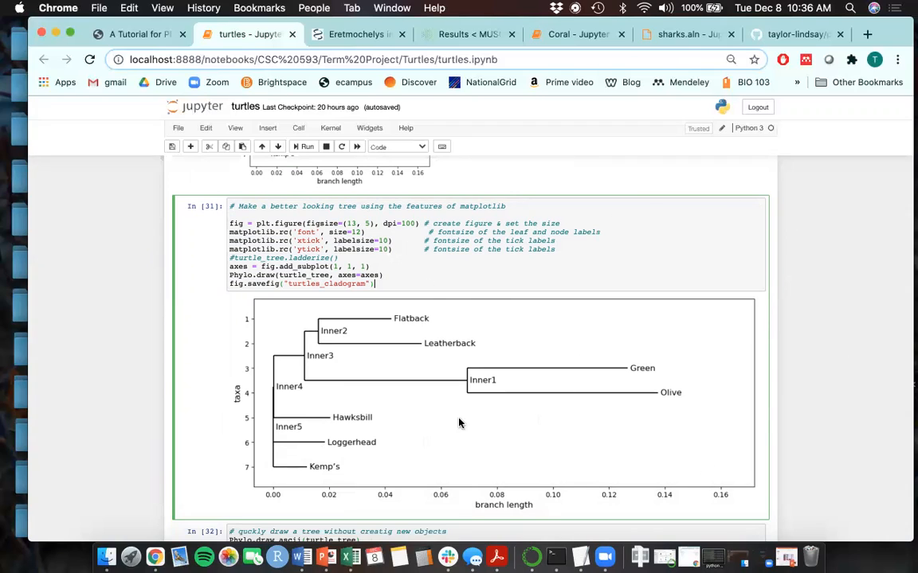
mouse_move(622, 425)
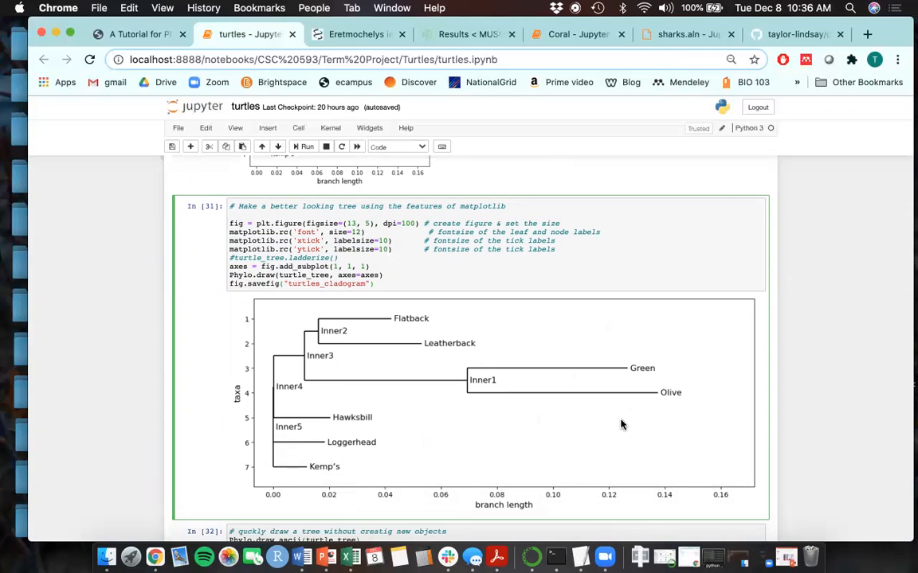
scroll("down", 3)
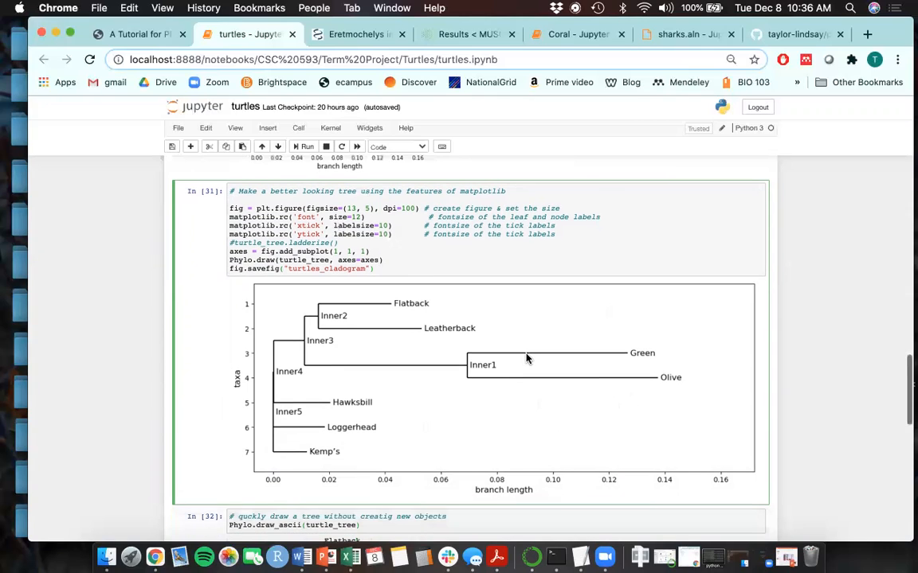
scroll("down", 3)
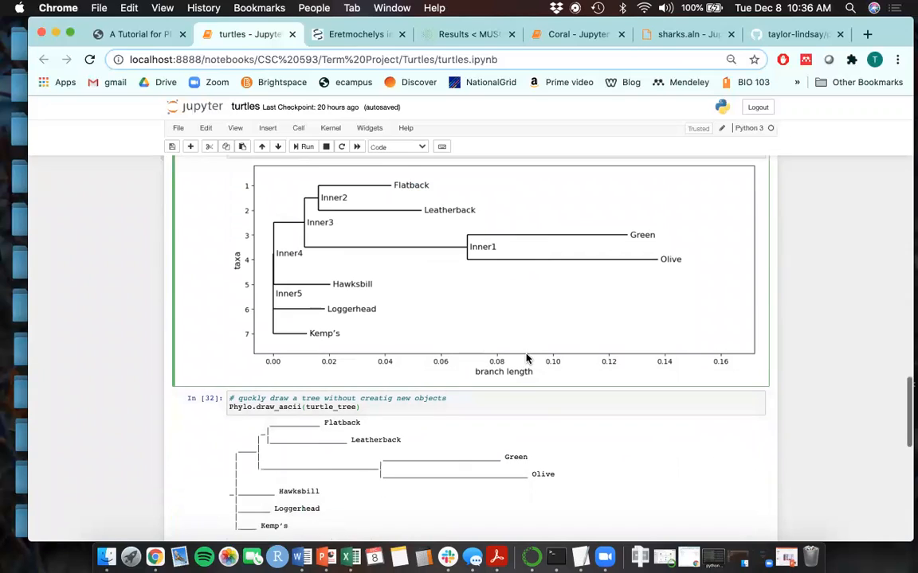
scroll("down", 3)
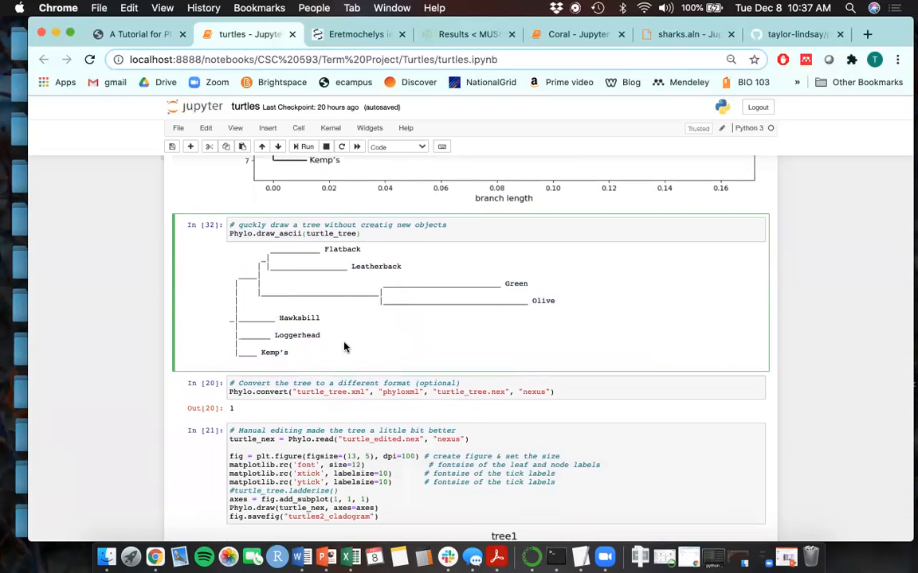
scroll("down", 3)
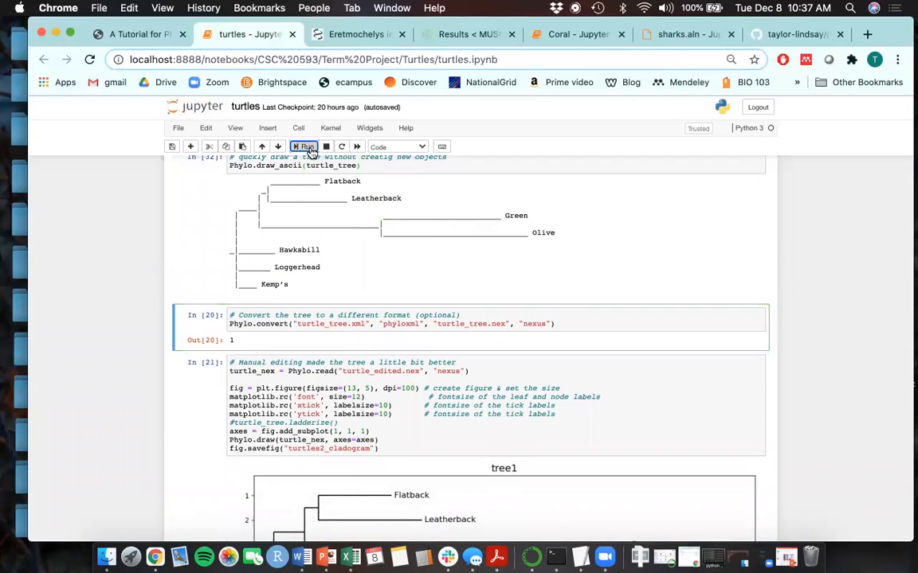
Rerun the nexus conversion cell and scroll to the edited tree1 cladogram from turtle_edited.nex.
left_click(303, 147)
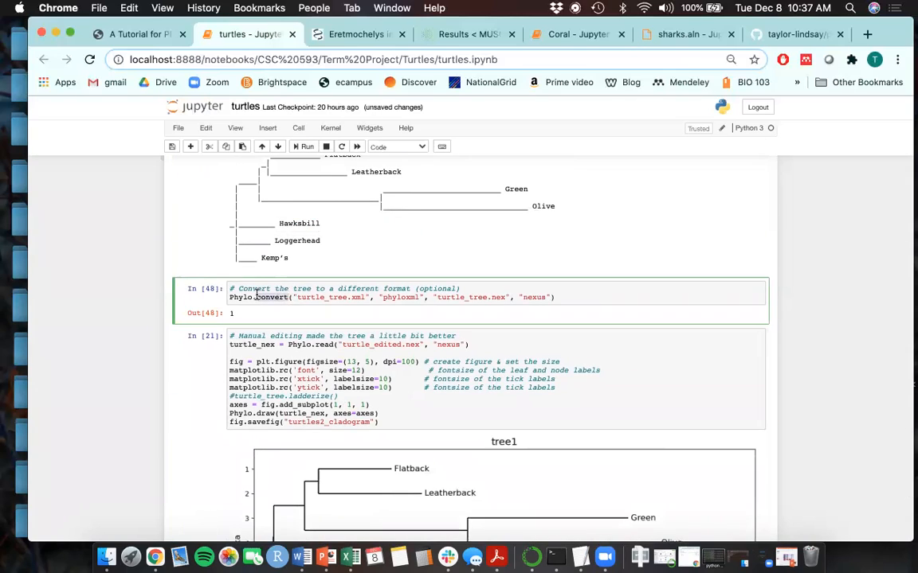
mouse_move(335, 298)
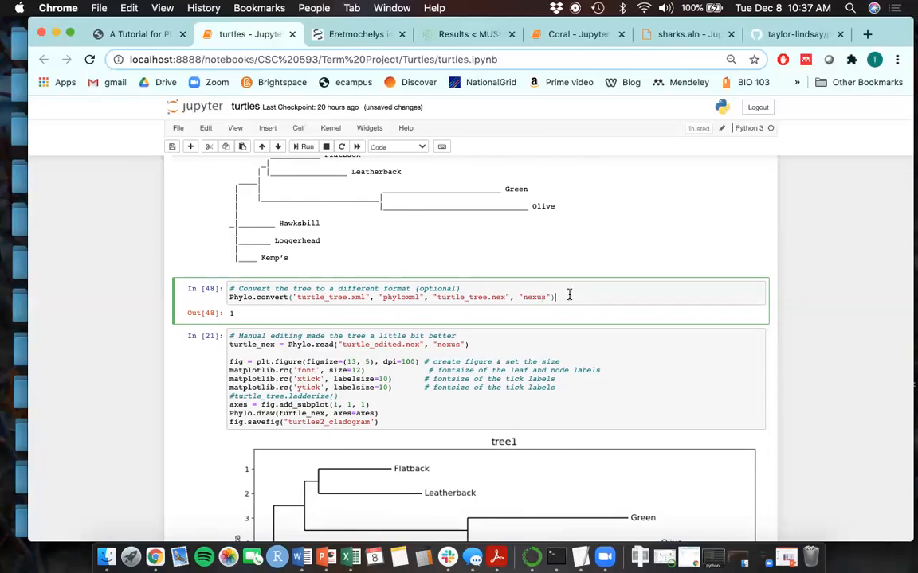
scroll("down", 3)
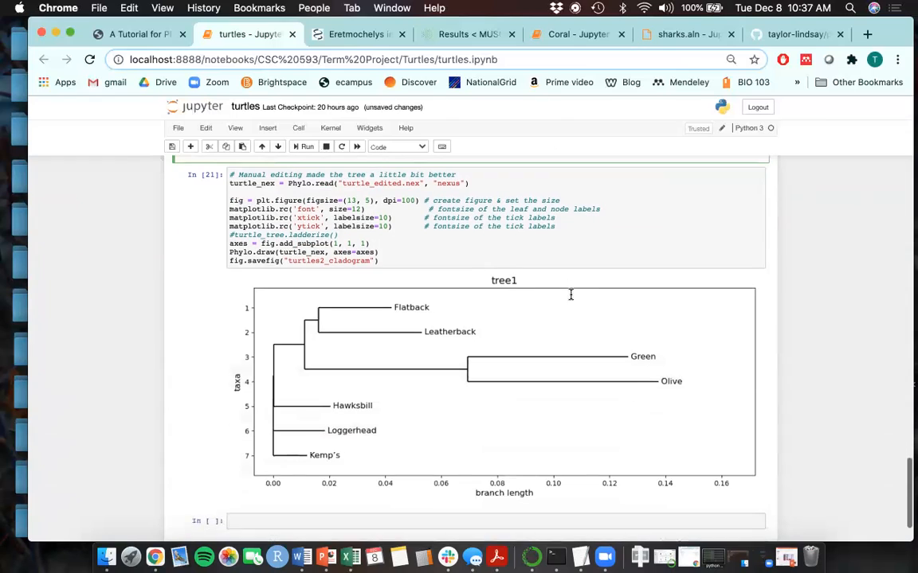
left_click(306, 147)
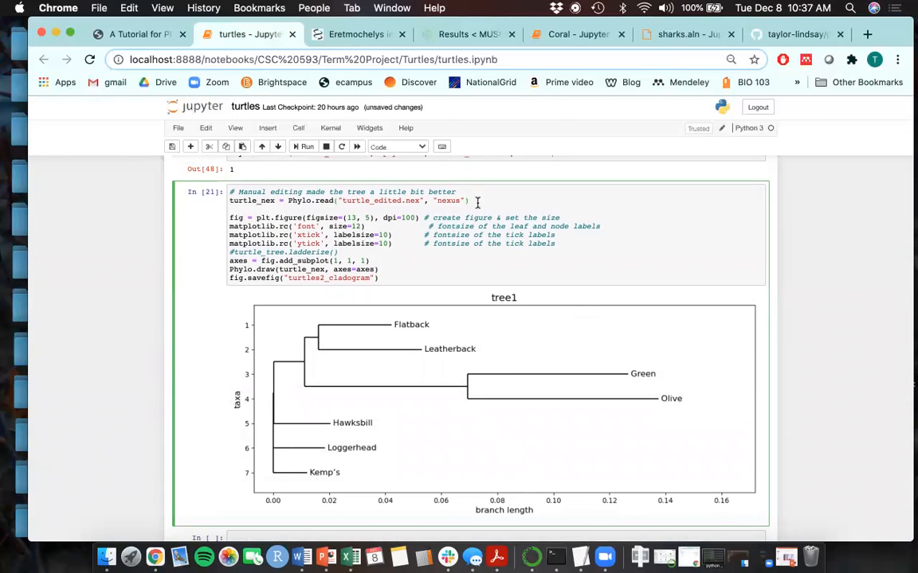
mouse_move(294, 299)
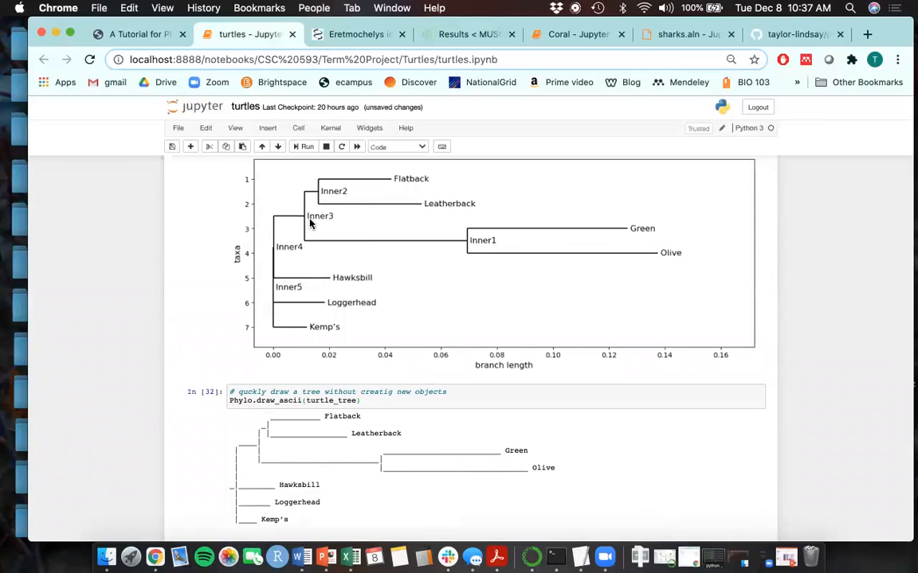
scroll("down", 3)
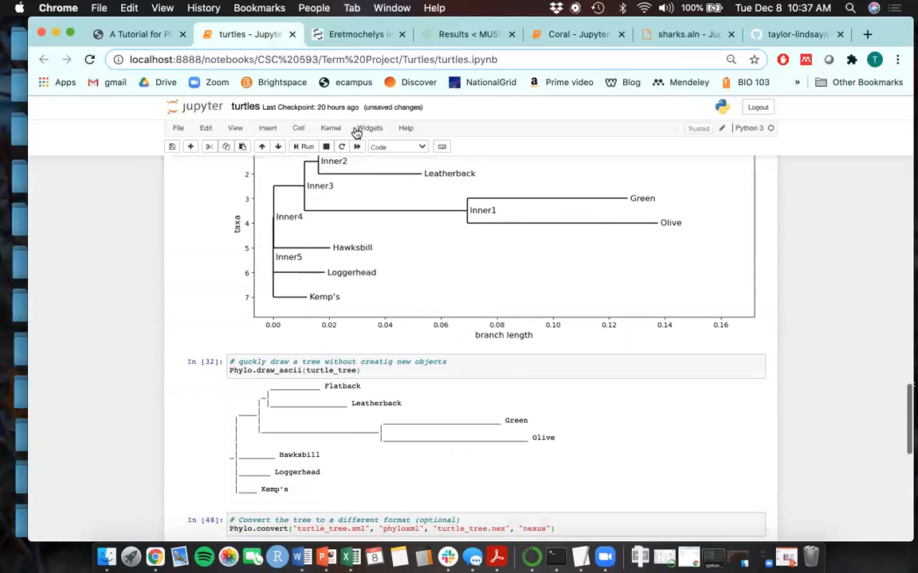
scroll("down", 3)
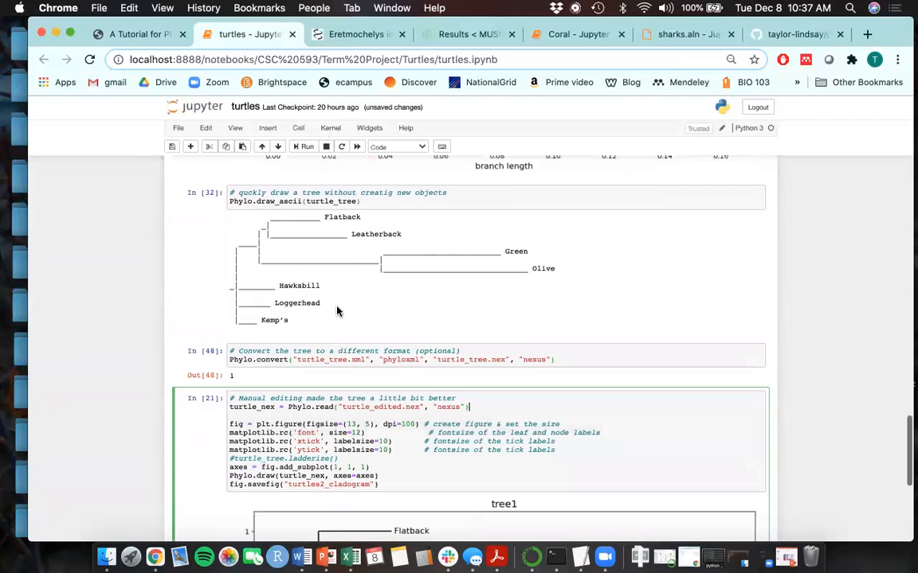
scroll("down", 3)
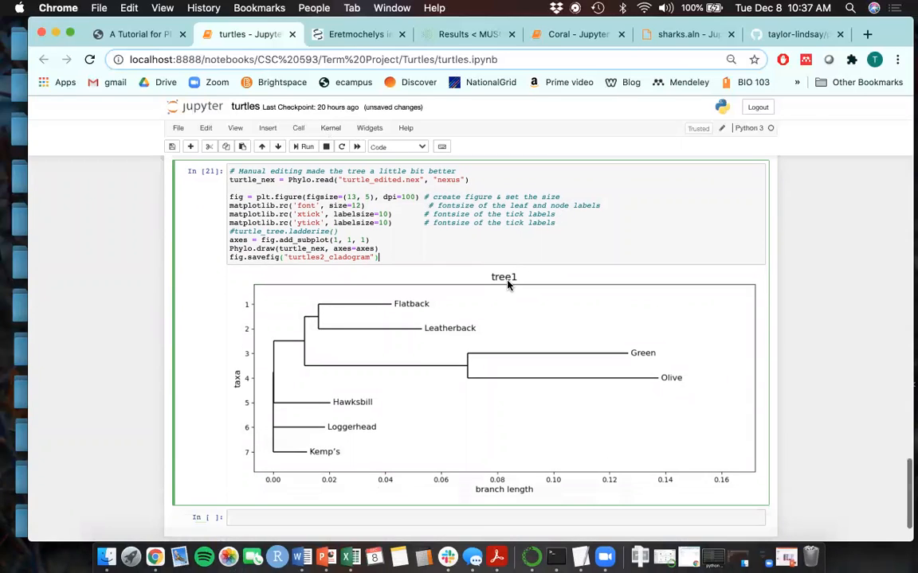
mouse_move(418, 312)
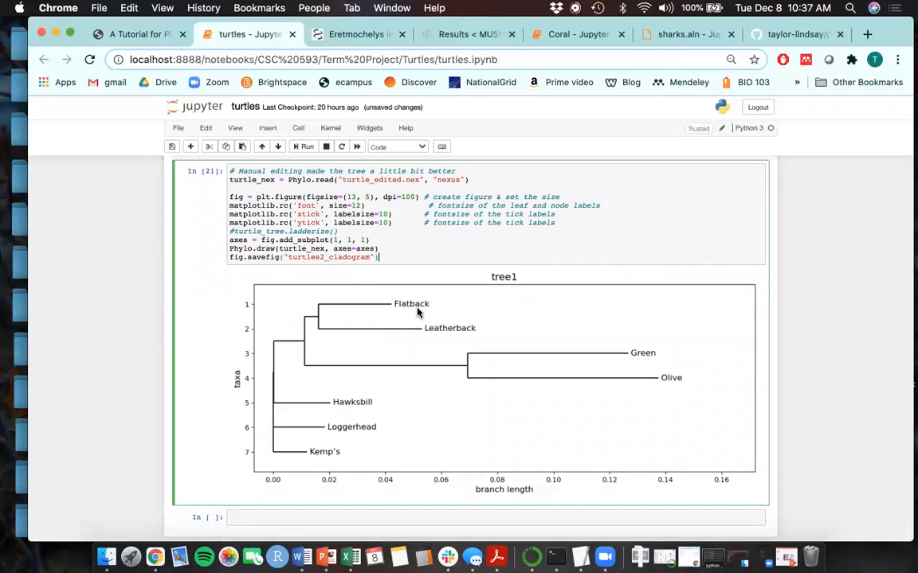
mouse_move(405, 285)
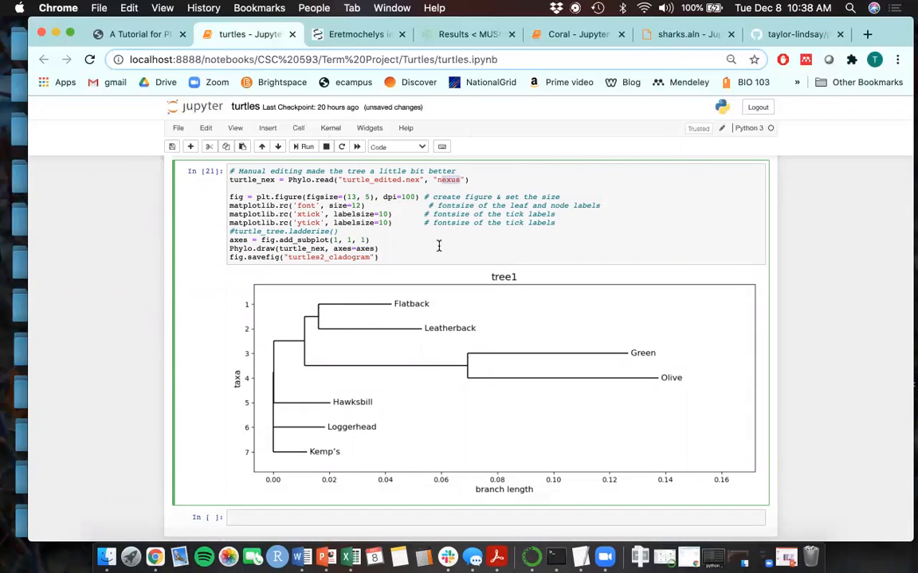
scroll("down", 3)
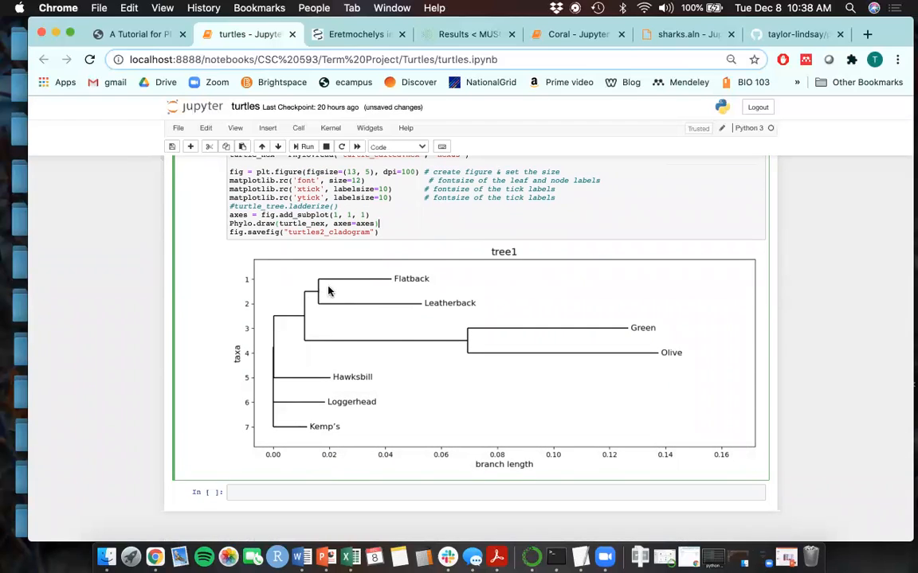
mouse_move(693, 255)
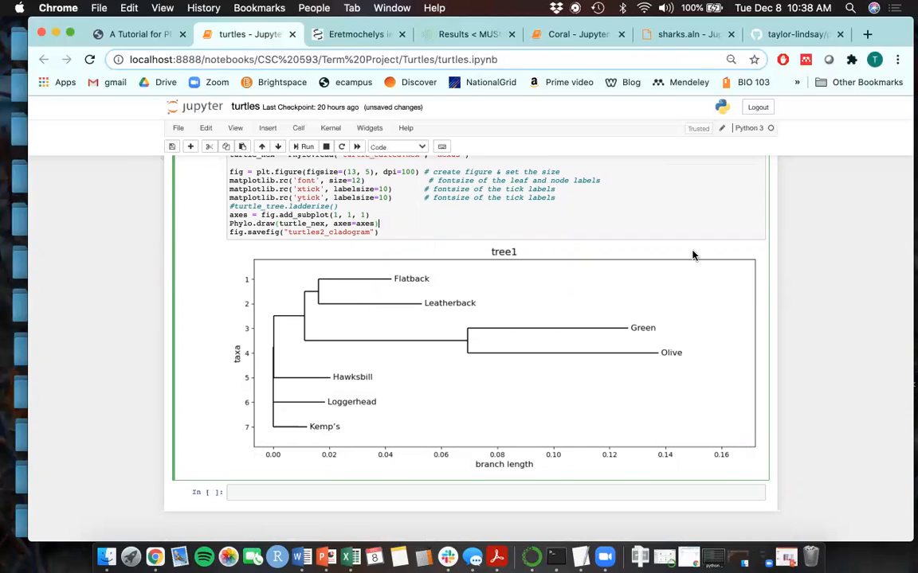
mouse_move(801, 337)
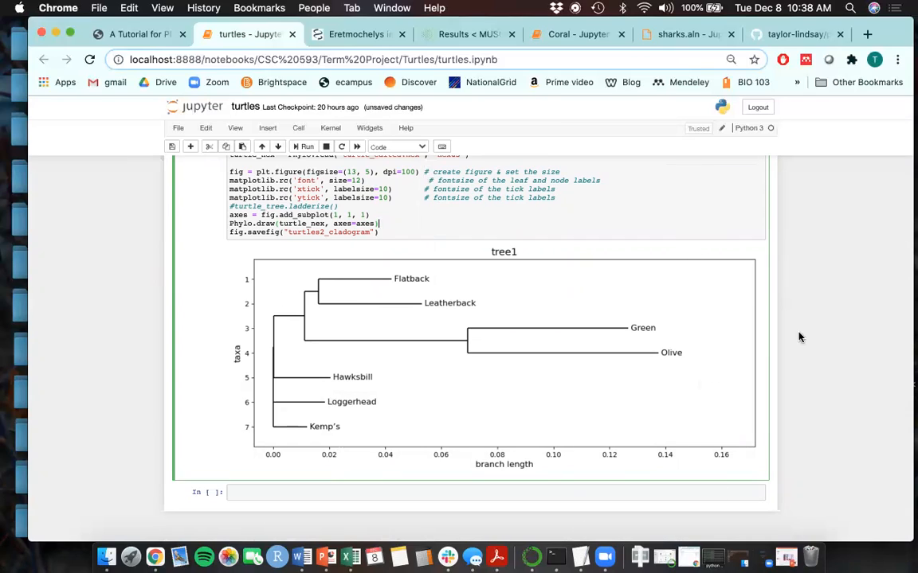
mouse_move(470, 231)
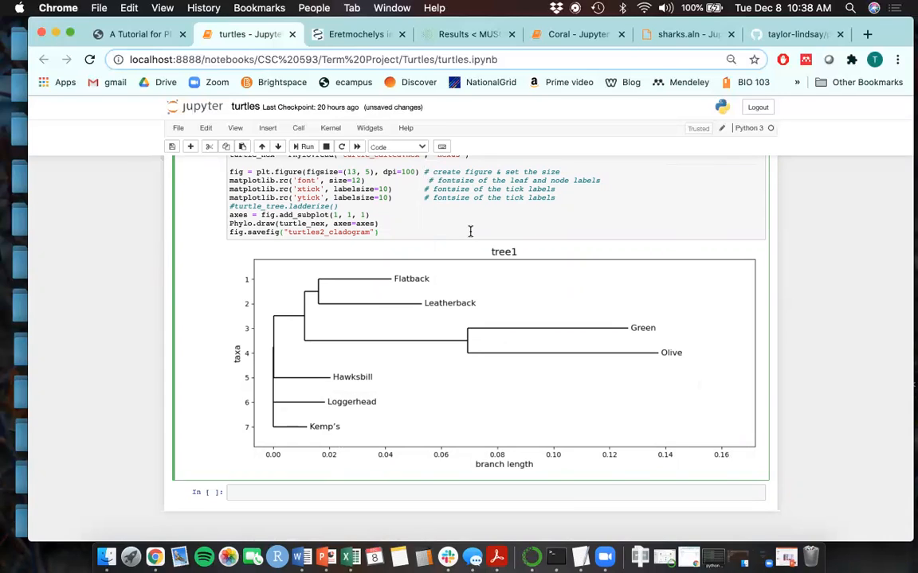
mouse_move(601, 83)
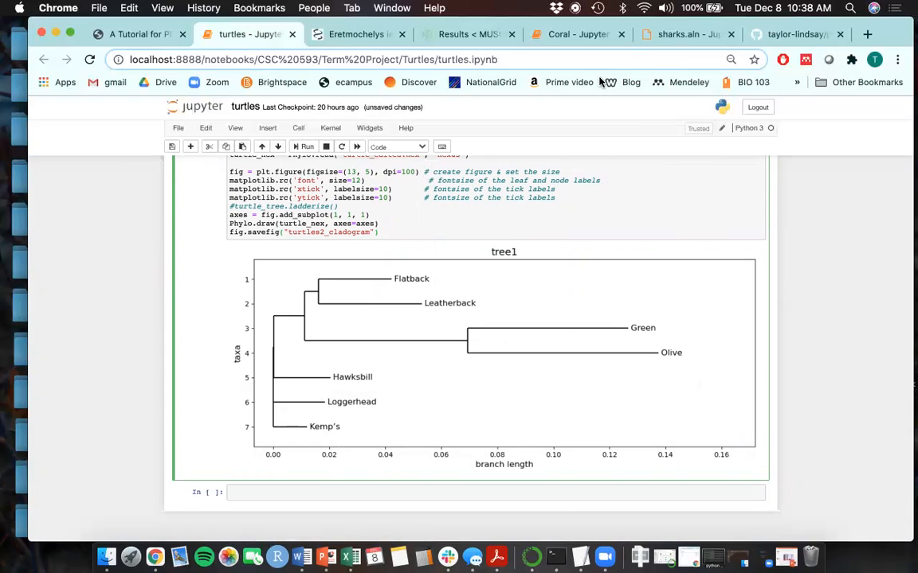
Switch to the Coral notebook and scroll to the Huang & Roy coral cladogram plot.
left_click(577, 34)
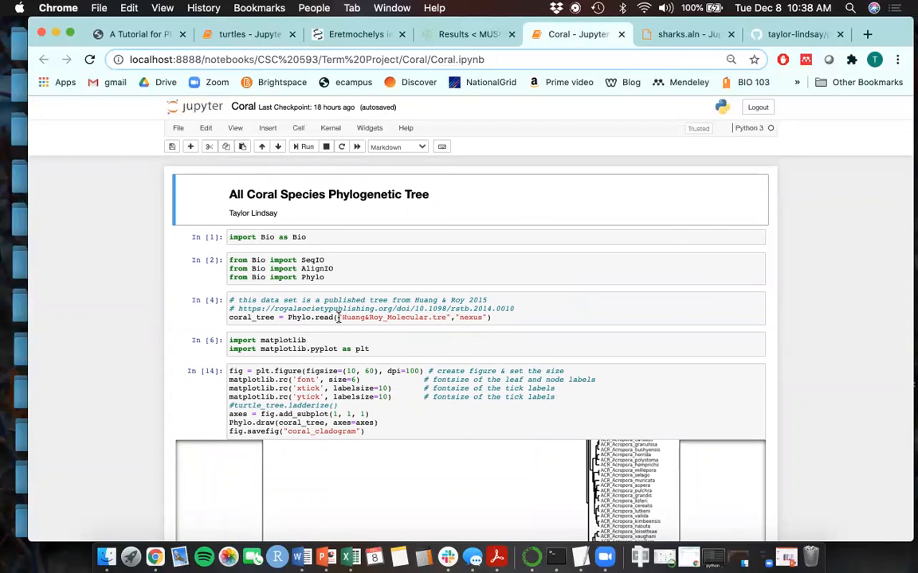
left_click(540, 309)
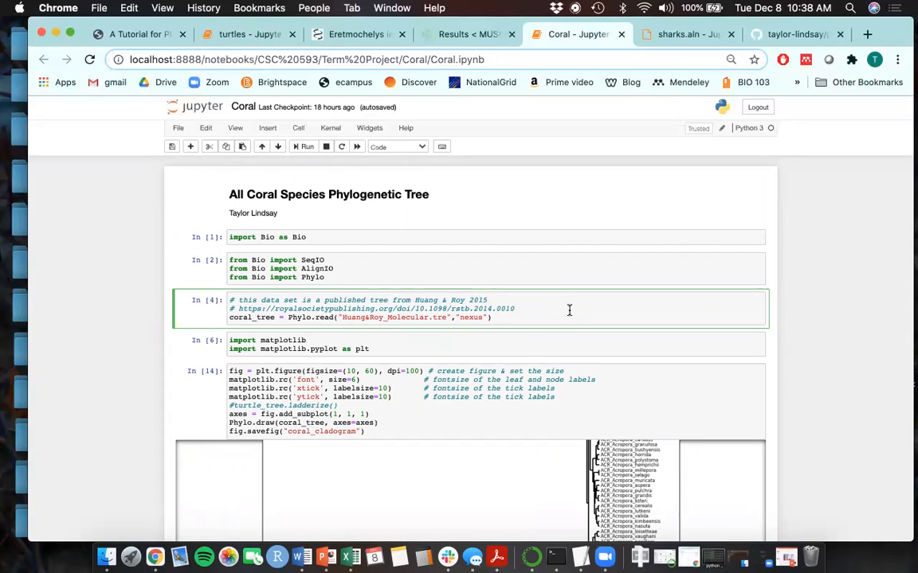
scroll("down", 3)
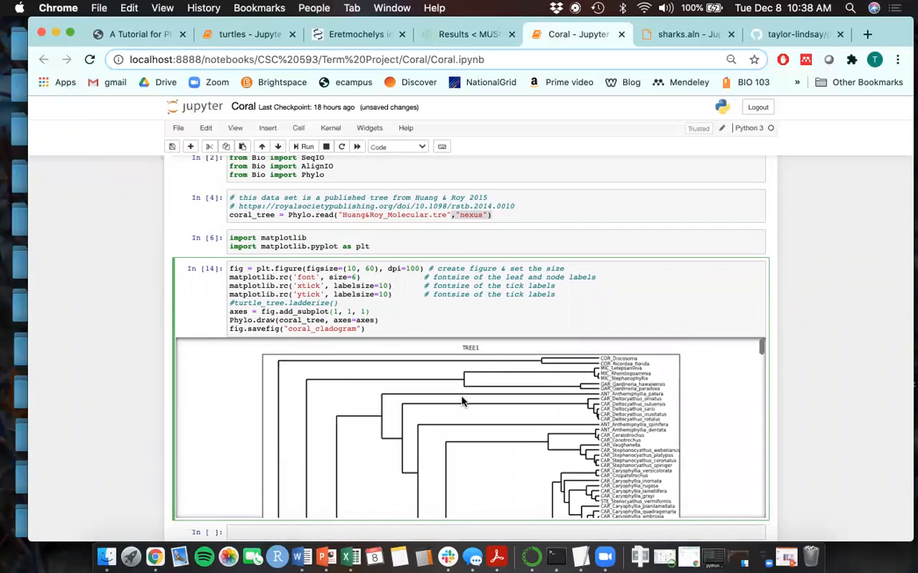
mouse_move(597, 425)
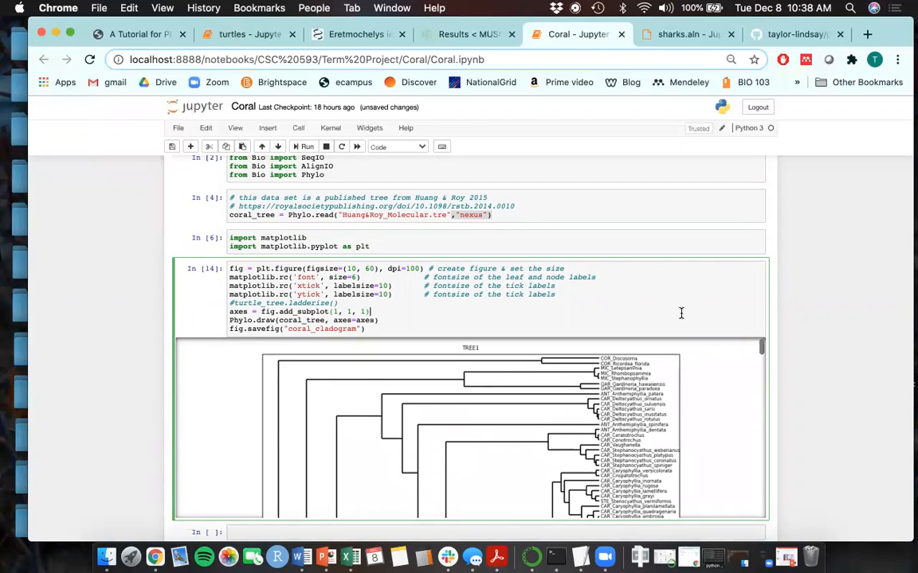
scroll("down", 3)
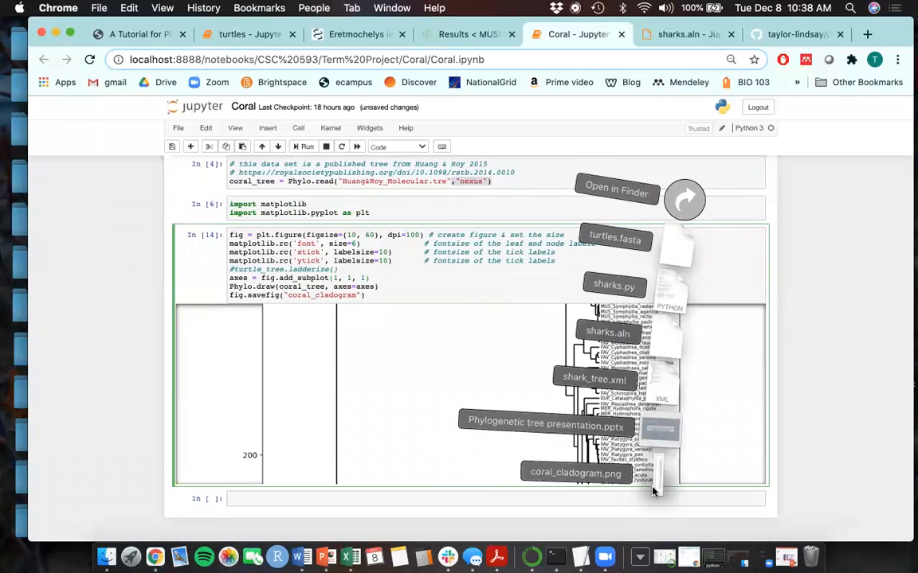
double_click(576, 472)
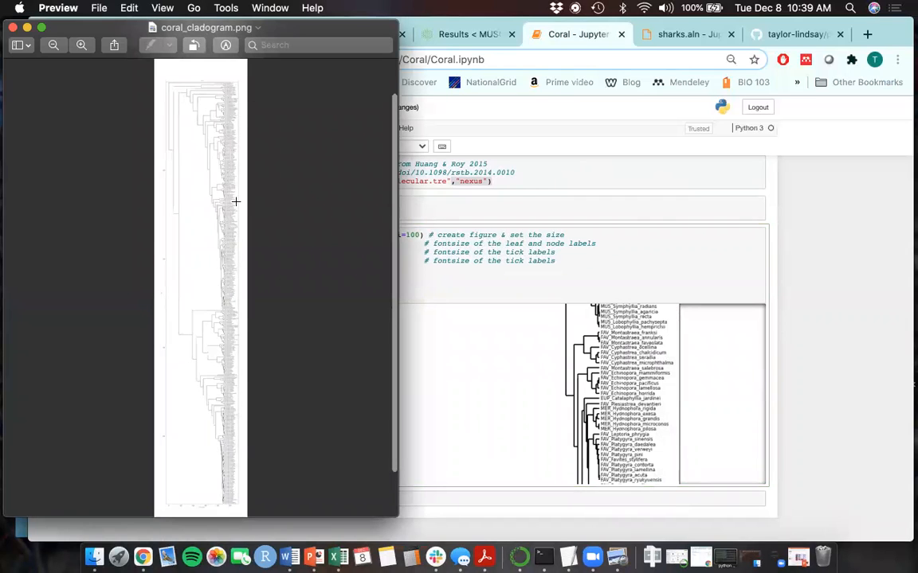
mouse_move(199, 313)
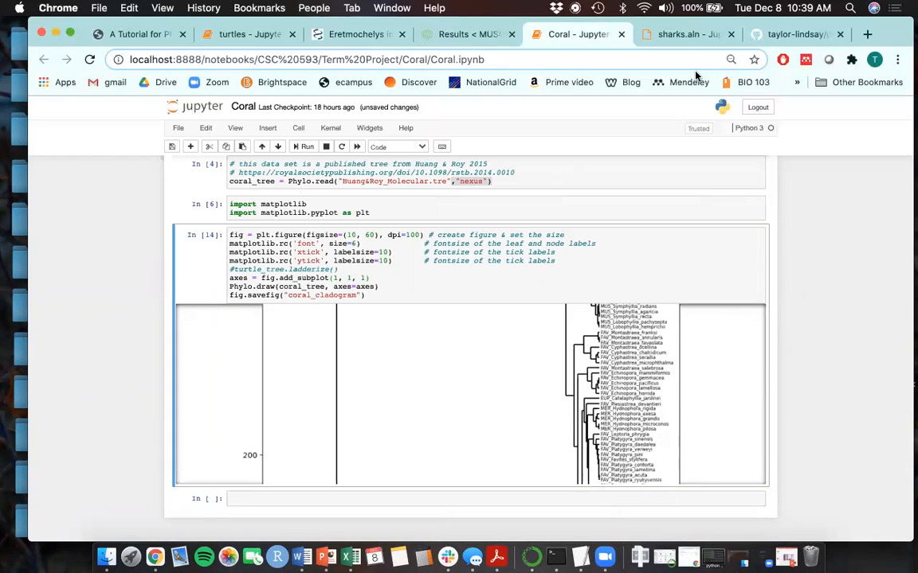
left_click(686, 34)
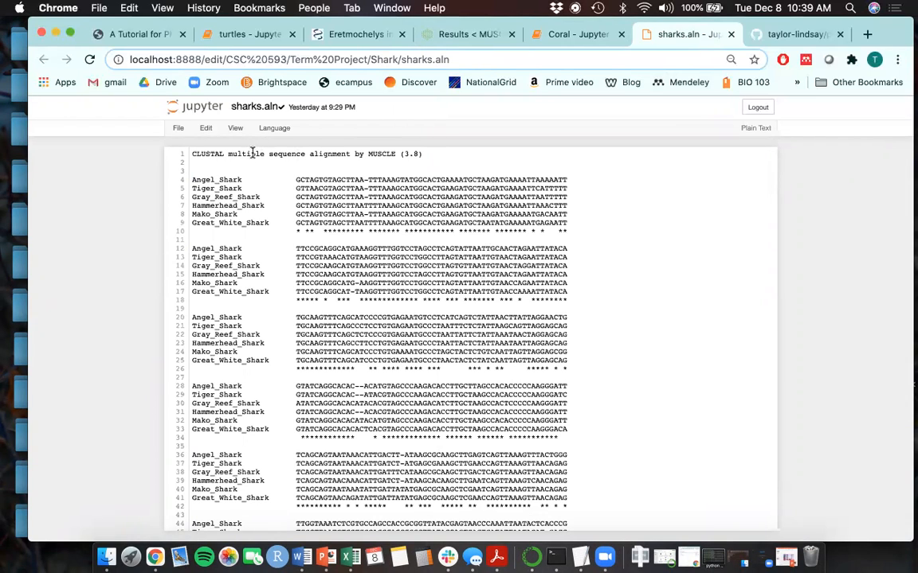
mouse_move(199, 179)
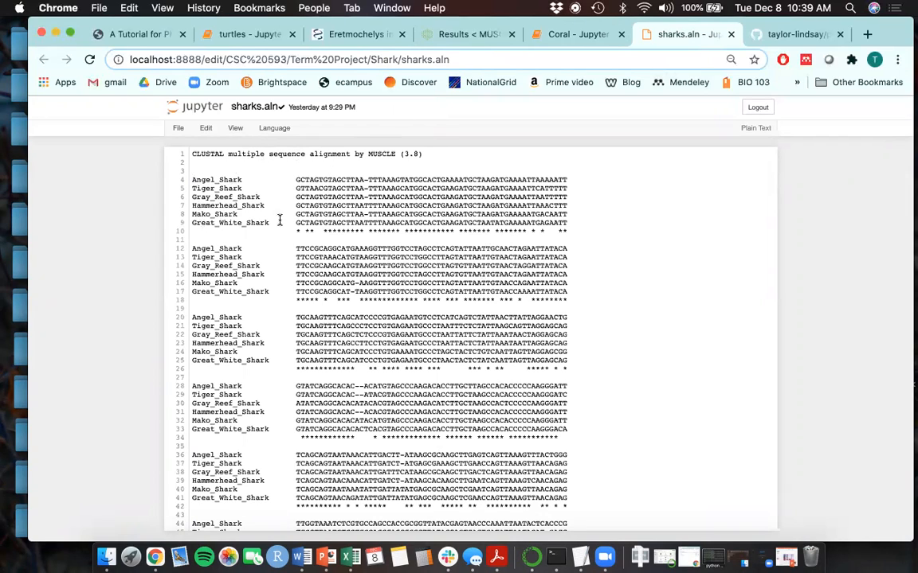
Scroll through the CLUSTAL alignment in sharks.aln past line 1300.
scroll("down", 3)
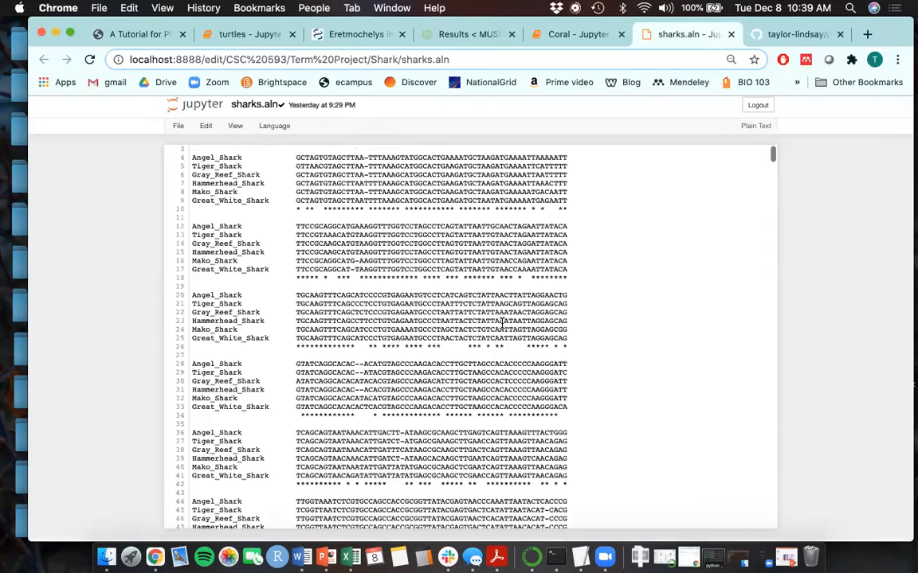
scroll("down", 3)
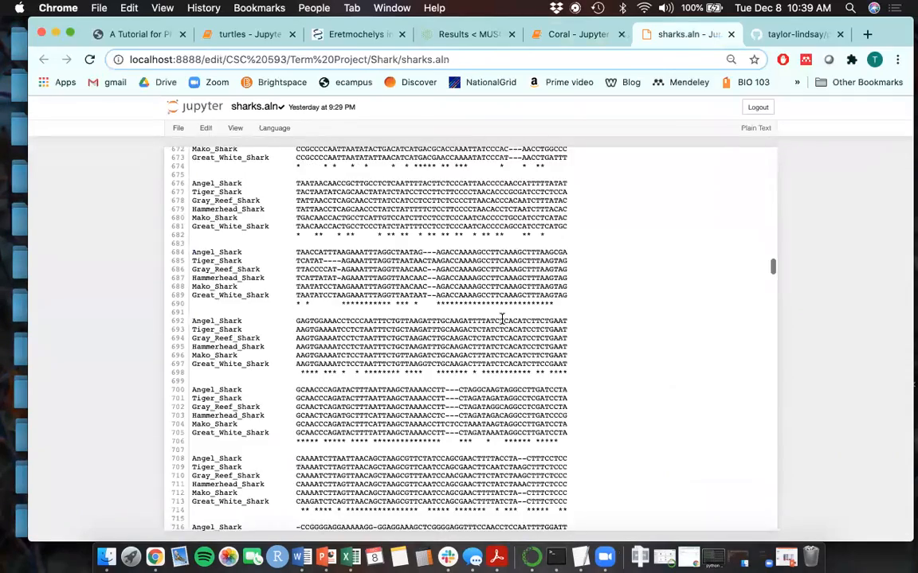
scroll("down", 3)
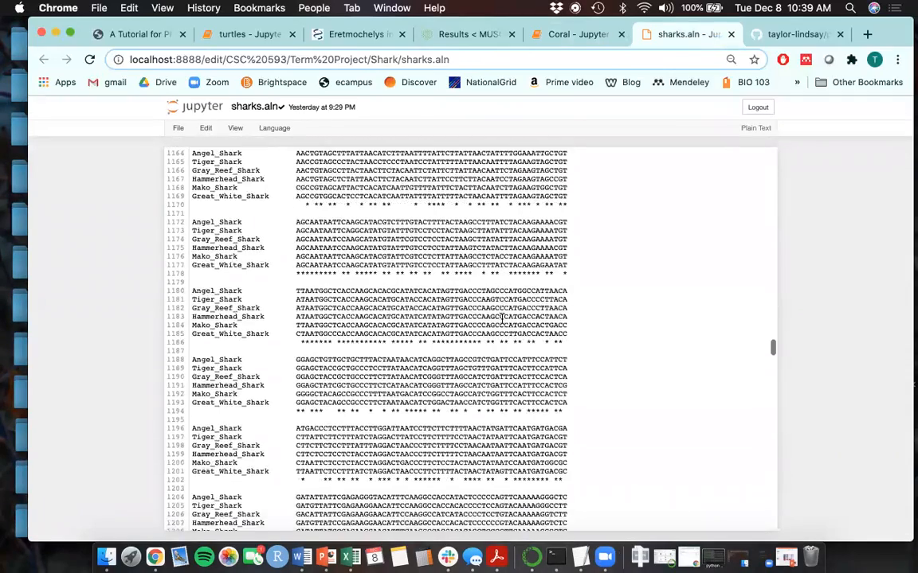
scroll("down", 3)
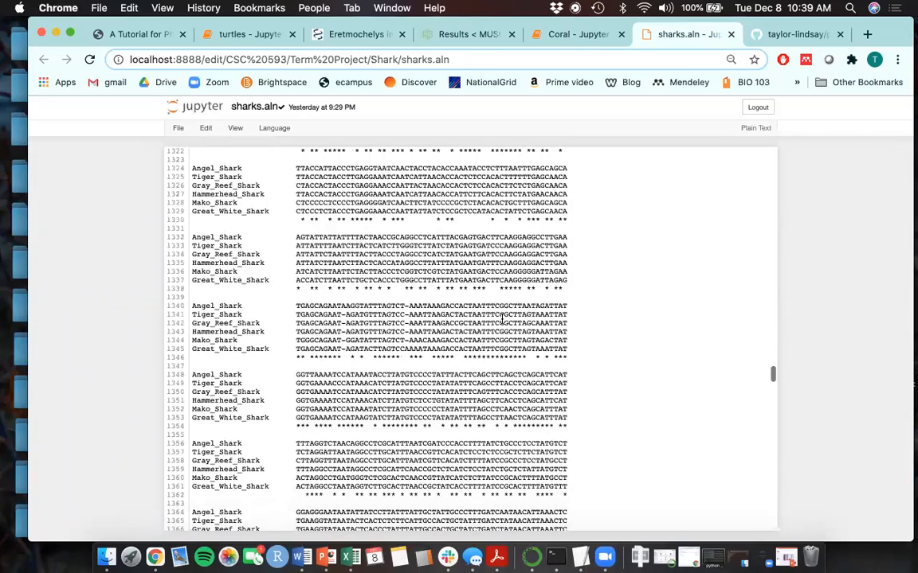
scroll("down", 3)
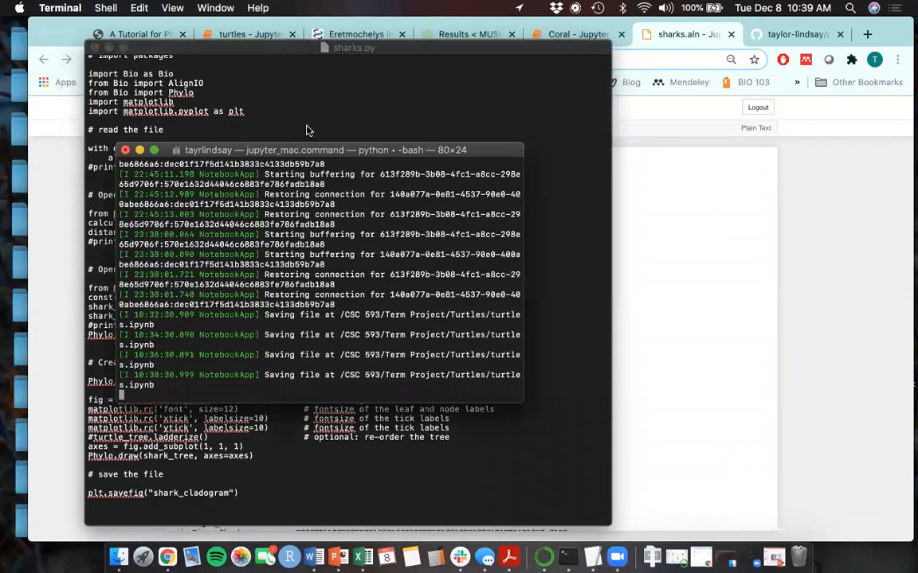
Open a new Terminal window, cd into Downloads and run python sharks.py.
left_click(105, 7)
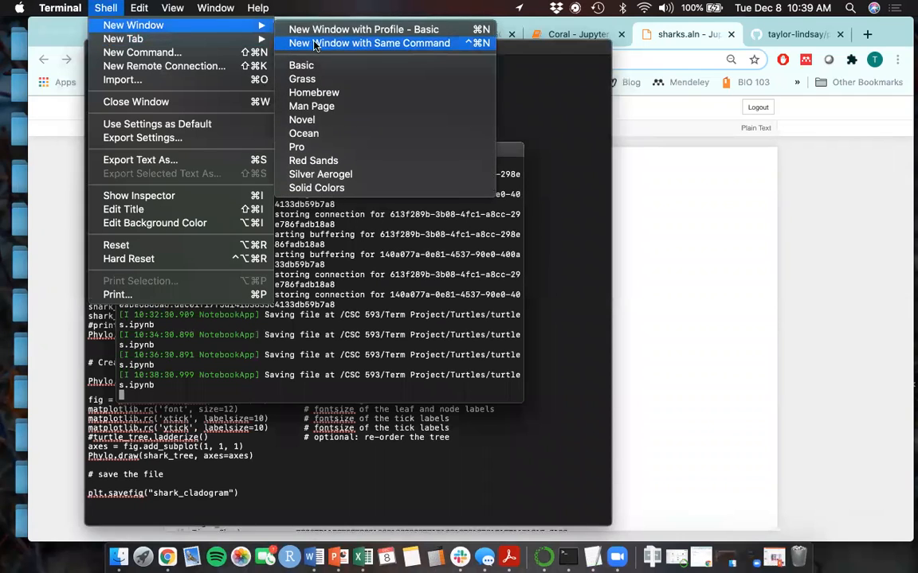
left_click(369, 43)
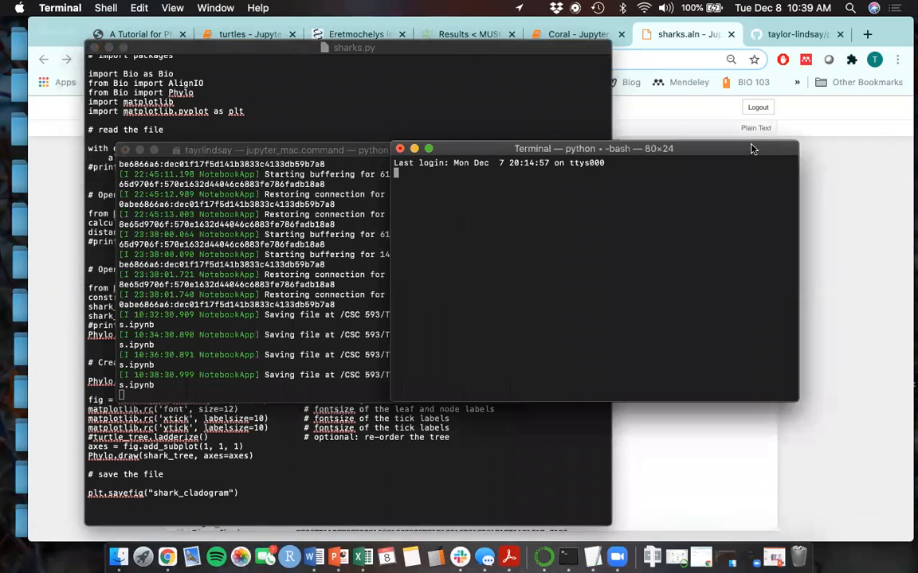
type("cd")
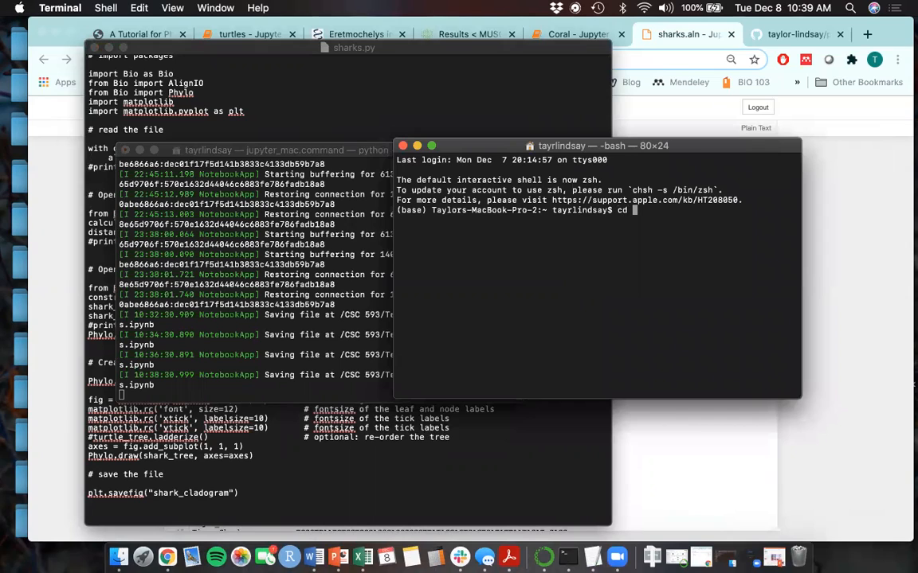
type("d")
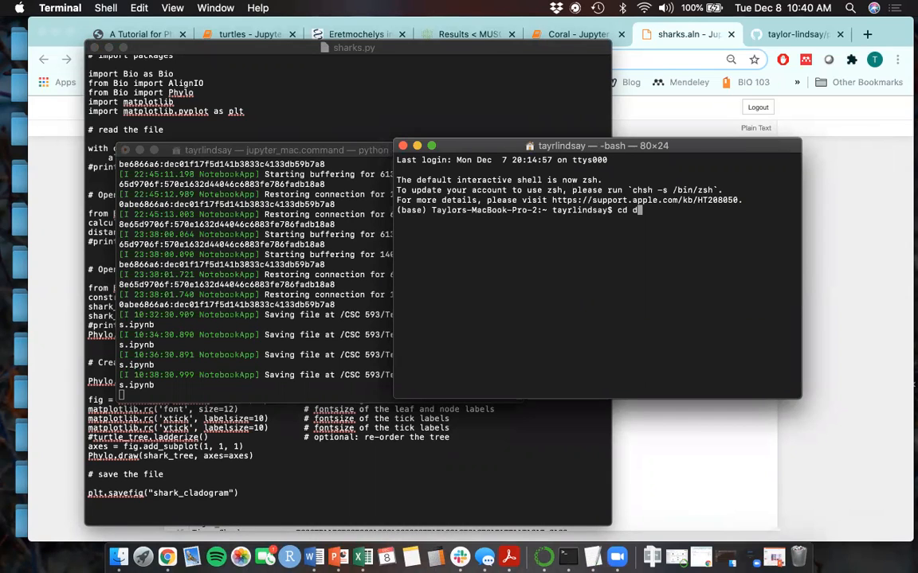
type("ownloads")
type("python shar")
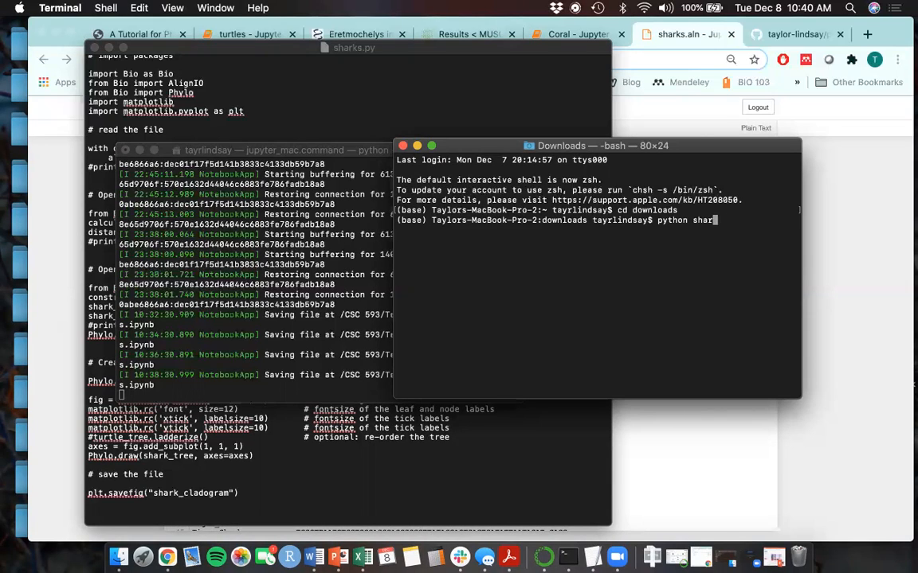
key("Return")
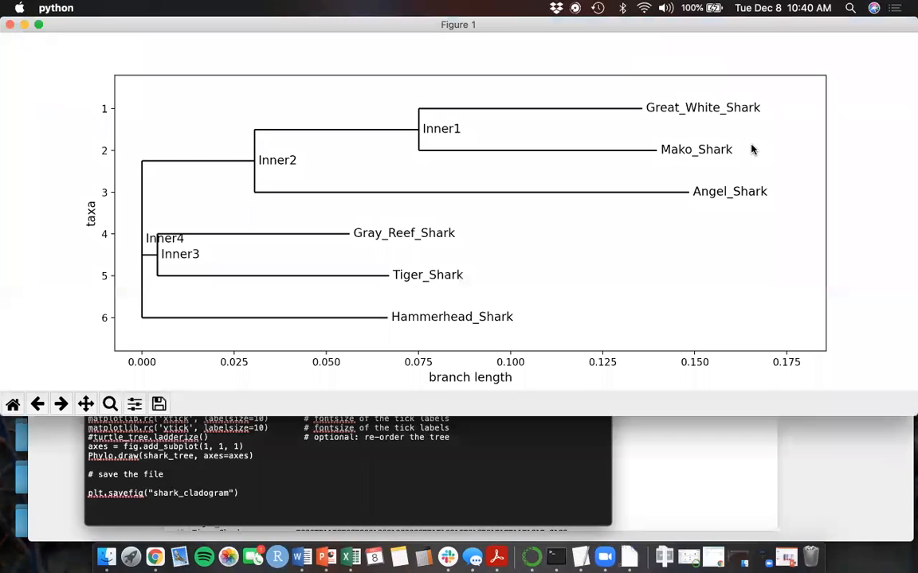
mouse_move(688, 143)
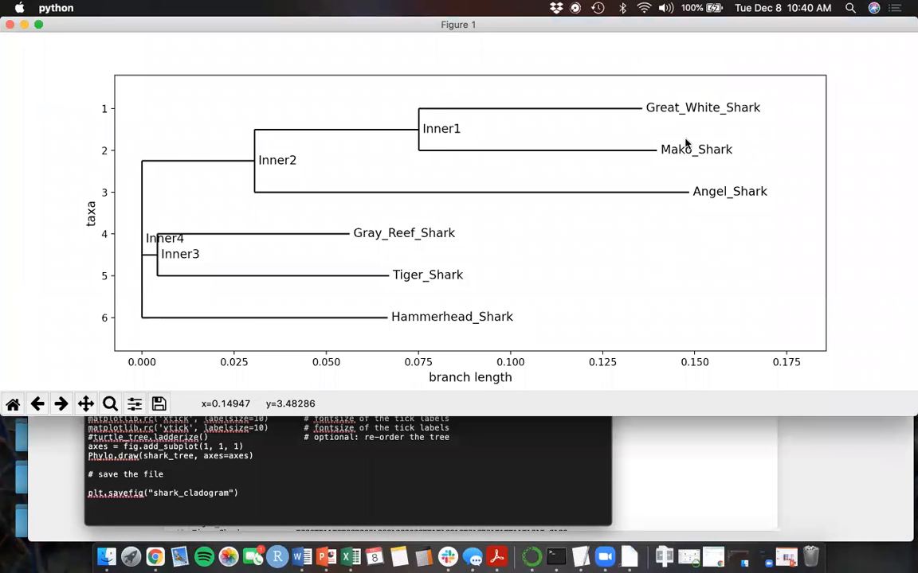
mouse_move(697, 289)
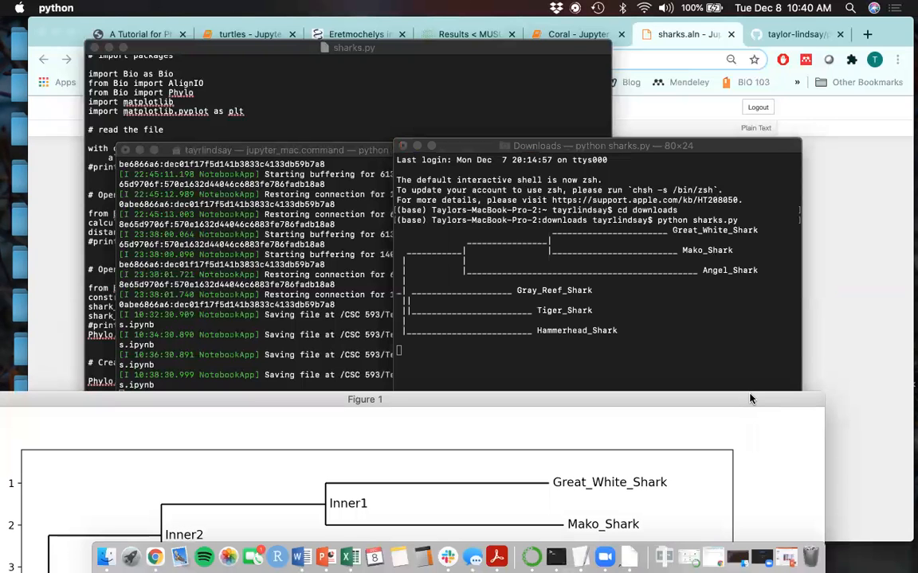
Bring the Terminal forward to show the printed ASCII tree of the six sharks.
left_click(597, 146)
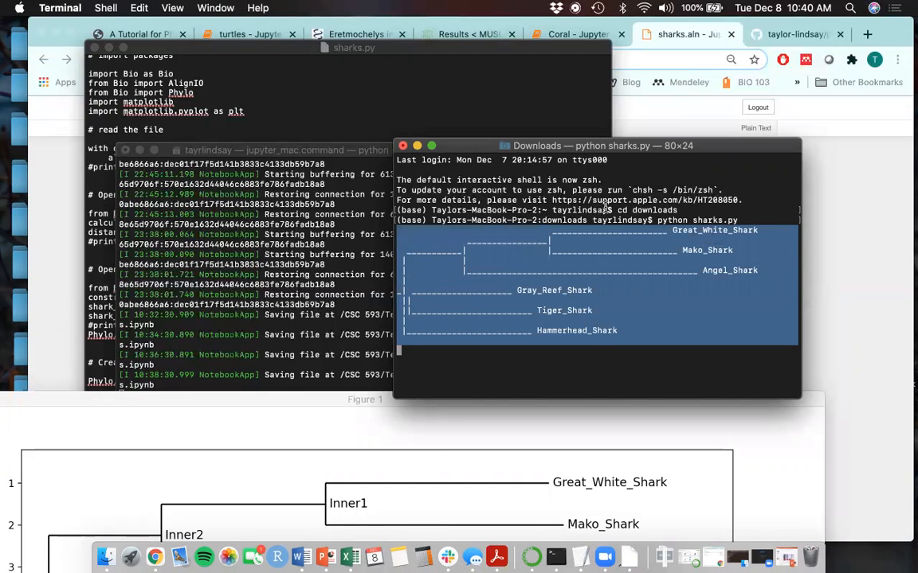
mouse_move(613, 153)
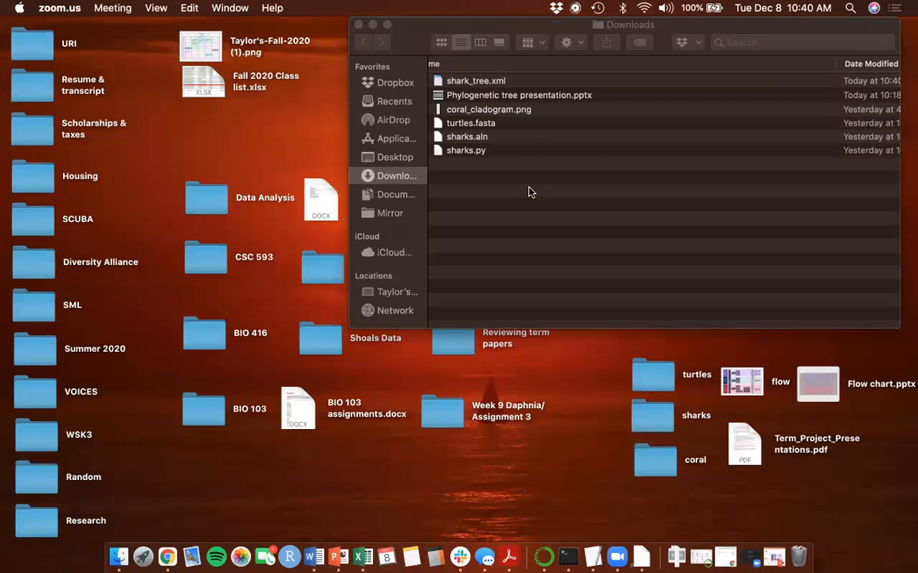
Confirm shark_tree.xml is in Downloads, then return to the browser.
left_click(467, 136)
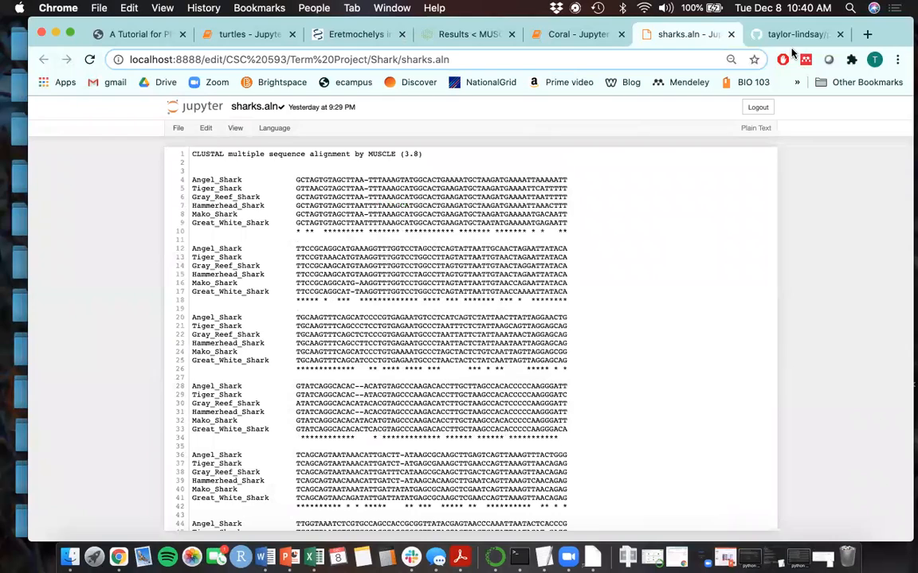
Browse the repo's coral, sharks and turtles folders and README, then return to the tutorial page.
left_click(794, 34)
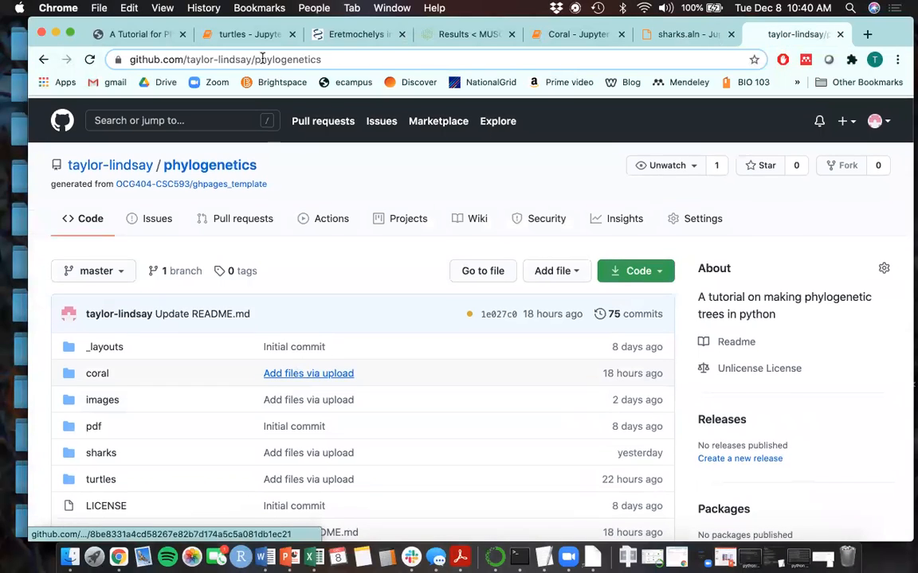
scroll("down", 3)
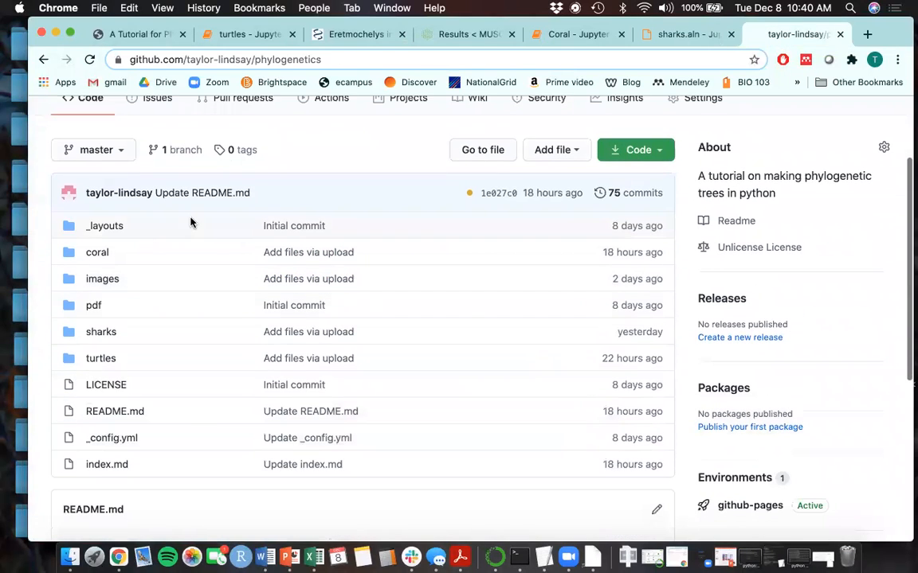
mouse_move(97, 253)
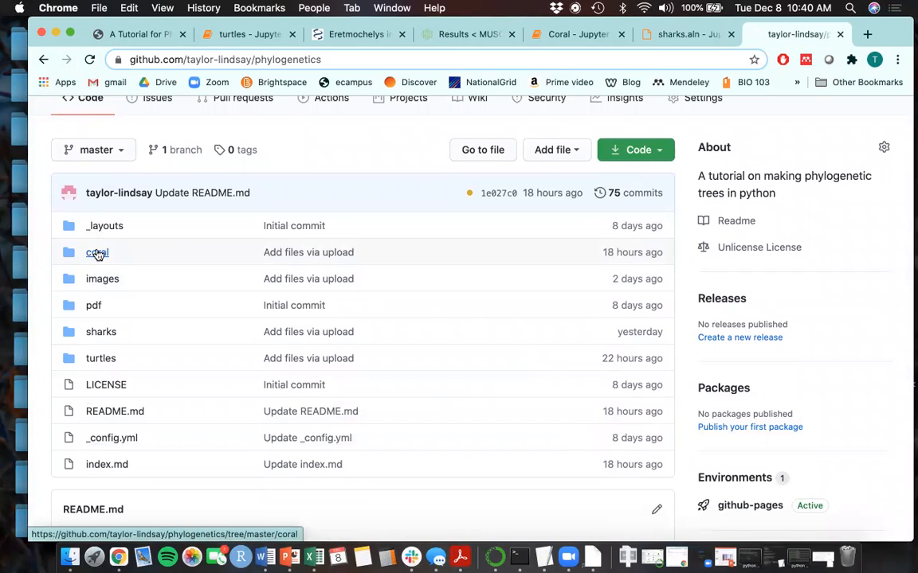
mouse_move(130, 252)
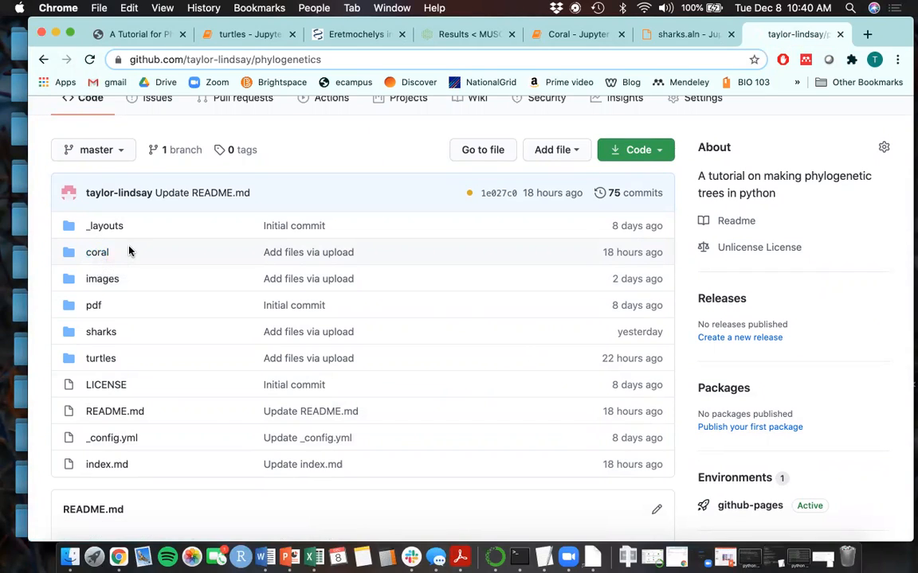
mouse_move(118, 247)
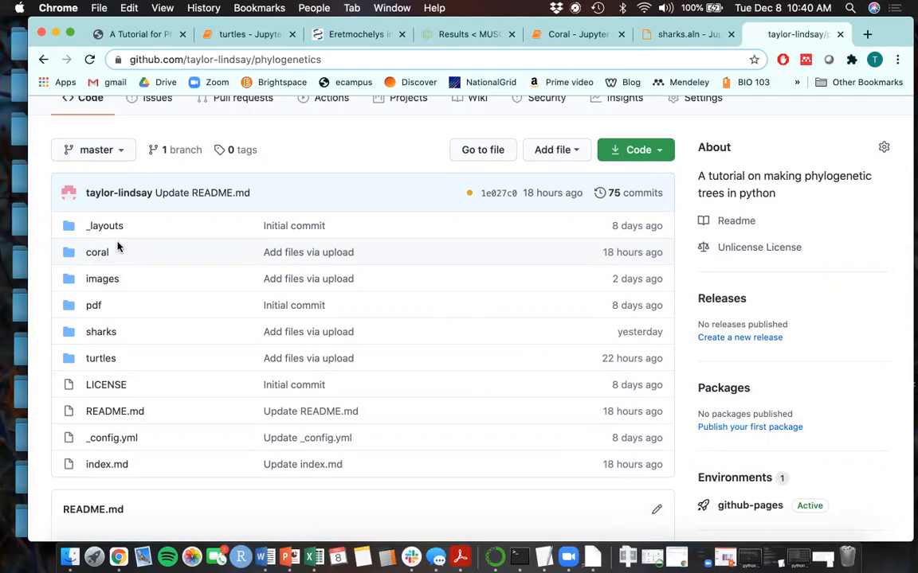
mouse_move(101, 358)
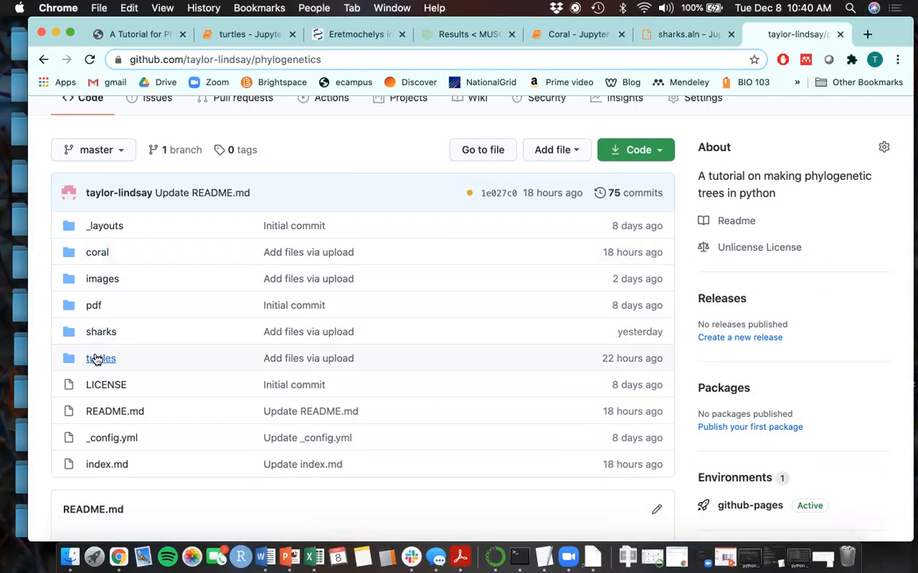
scroll("down", 3)
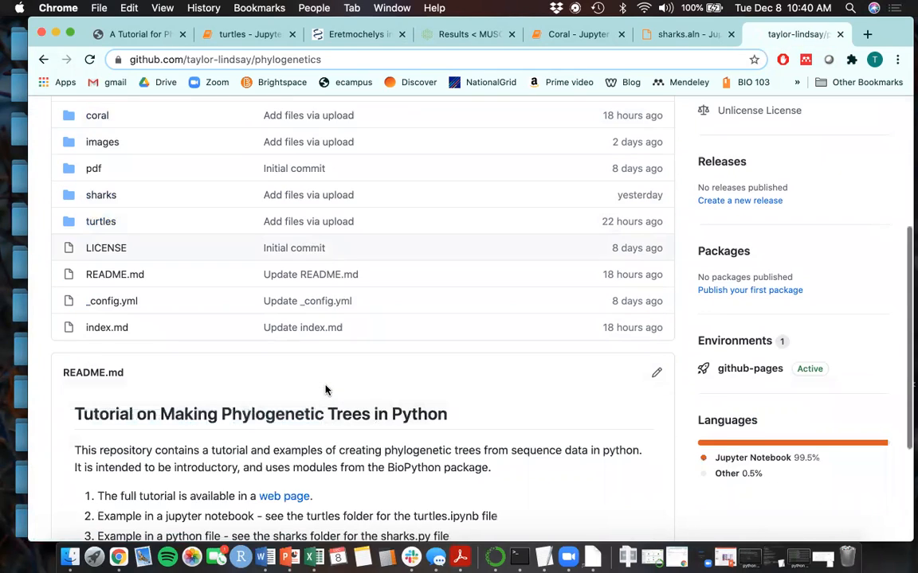
scroll("down", 3)
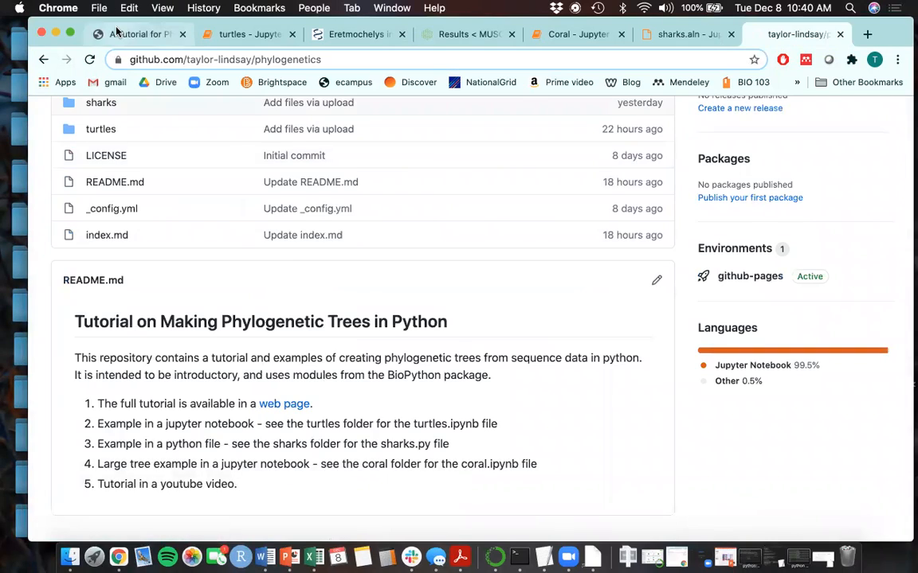
left_click(283, 404)
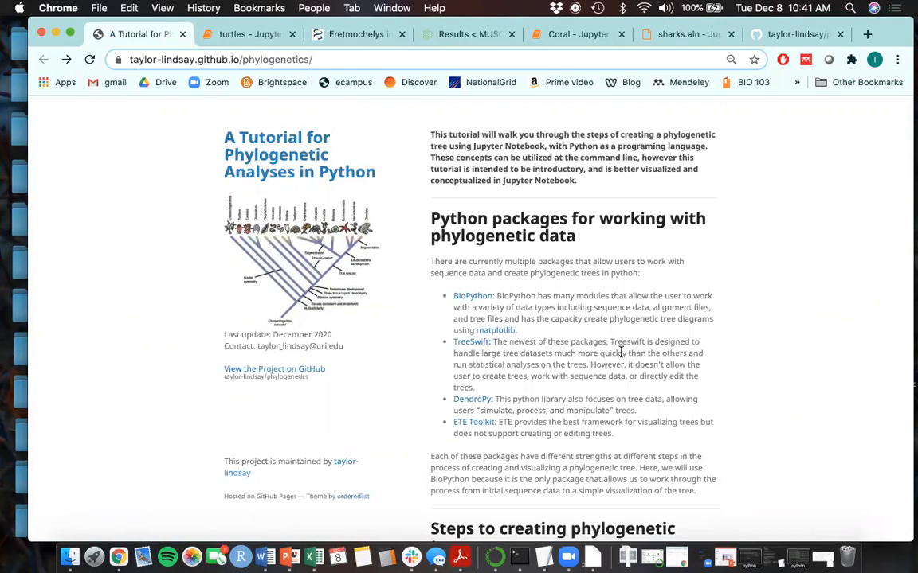
mouse_move(650, 200)
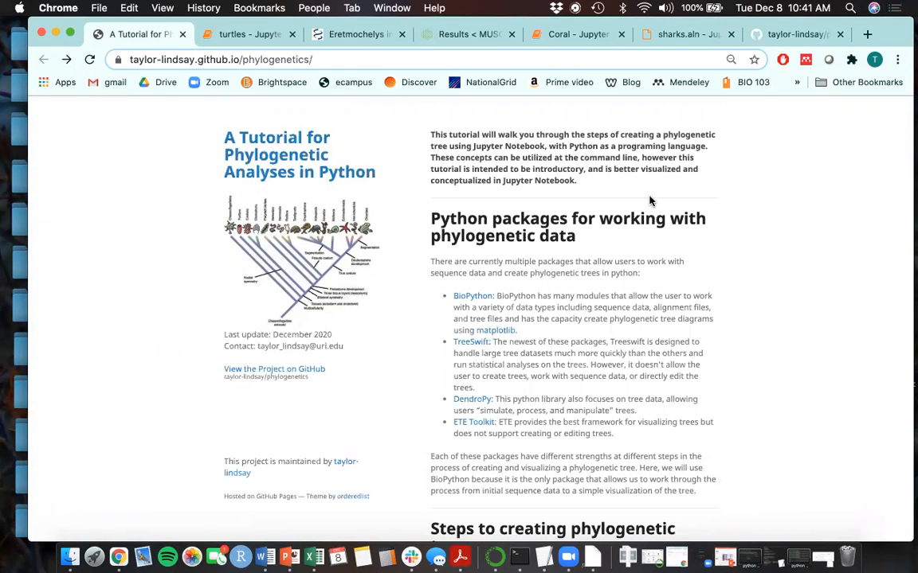